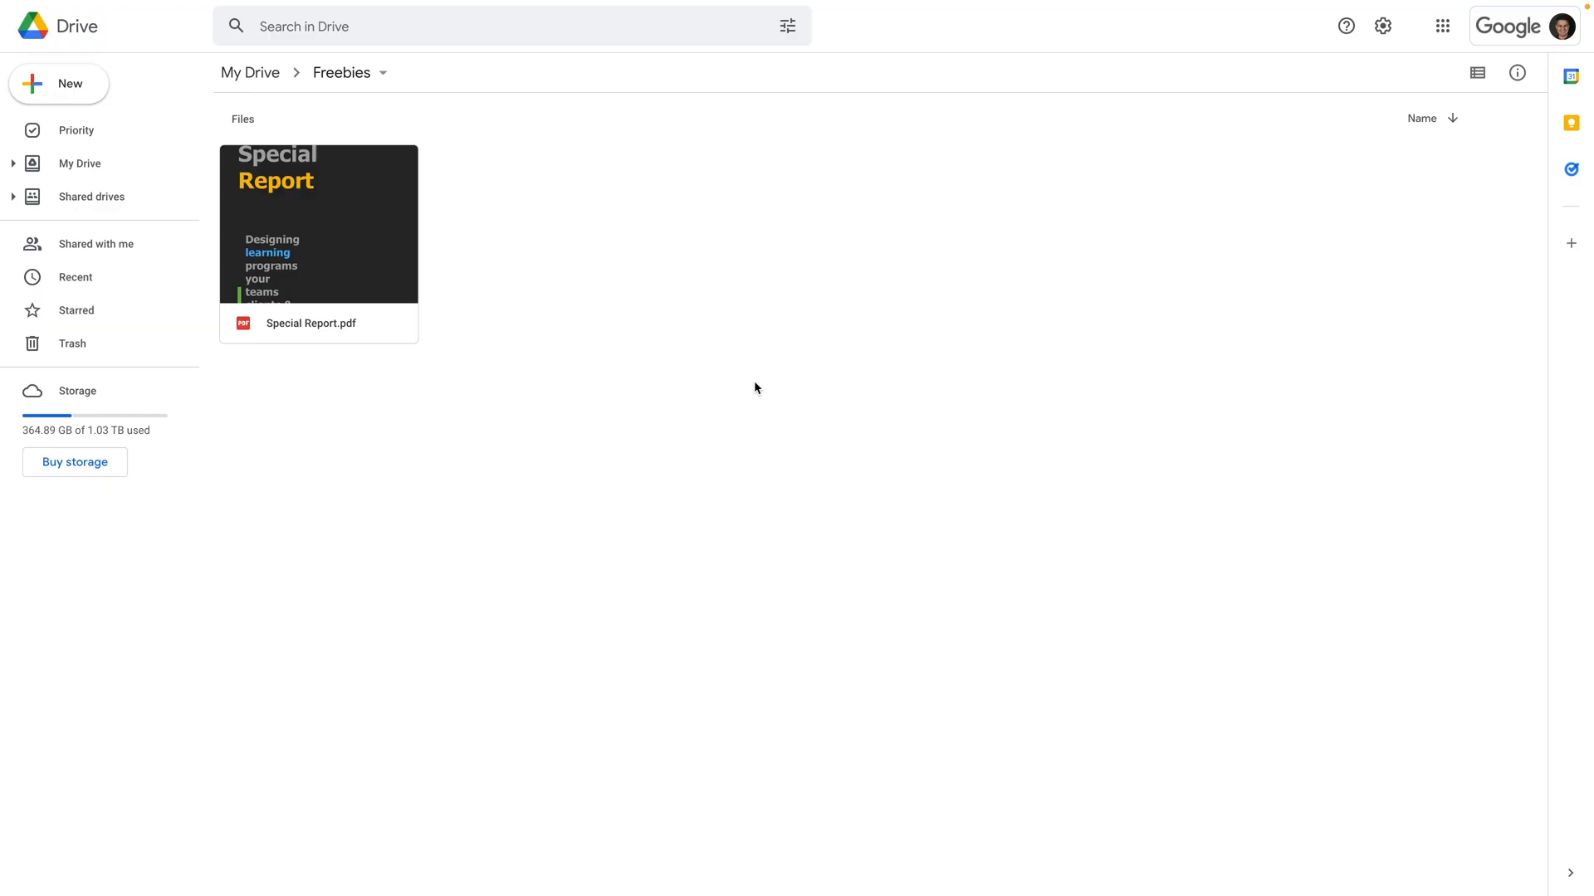
{"action": "mouse_move", "coordinate": [585, 81]}
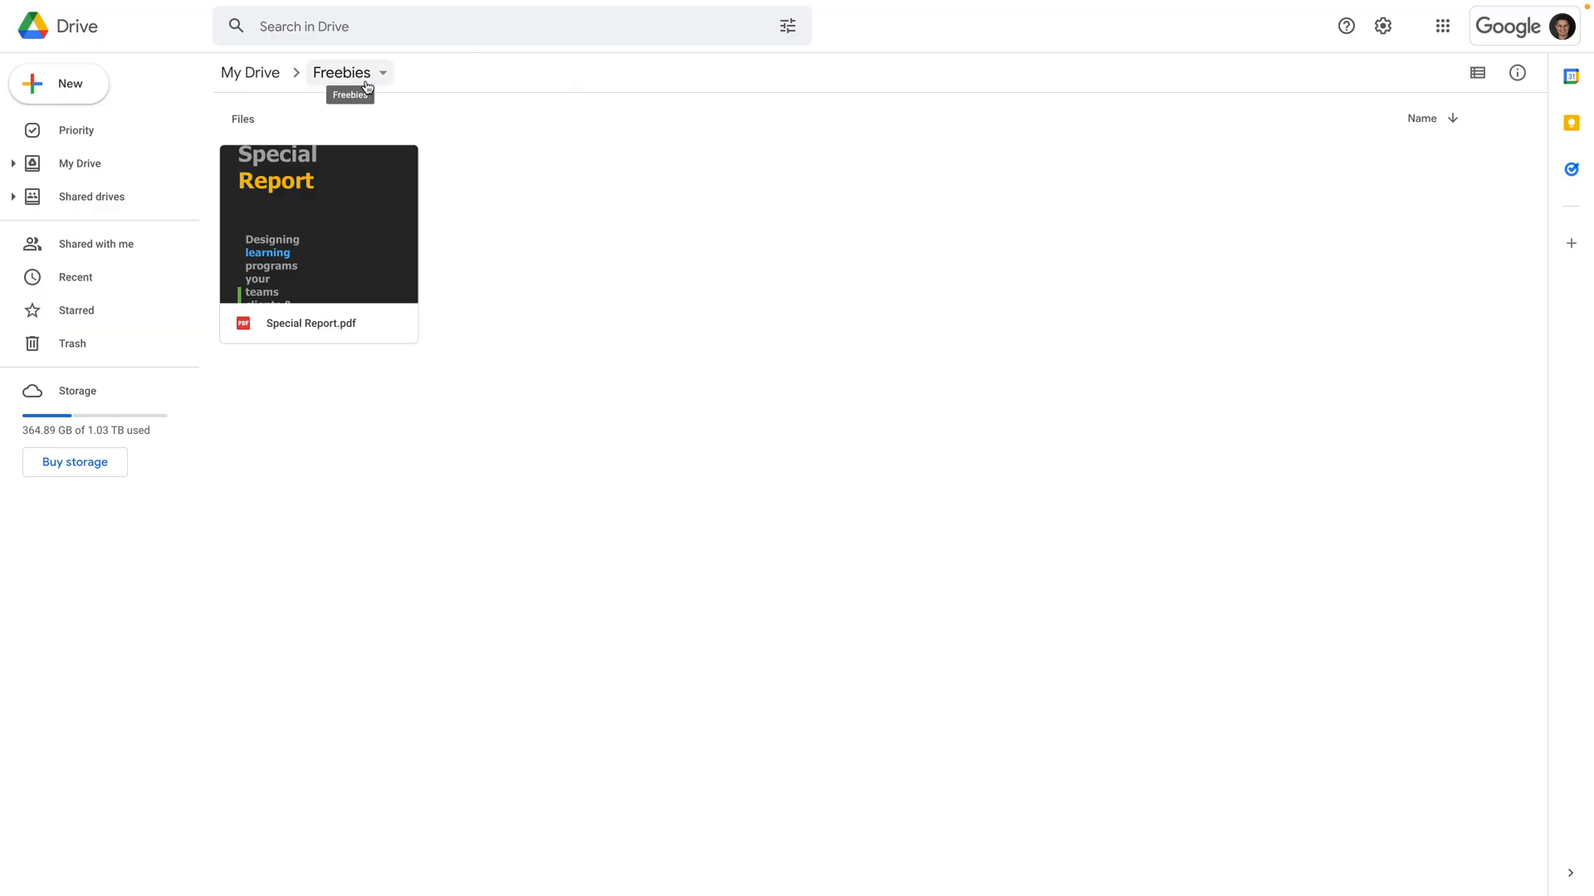
{"action": "mouse_move", "coordinate": [298, 221]}
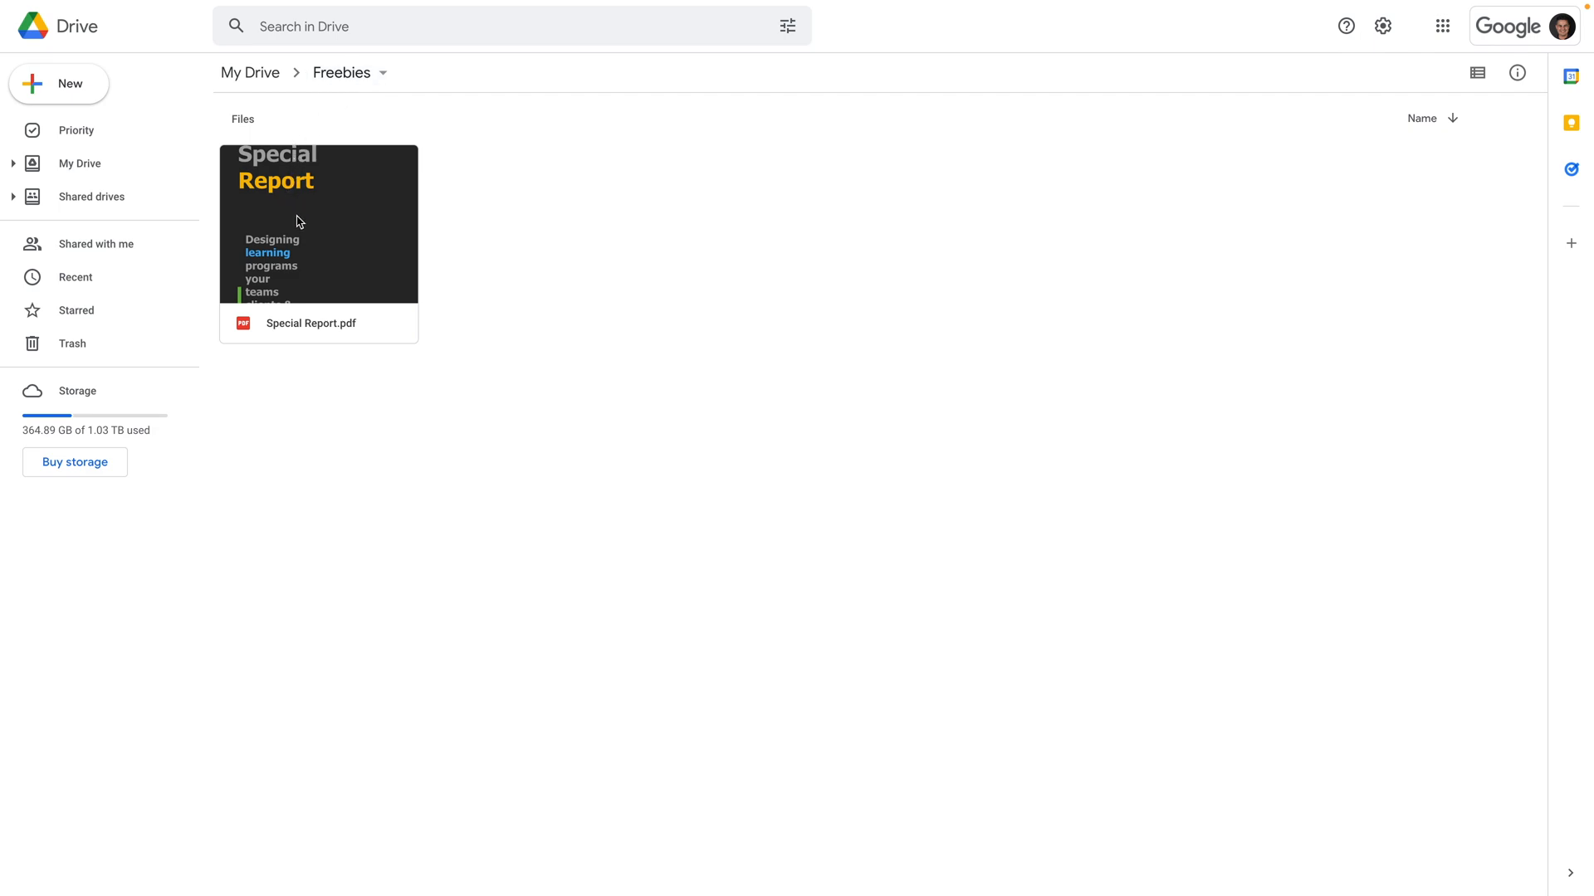
{"action": "mouse_move", "coordinate": [351, 328]}
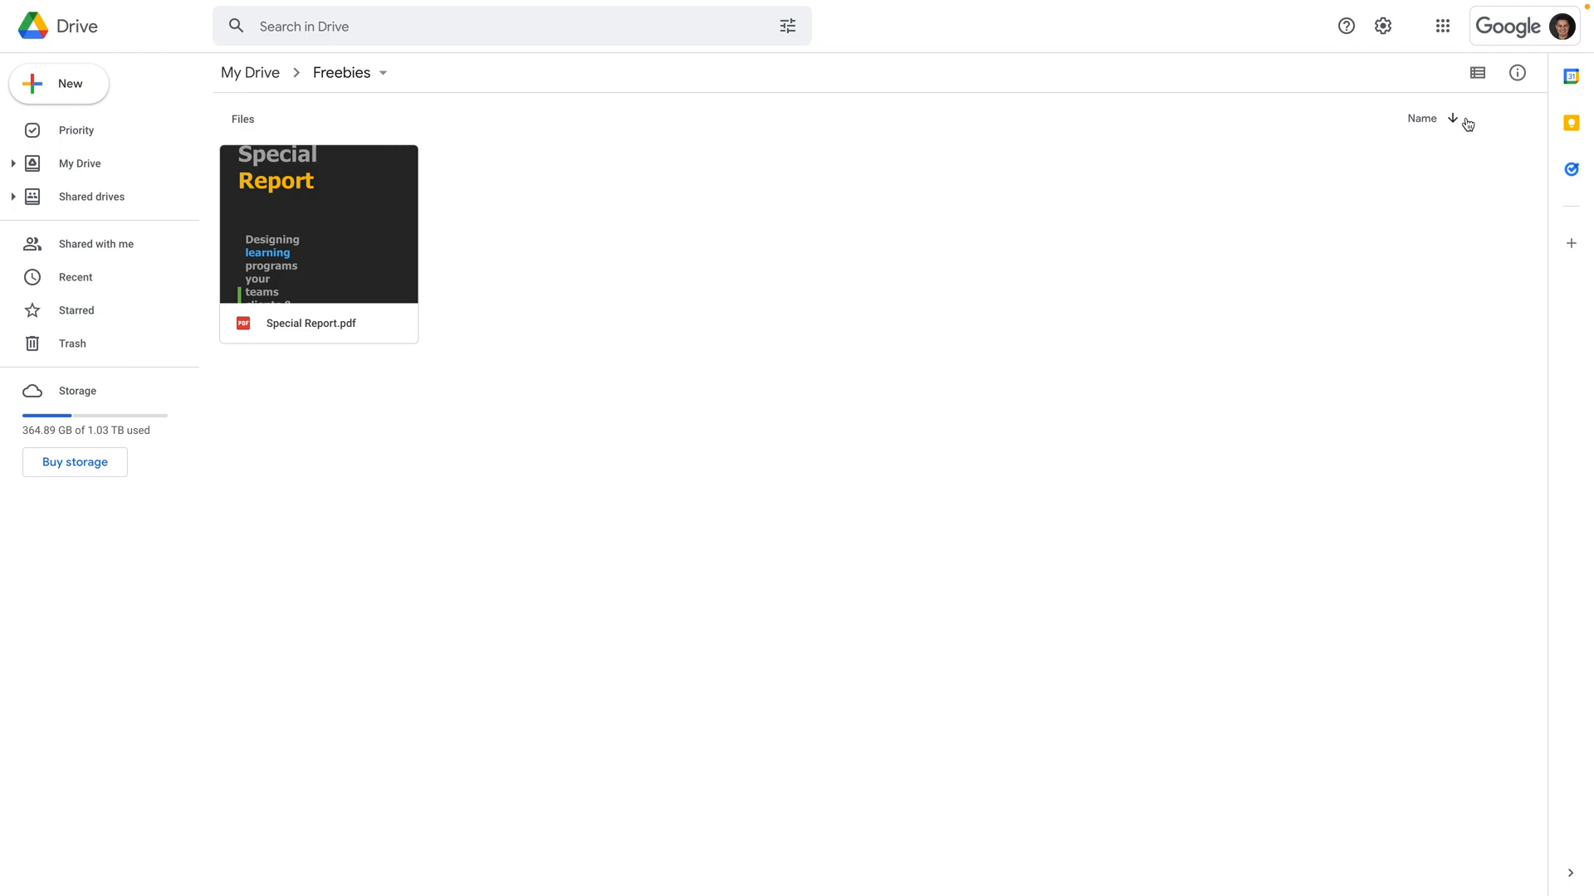
- Share Special Report.pdf as Viewer for anyone with the link and copy that link
{"action": "left_click", "coordinate": [1475, 72]}
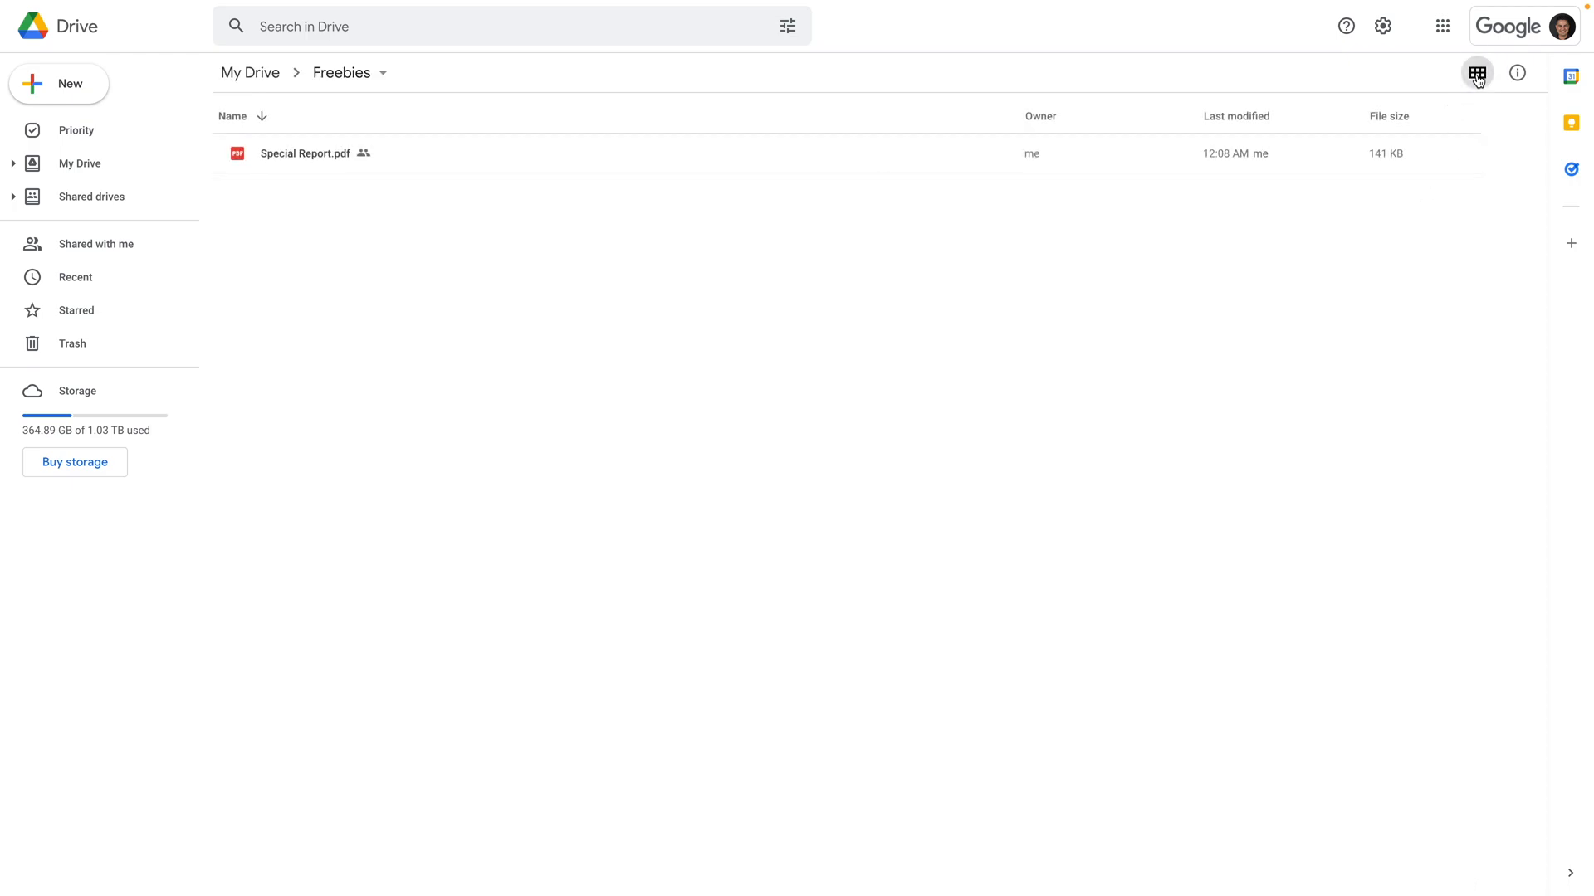
{"action": "left_click", "coordinate": [1476, 72]}
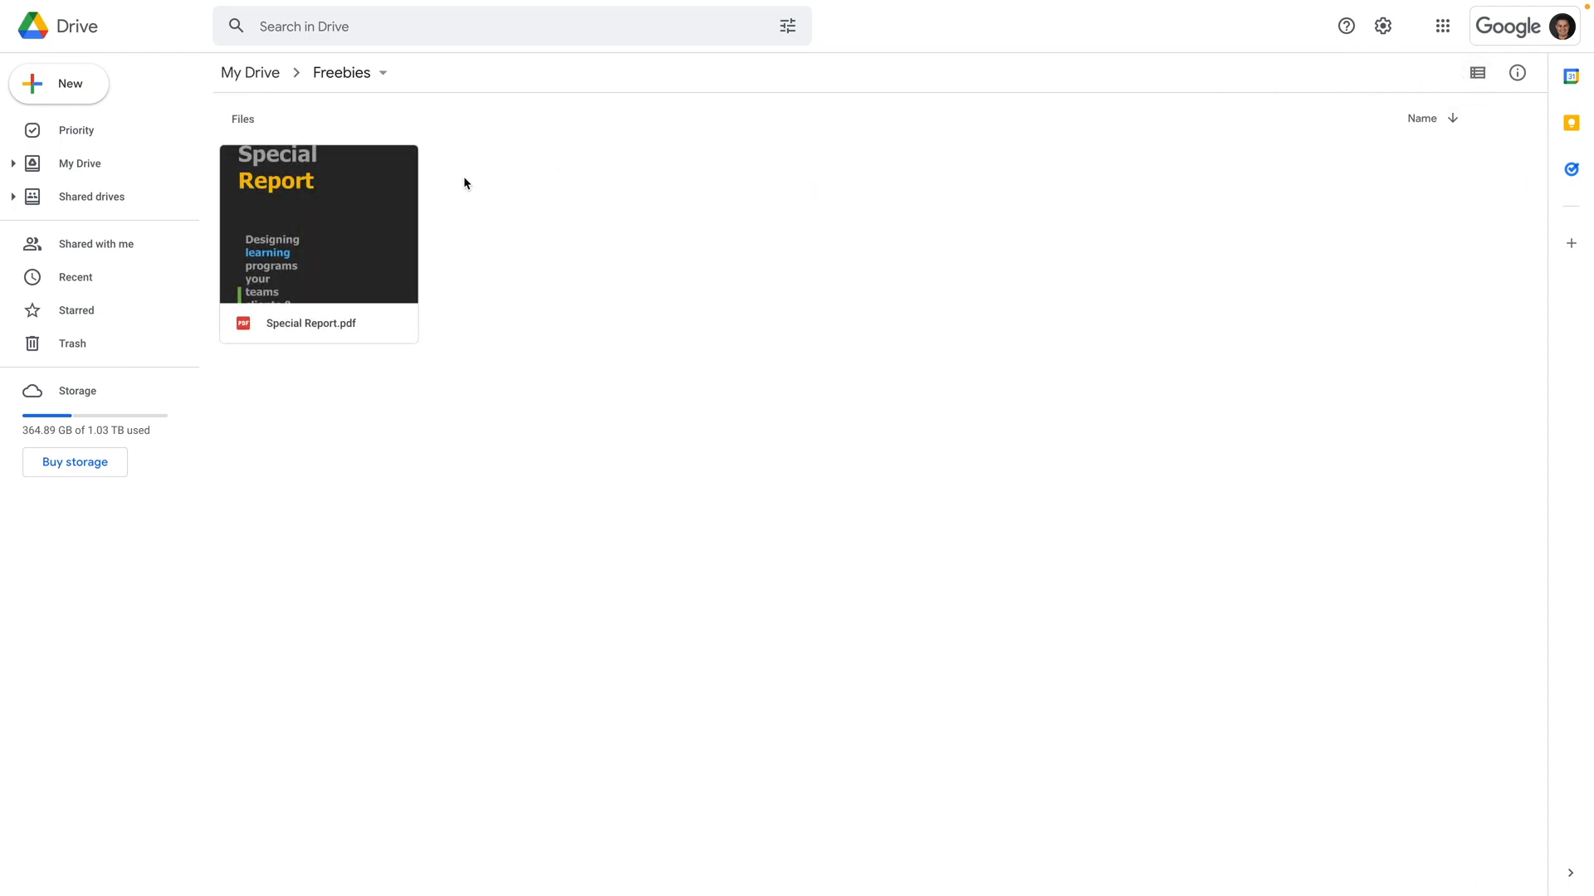
{"action": "right_click", "coordinate": [318, 244]}
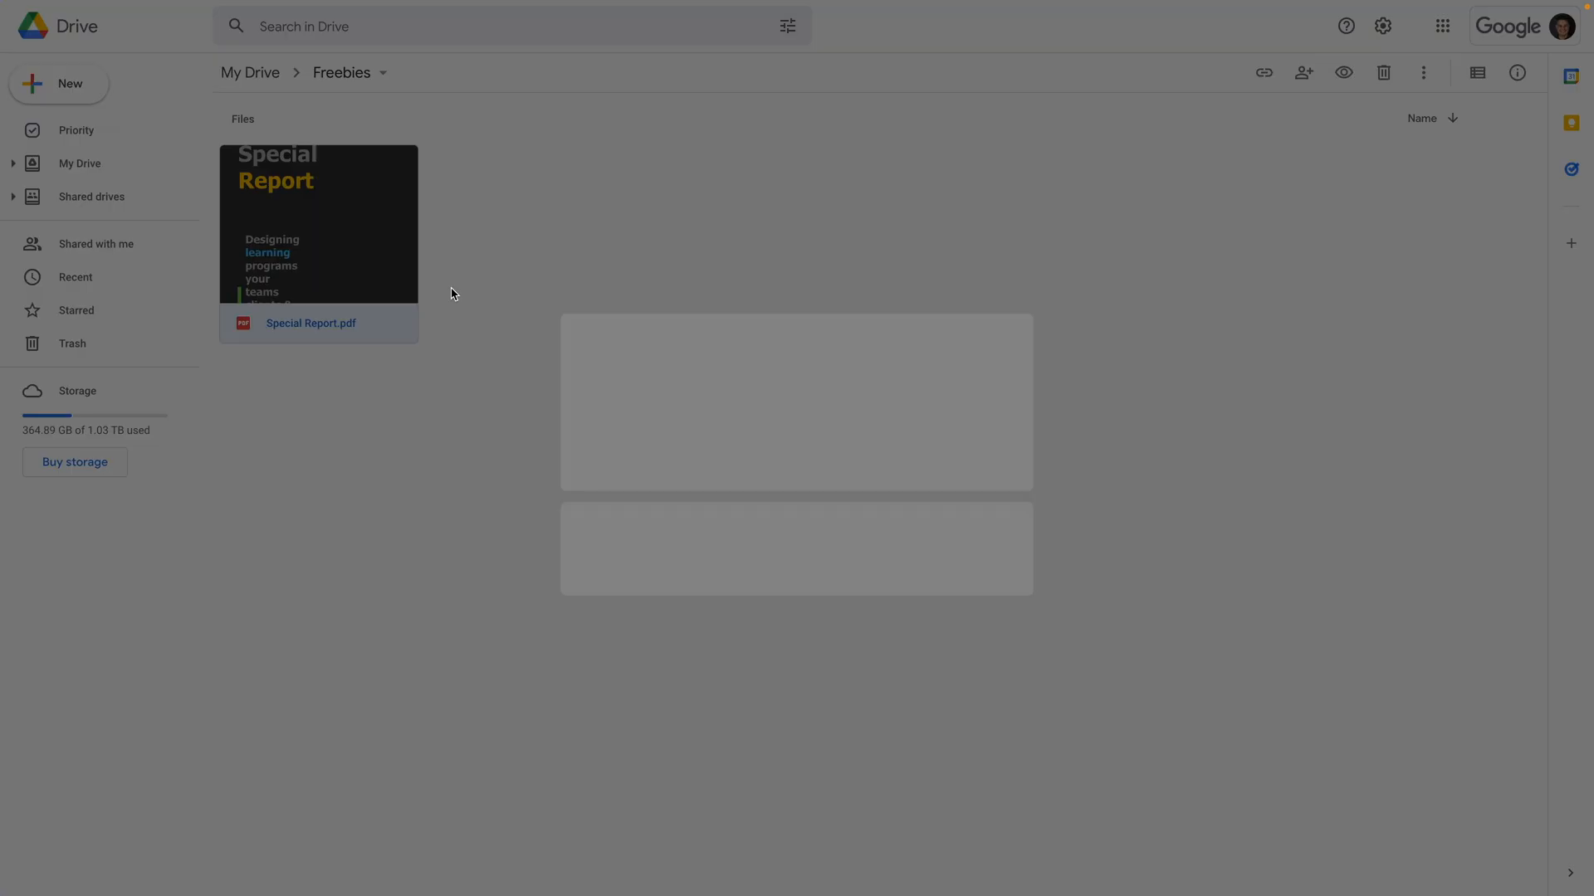
{"action": "left_click", "coordinate": [1303, 72]}
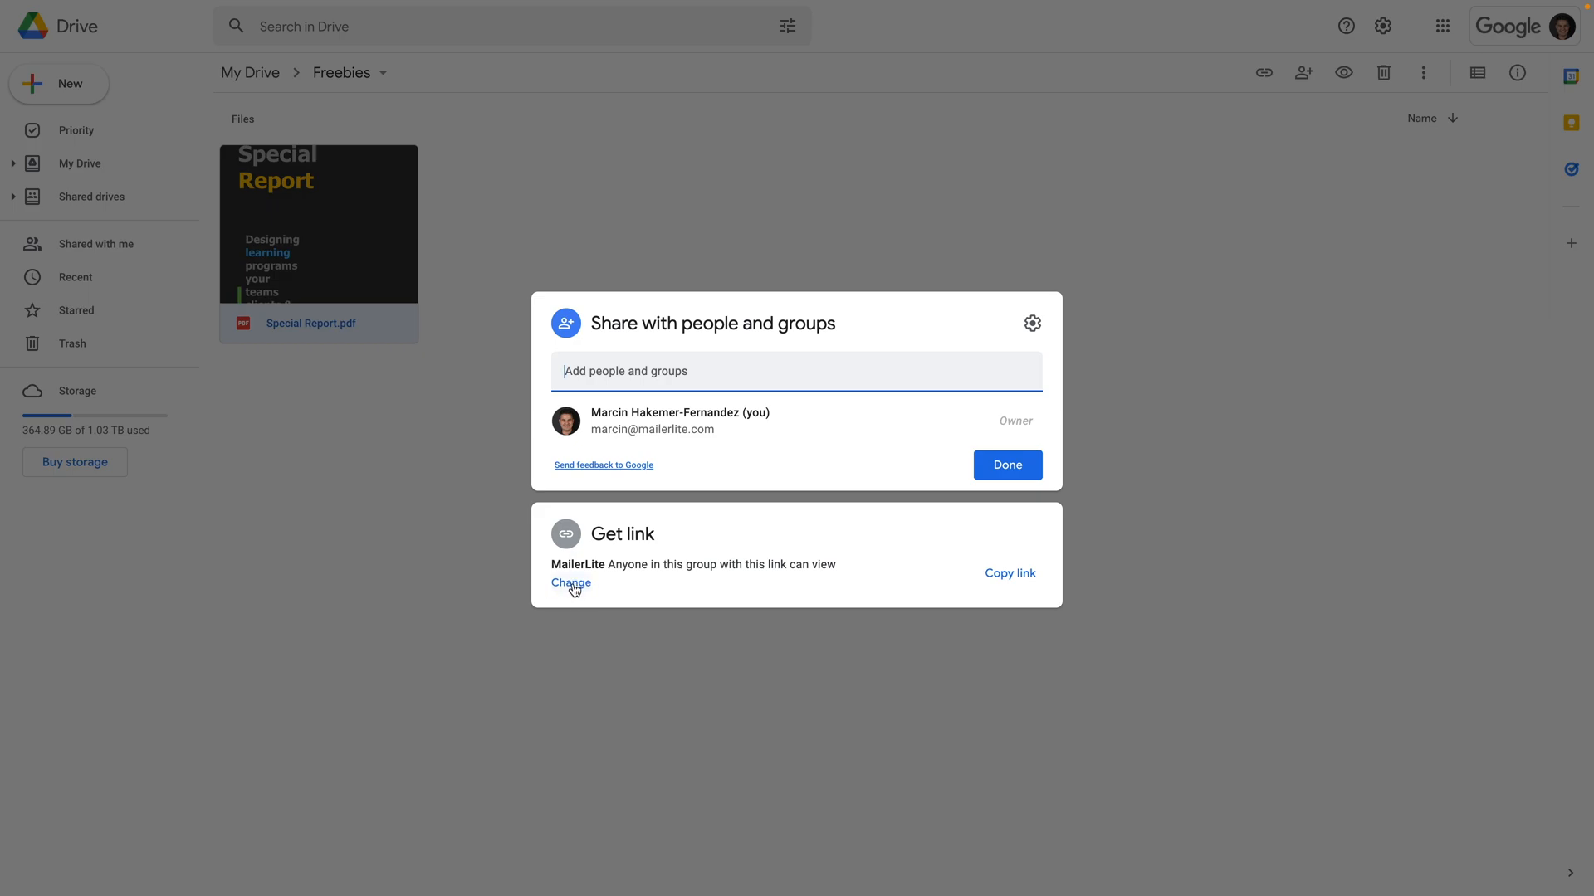
{"action": "left_click", "coordinate": [571, 584]}
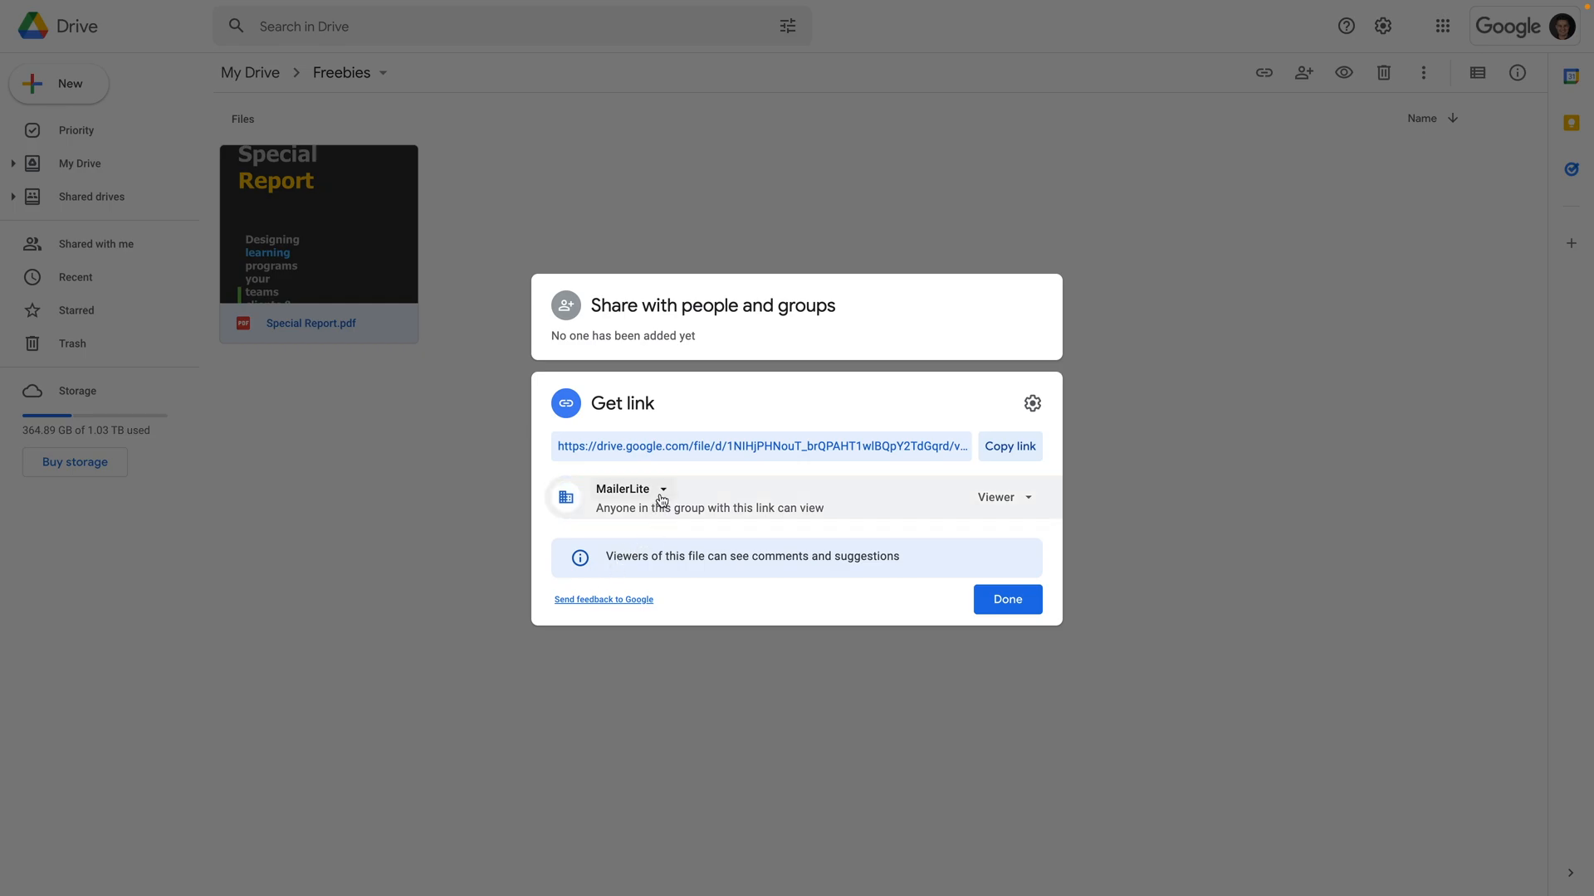
{"action": "left_click", "coordinate": [630, 489]}
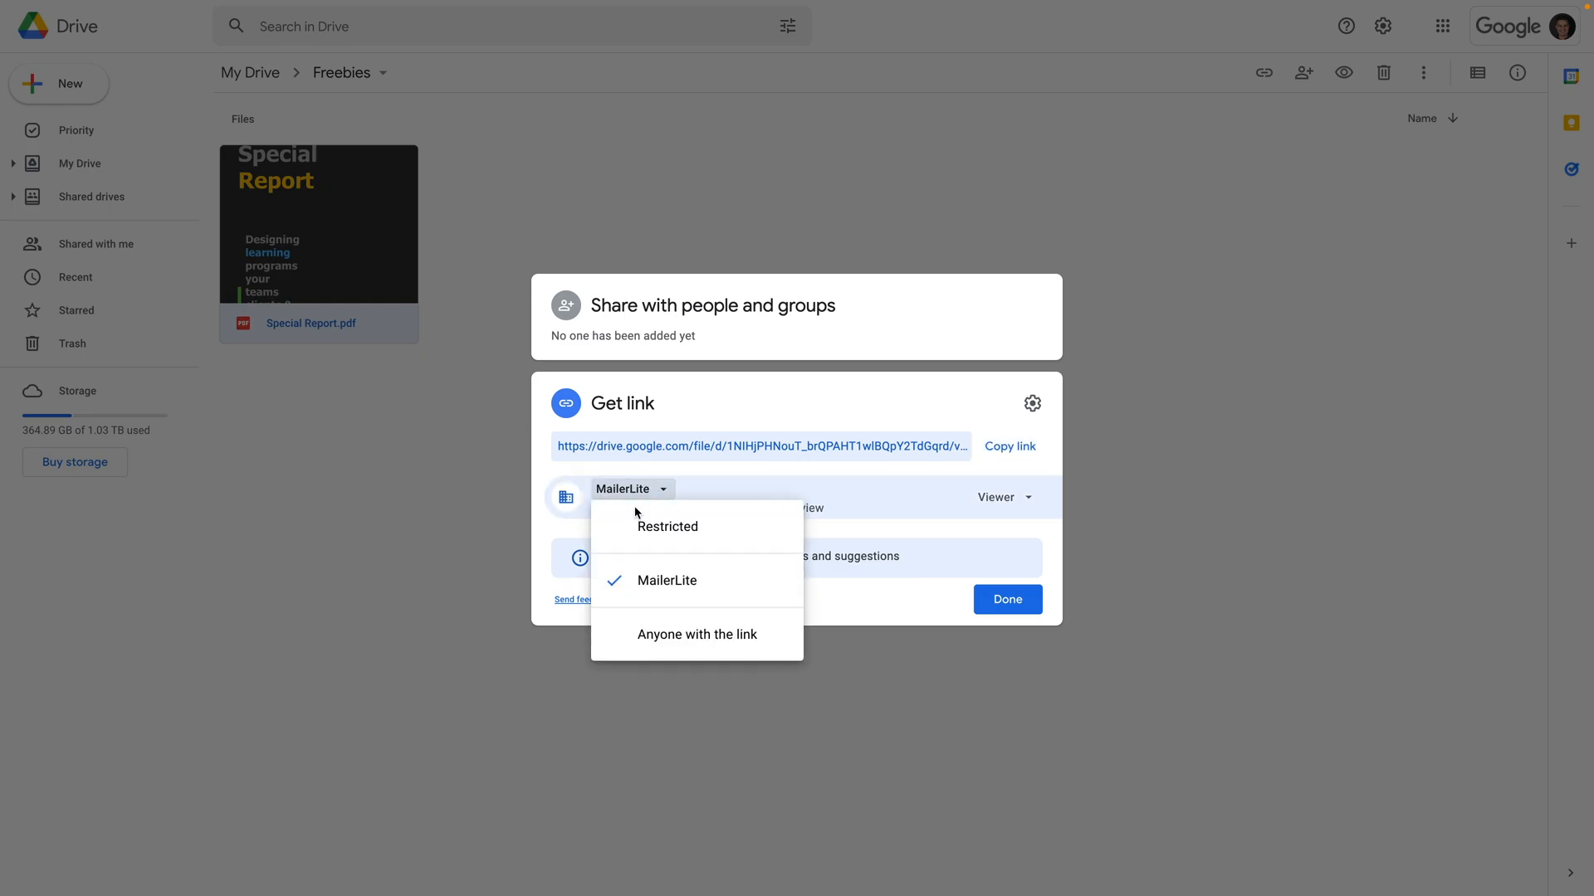
{"action": "mouse_move", "coordinate": [697, 634]}
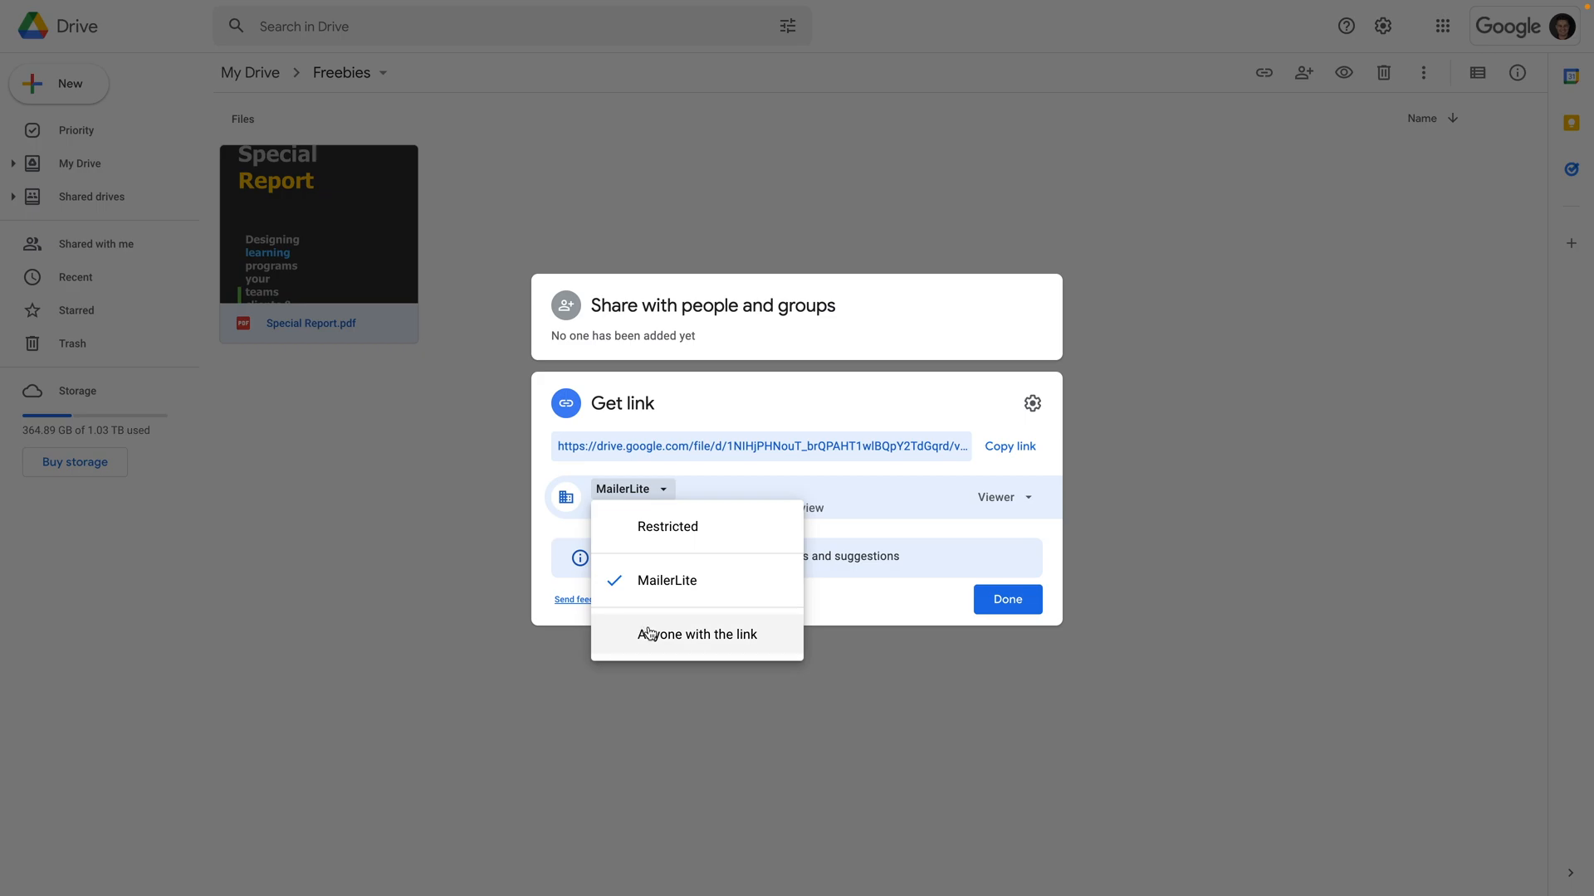
{"action": "left_click", "coordinate": [696, 634]}
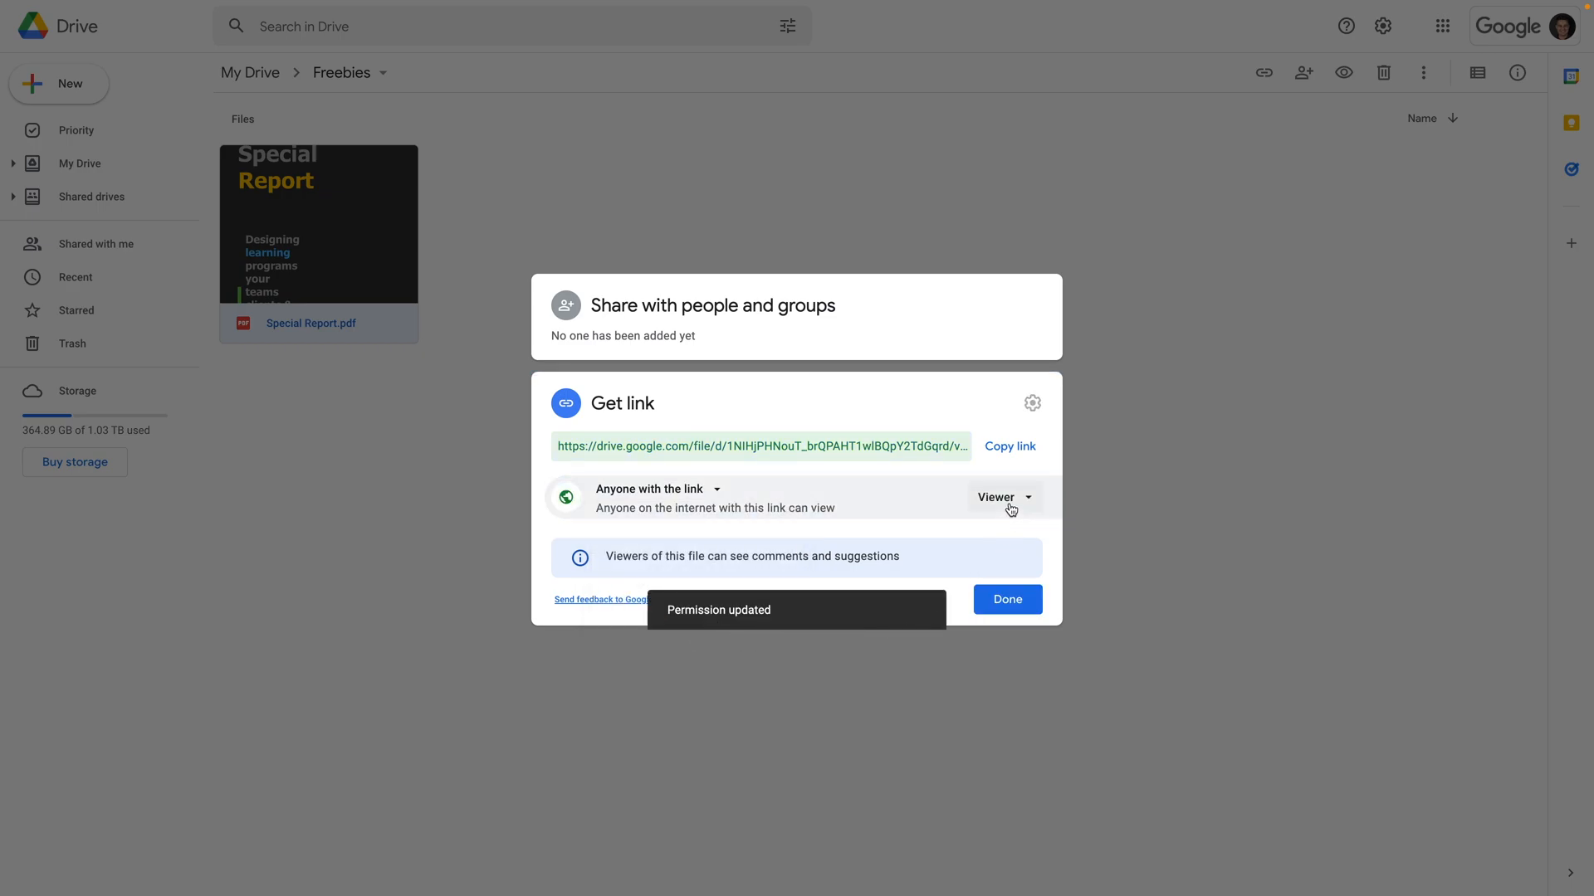
{"action": "left_click", "coordinate": [1001, 497]}
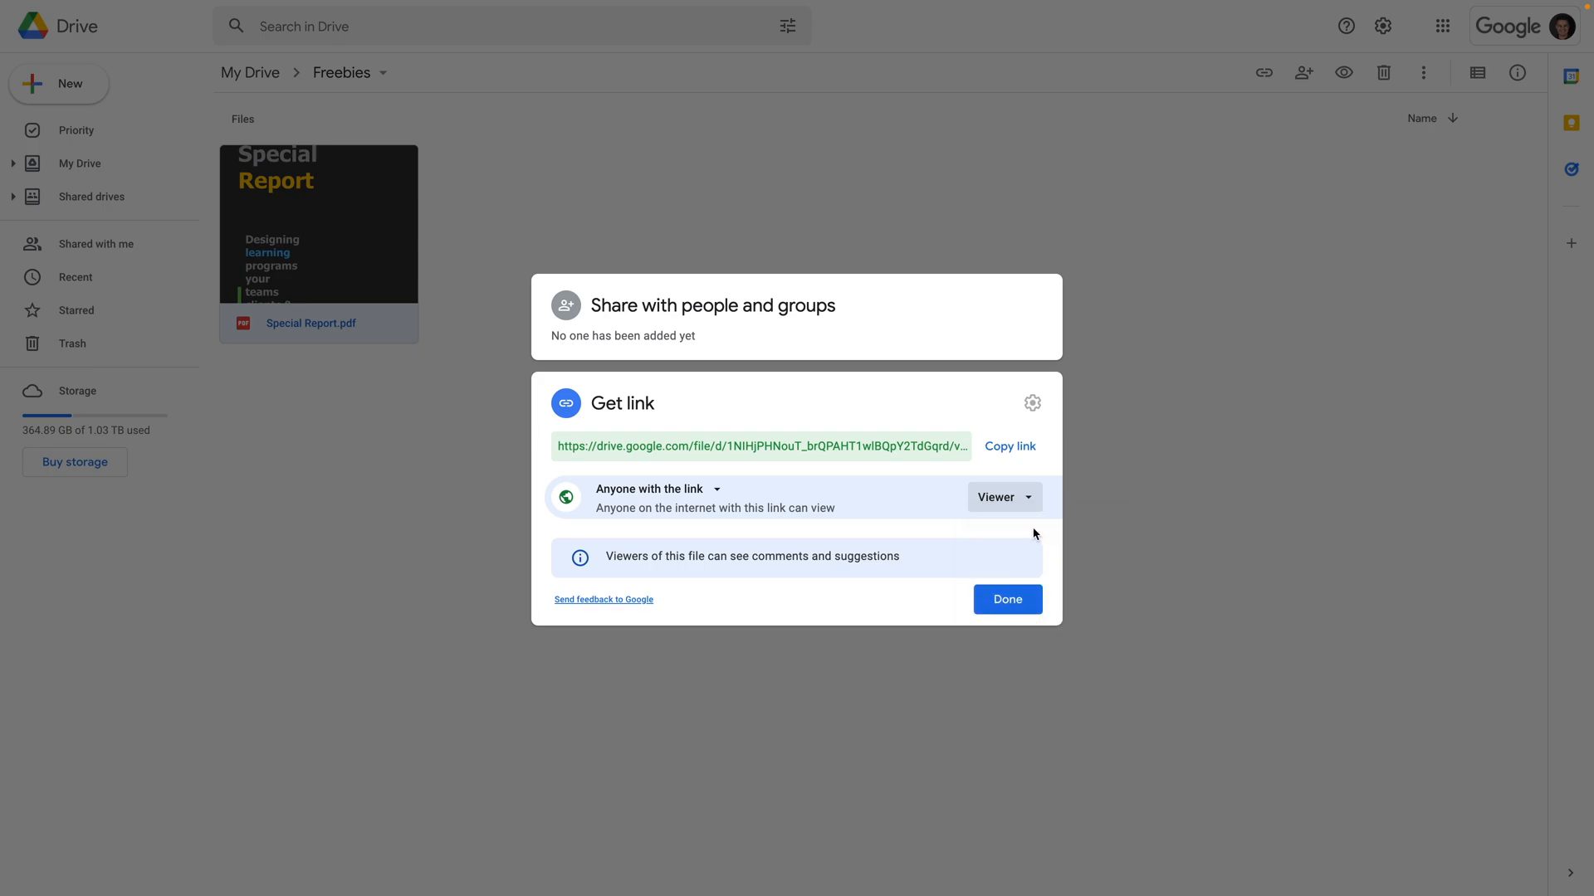
{"action": "left_click", "coordinate": [1008, 445]}
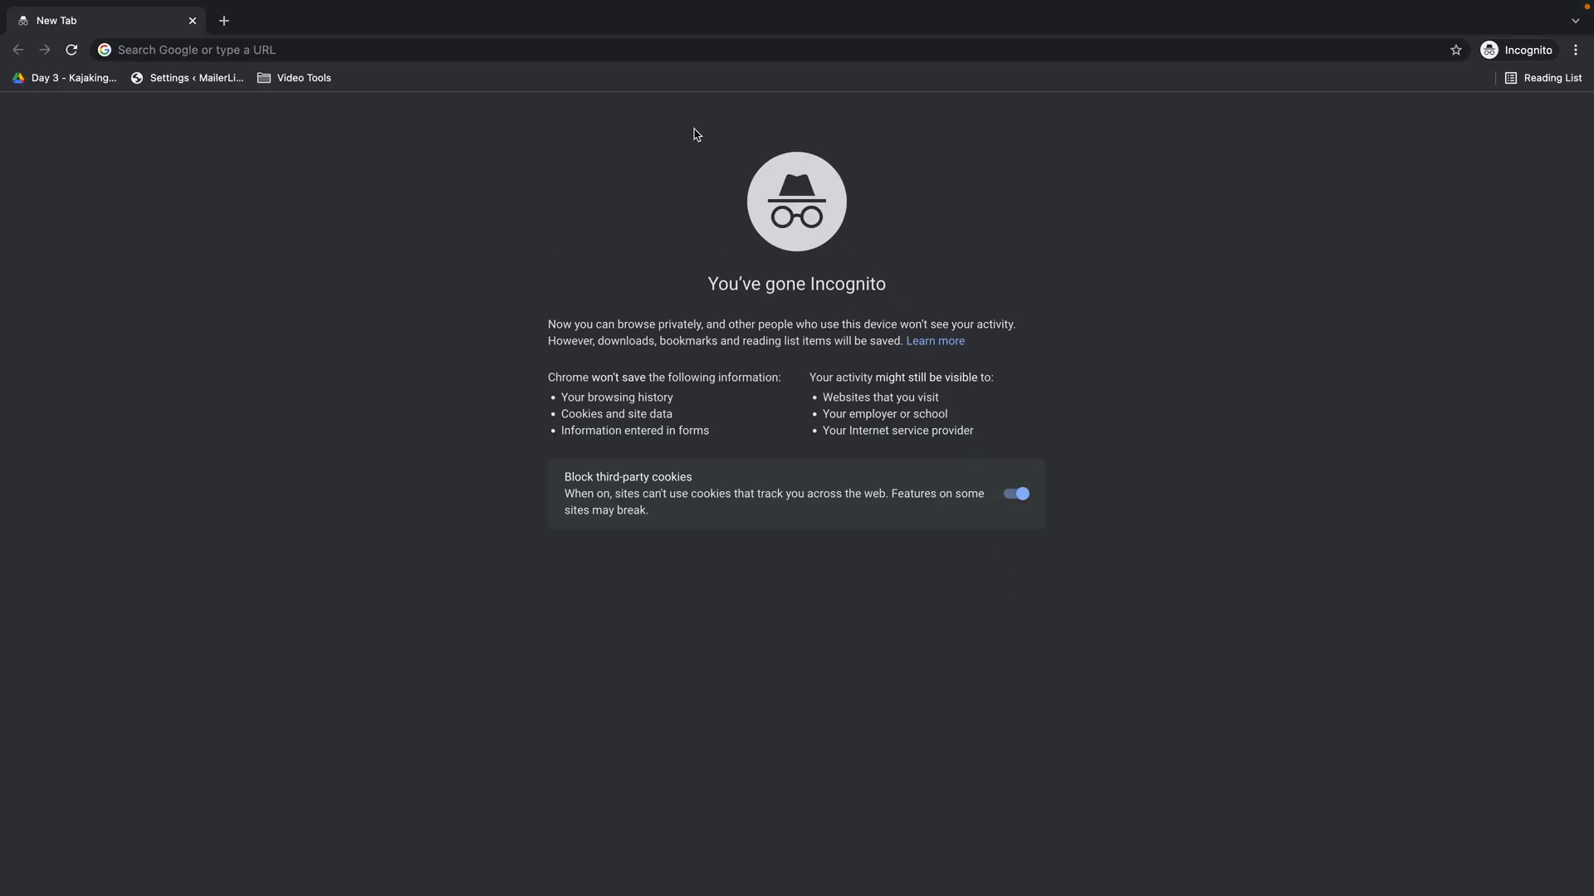
- Open the Drive link in Incognito and save Special Report.pdf to the Tests folder
{"action": "left_click", "coordinate": [452, 49]}
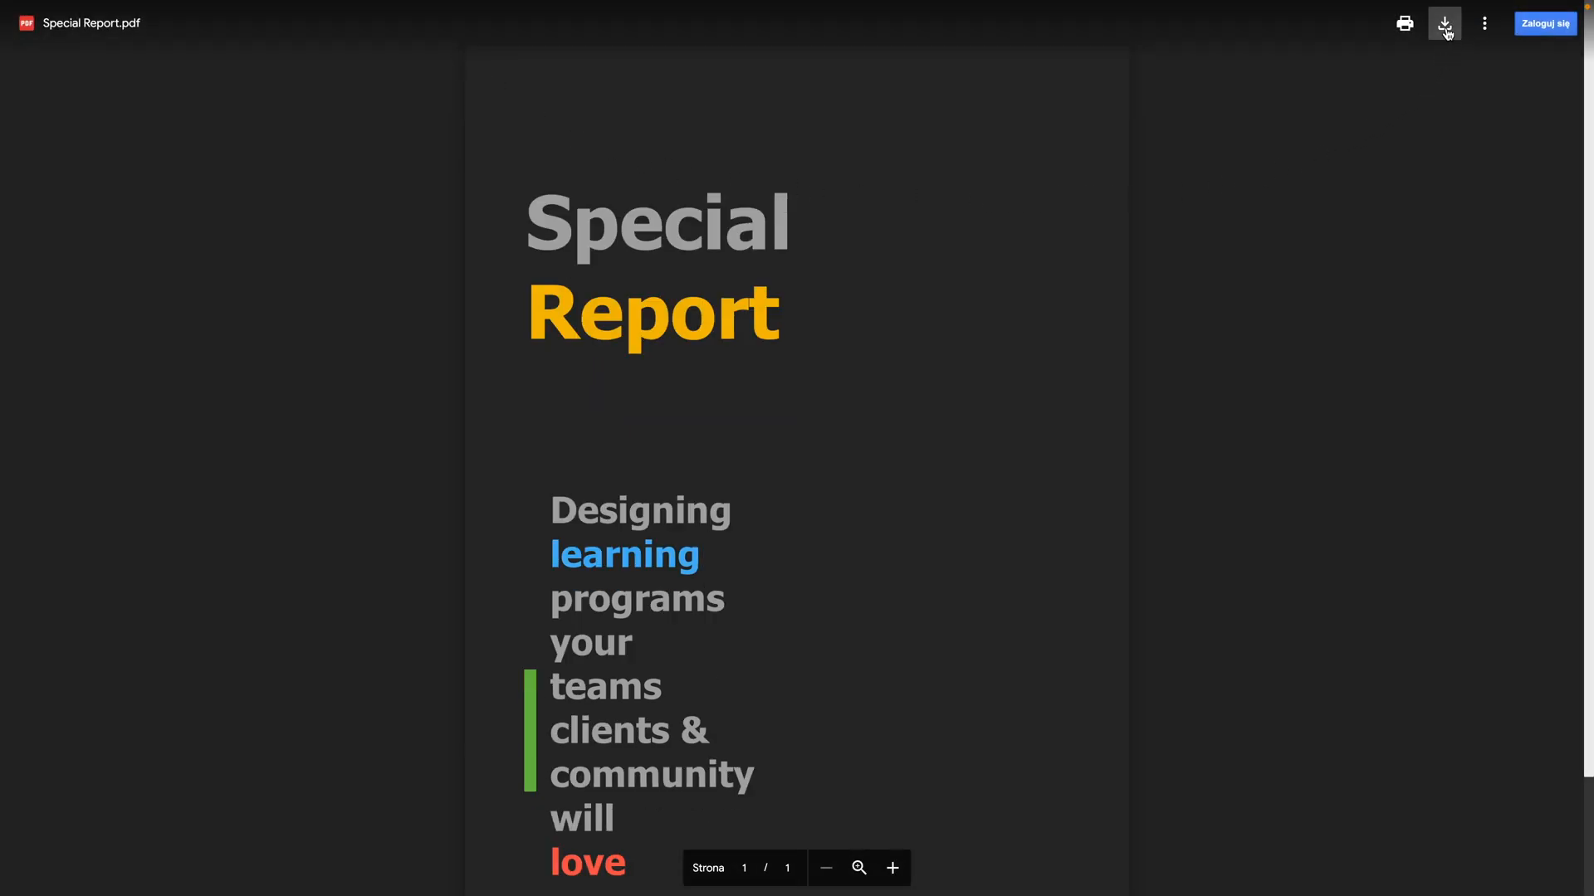
{"action": "left_click", "coordinate": [1445, 22]}
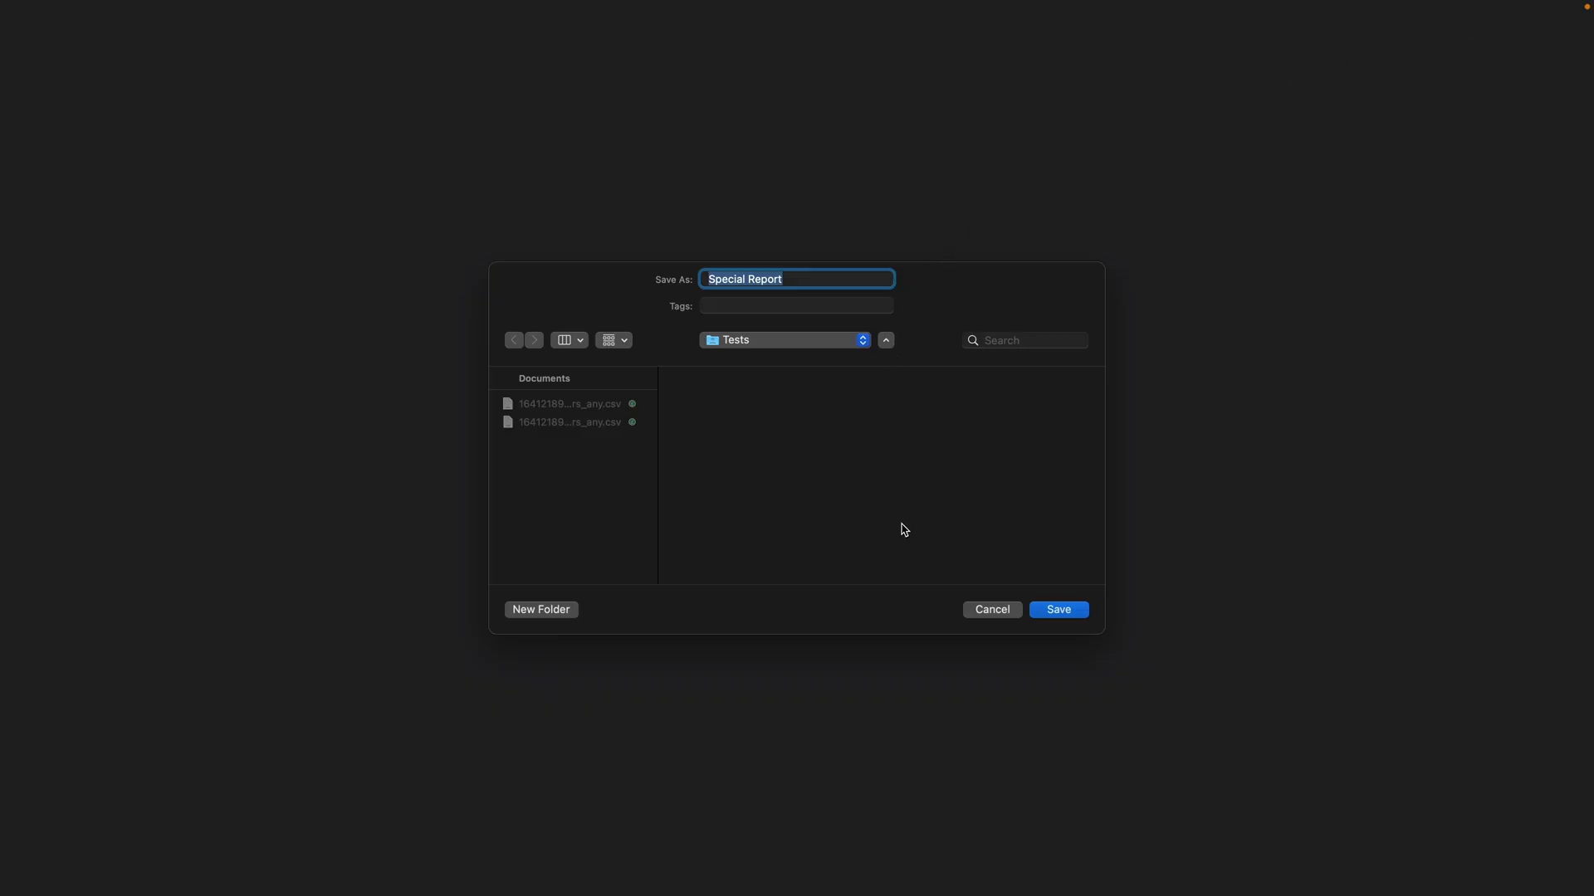
{"action": "left_click", "coordinate": [1057, 608]}
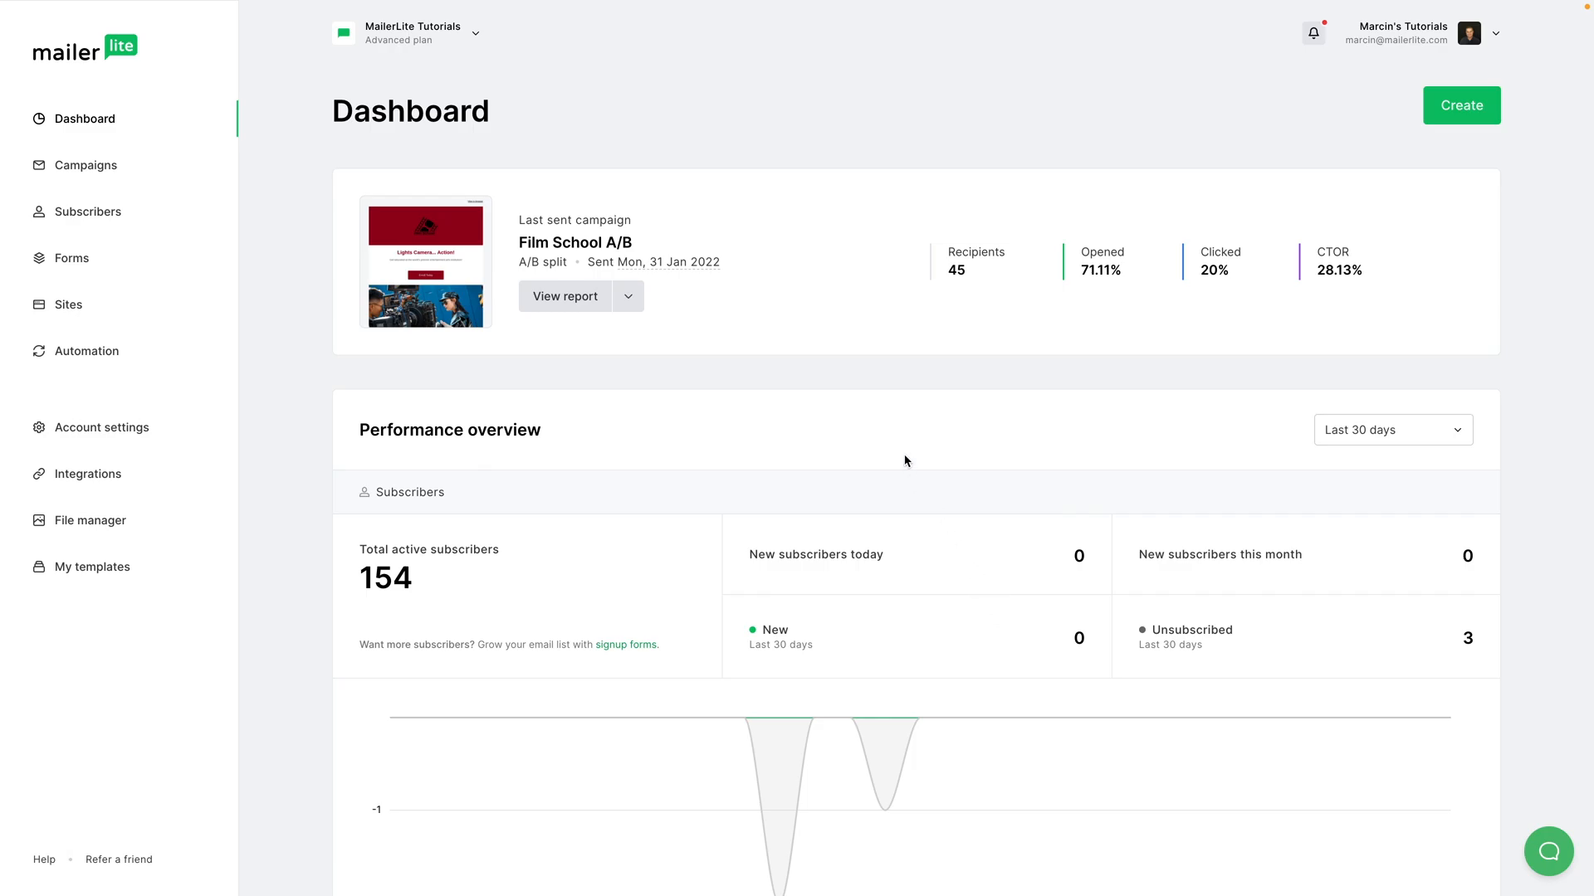
{"action": "mouse_move", "coordinate": [125, 244]}
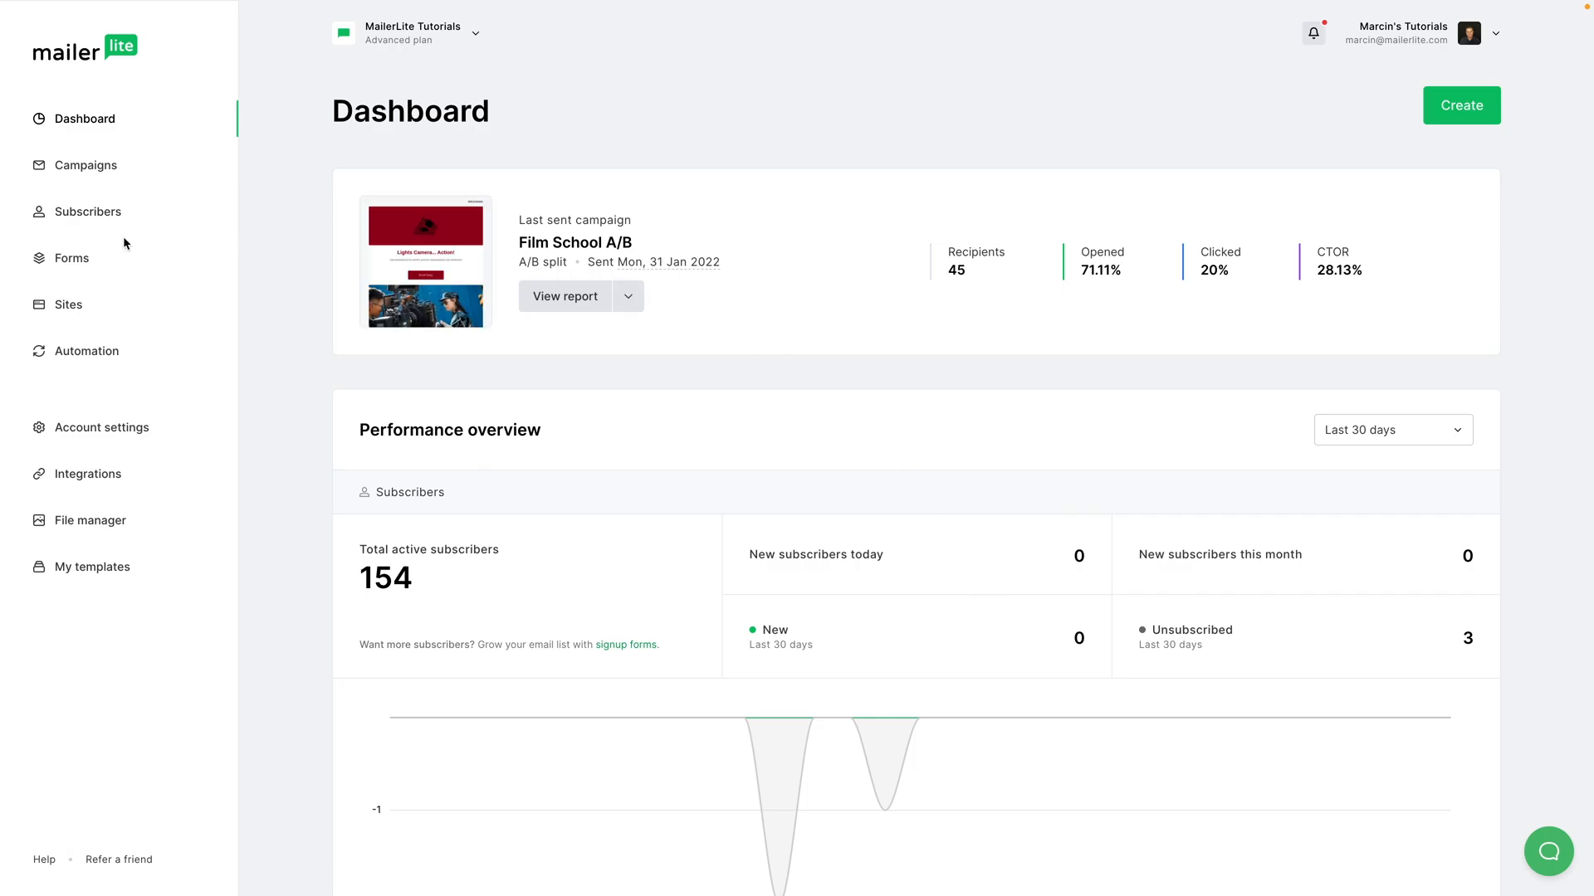
- Go to Forms, open the Freebie form overview and its Double opt-in tab
{"action": "left_click", "coordinate": [71, 257]}
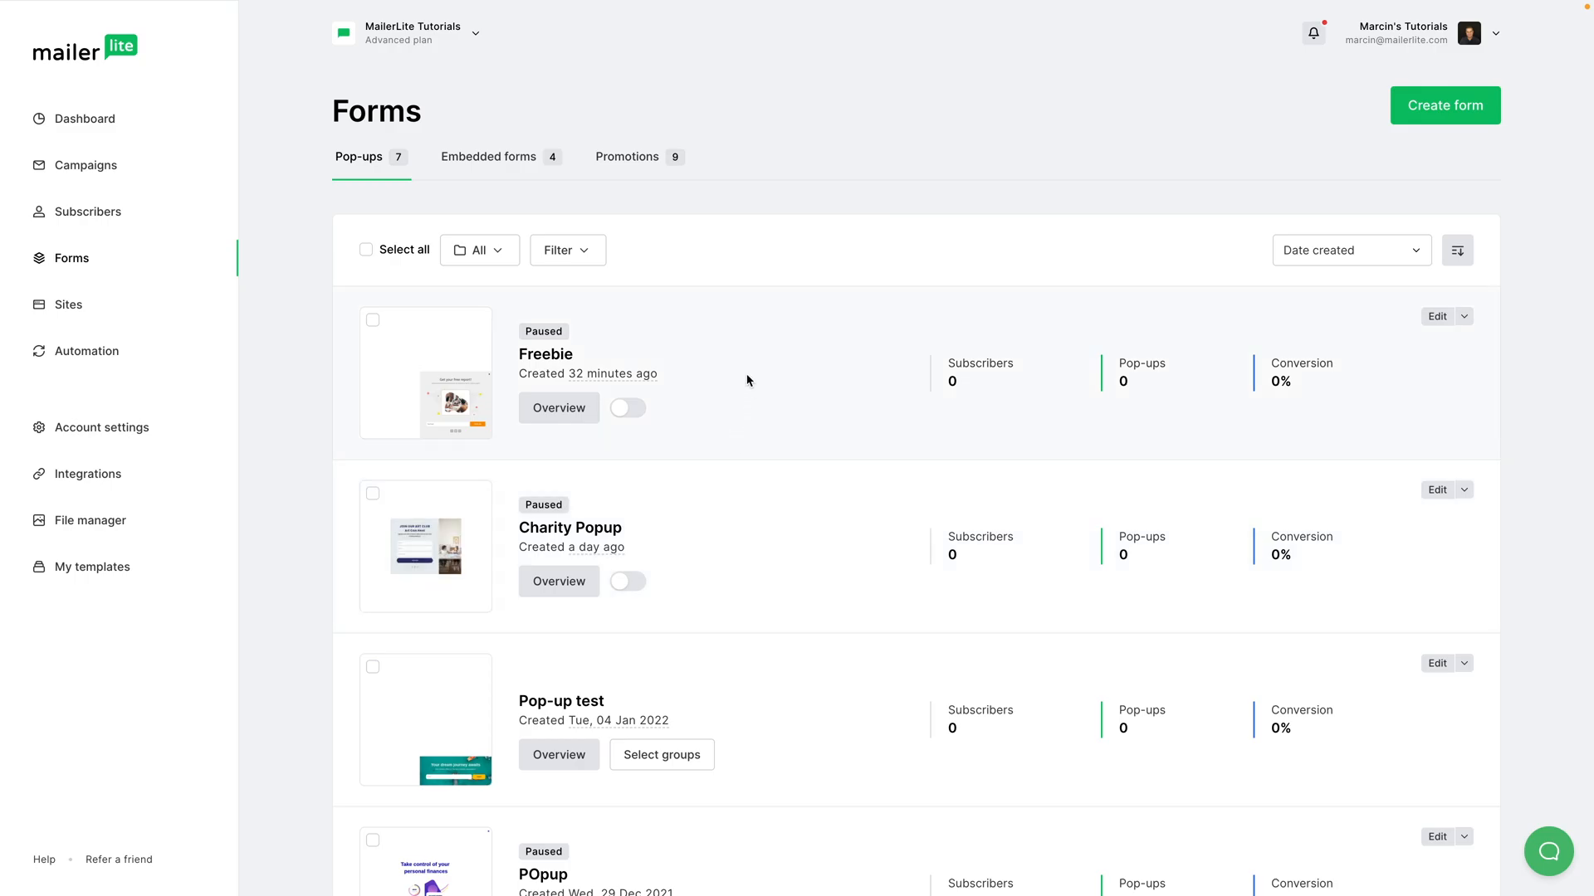
{"action": "mouse_move", "coordinate": [558, 407]}
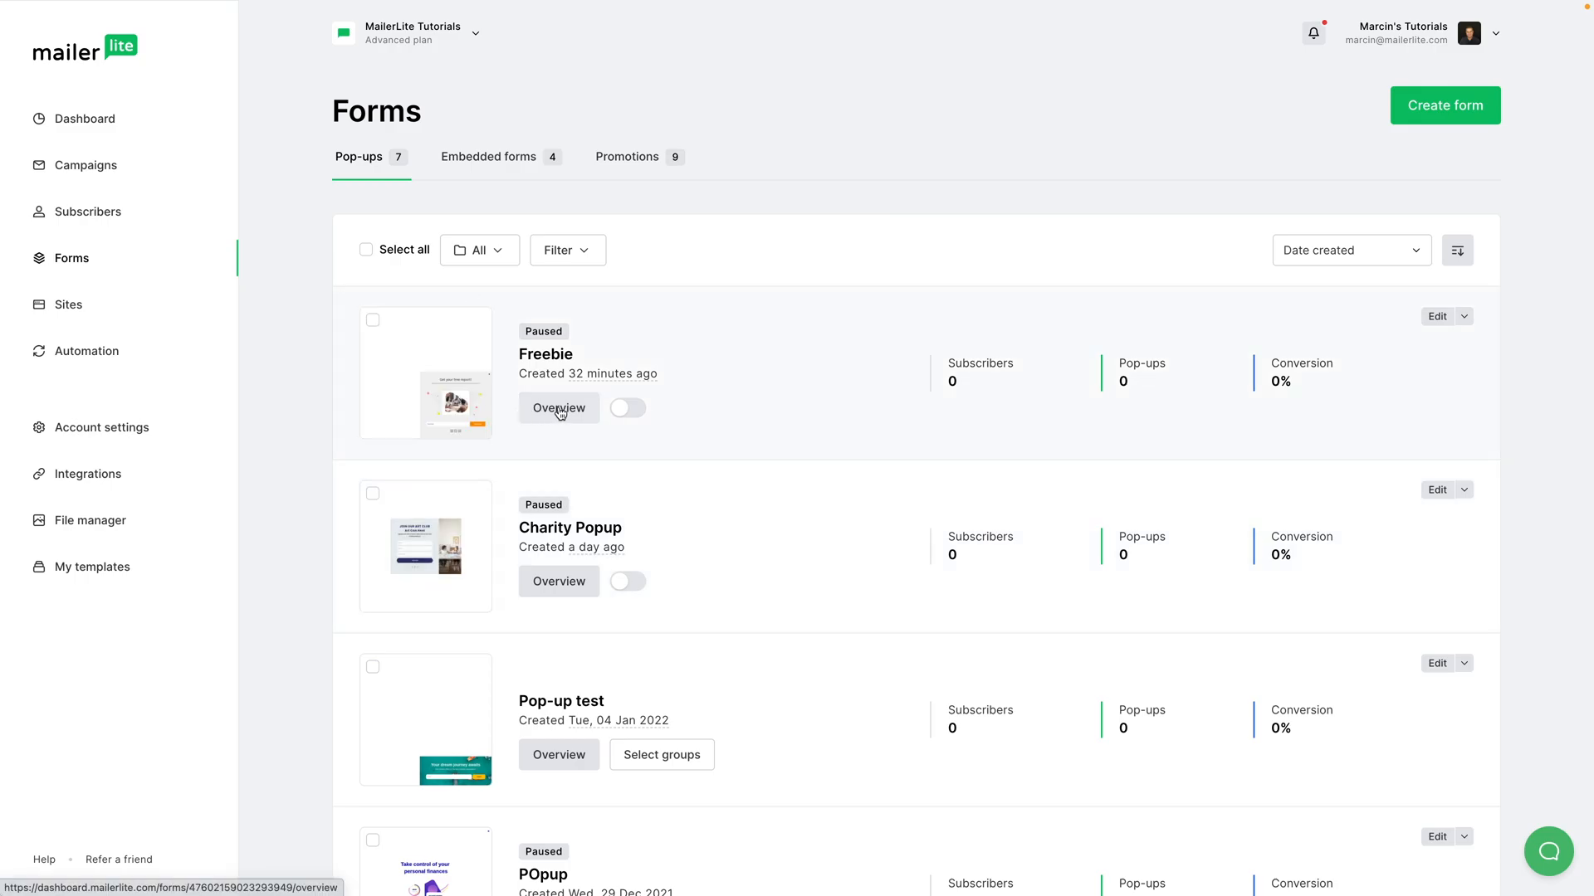
{"action": "left_click", "coordinate": [558, 407]}
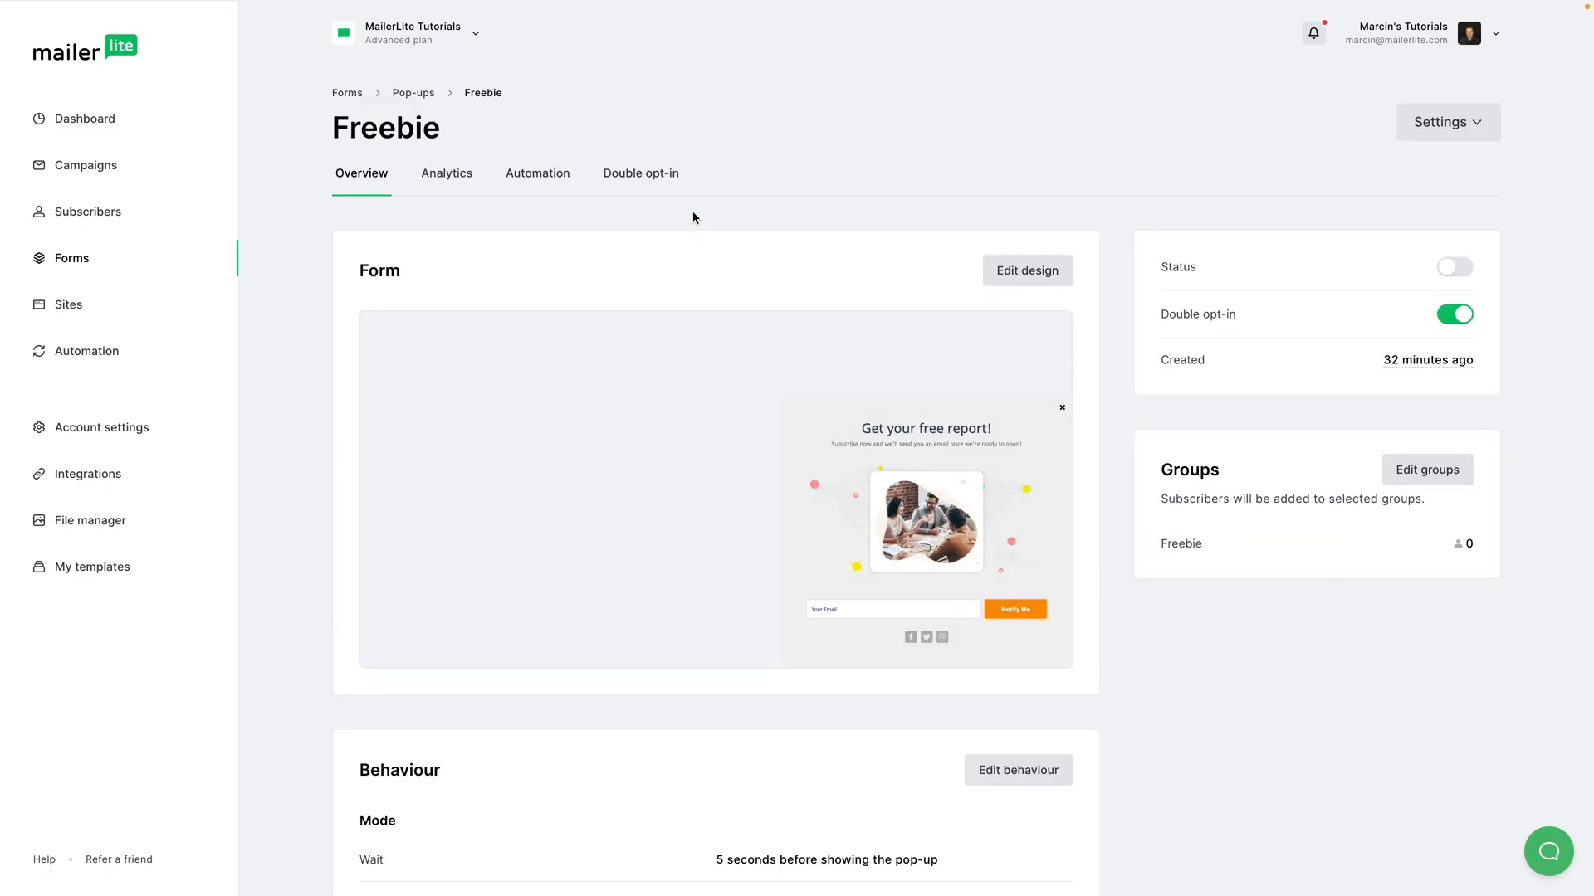
{"action": "left_click", "coordinate": [639, 172]}
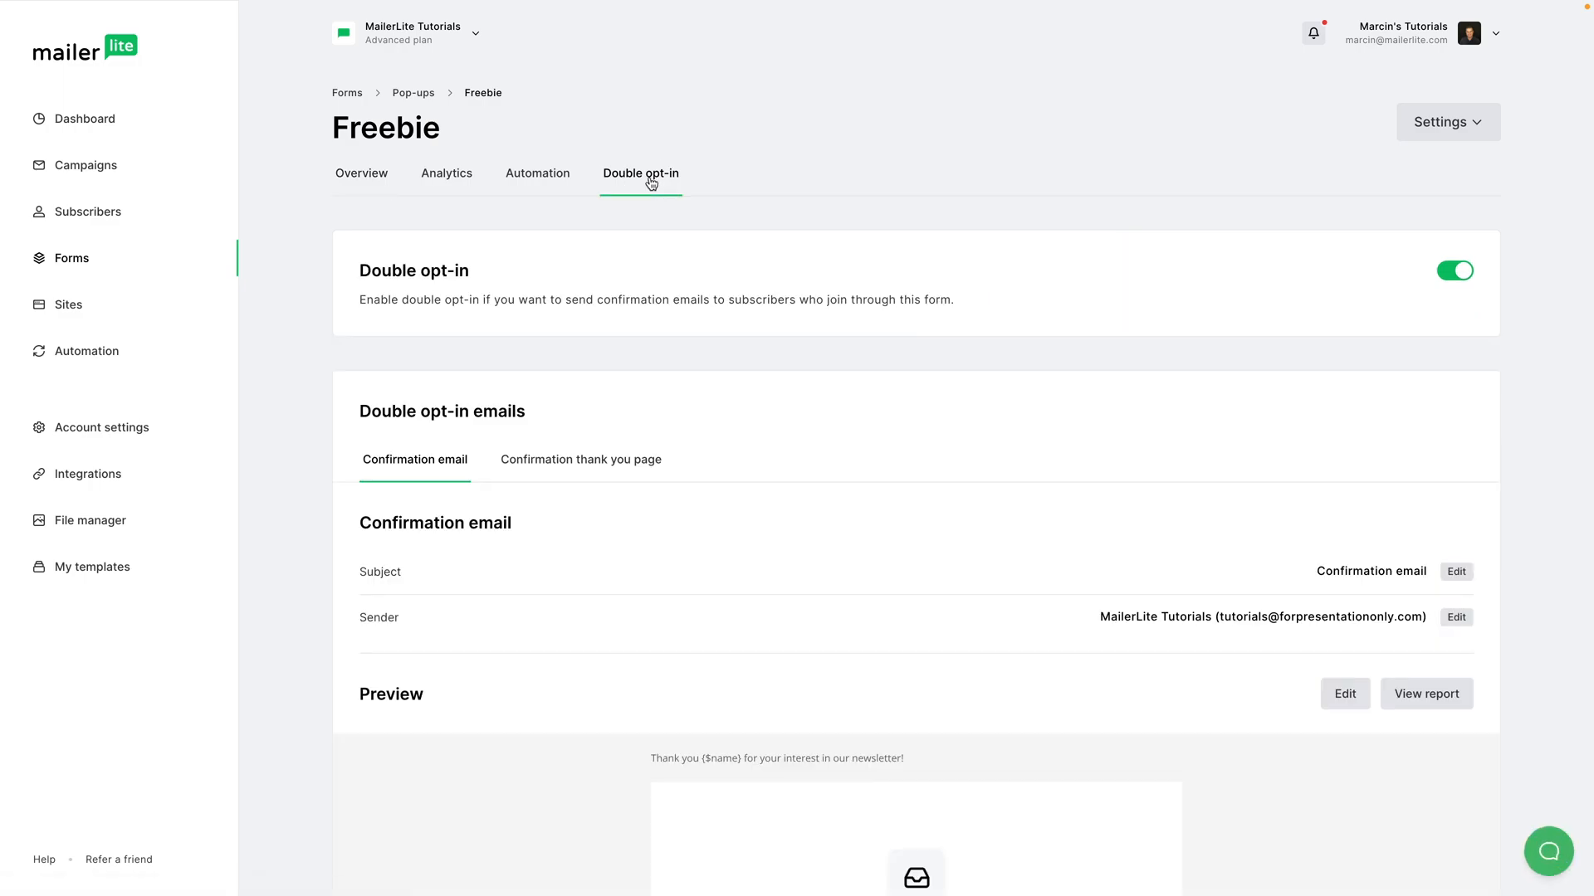
{"action": "mouse_move", "coordinate": [1438, 255]}
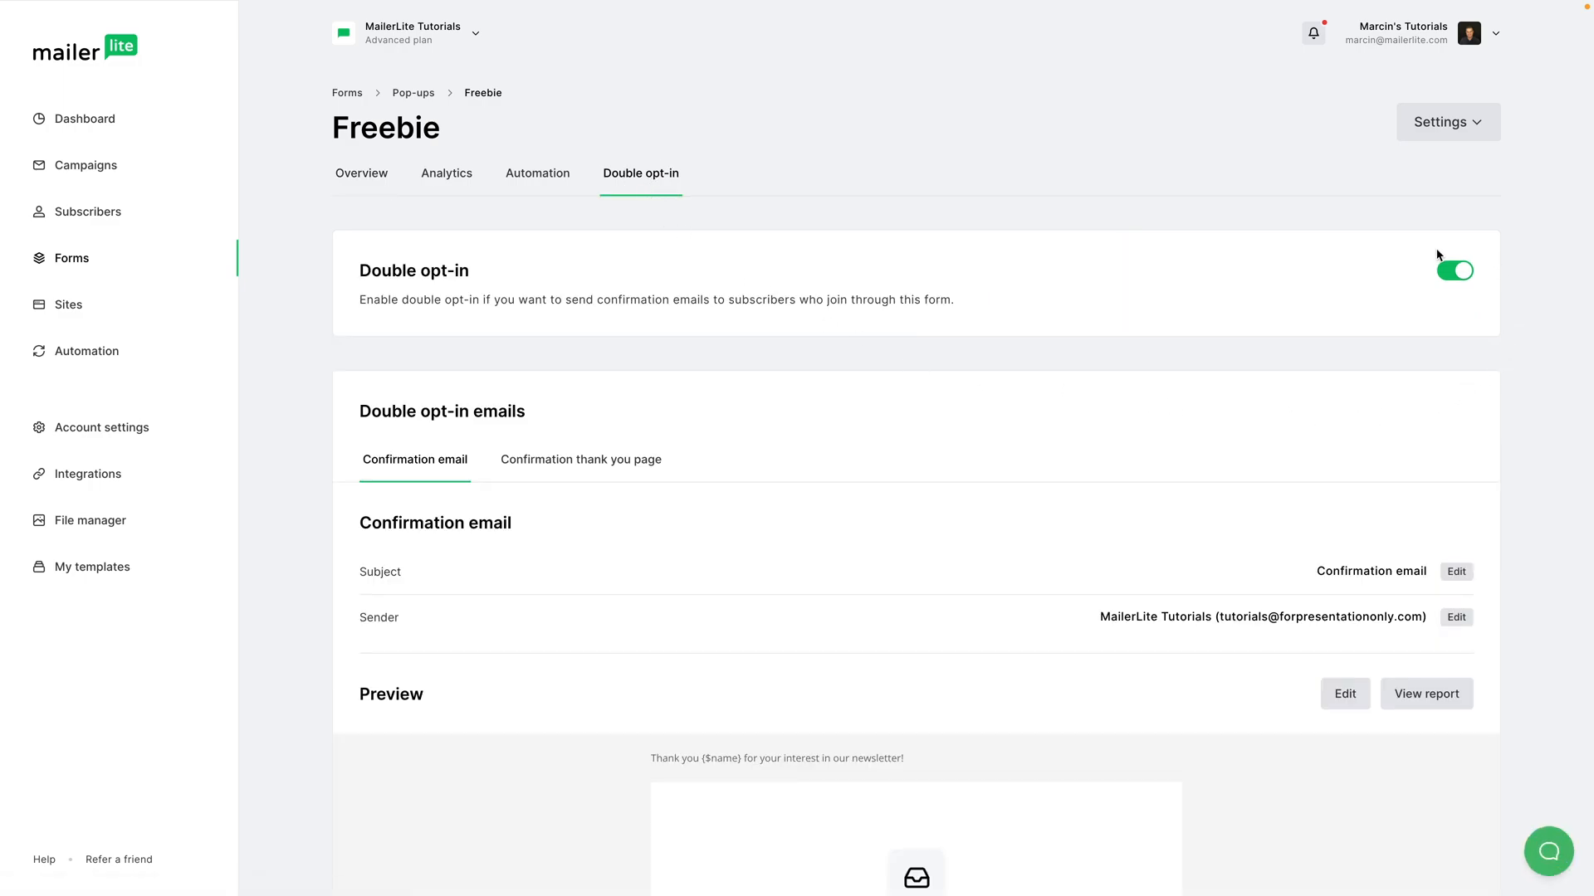
{"action": "mouse_move", "coordinate": [1467, 286]}
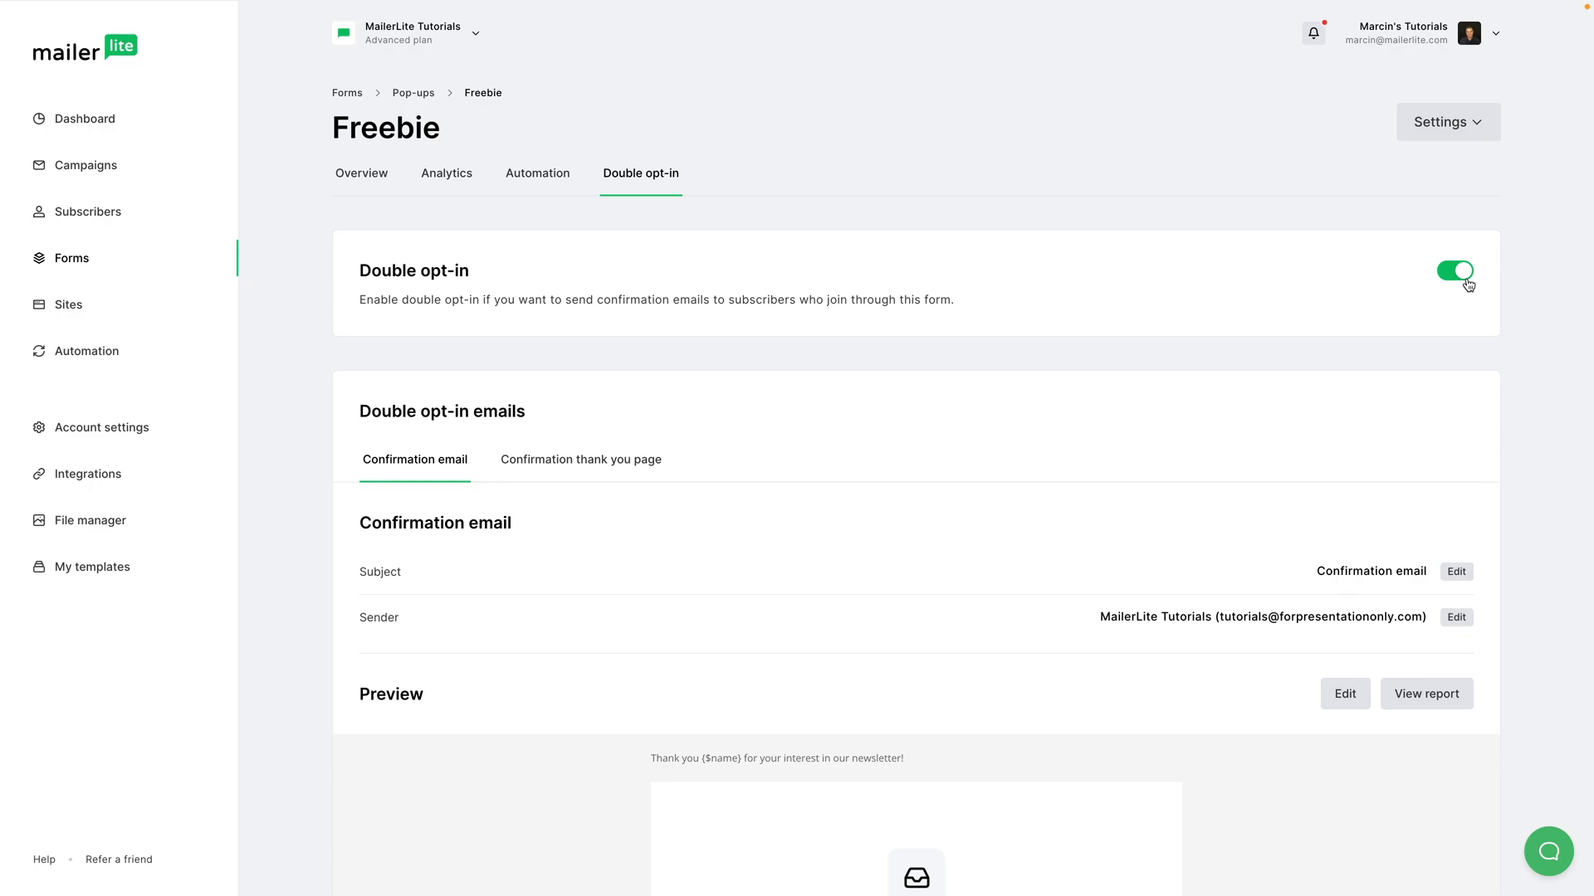
{"action": "mouse_move", "coordinate": [1173, 388]}
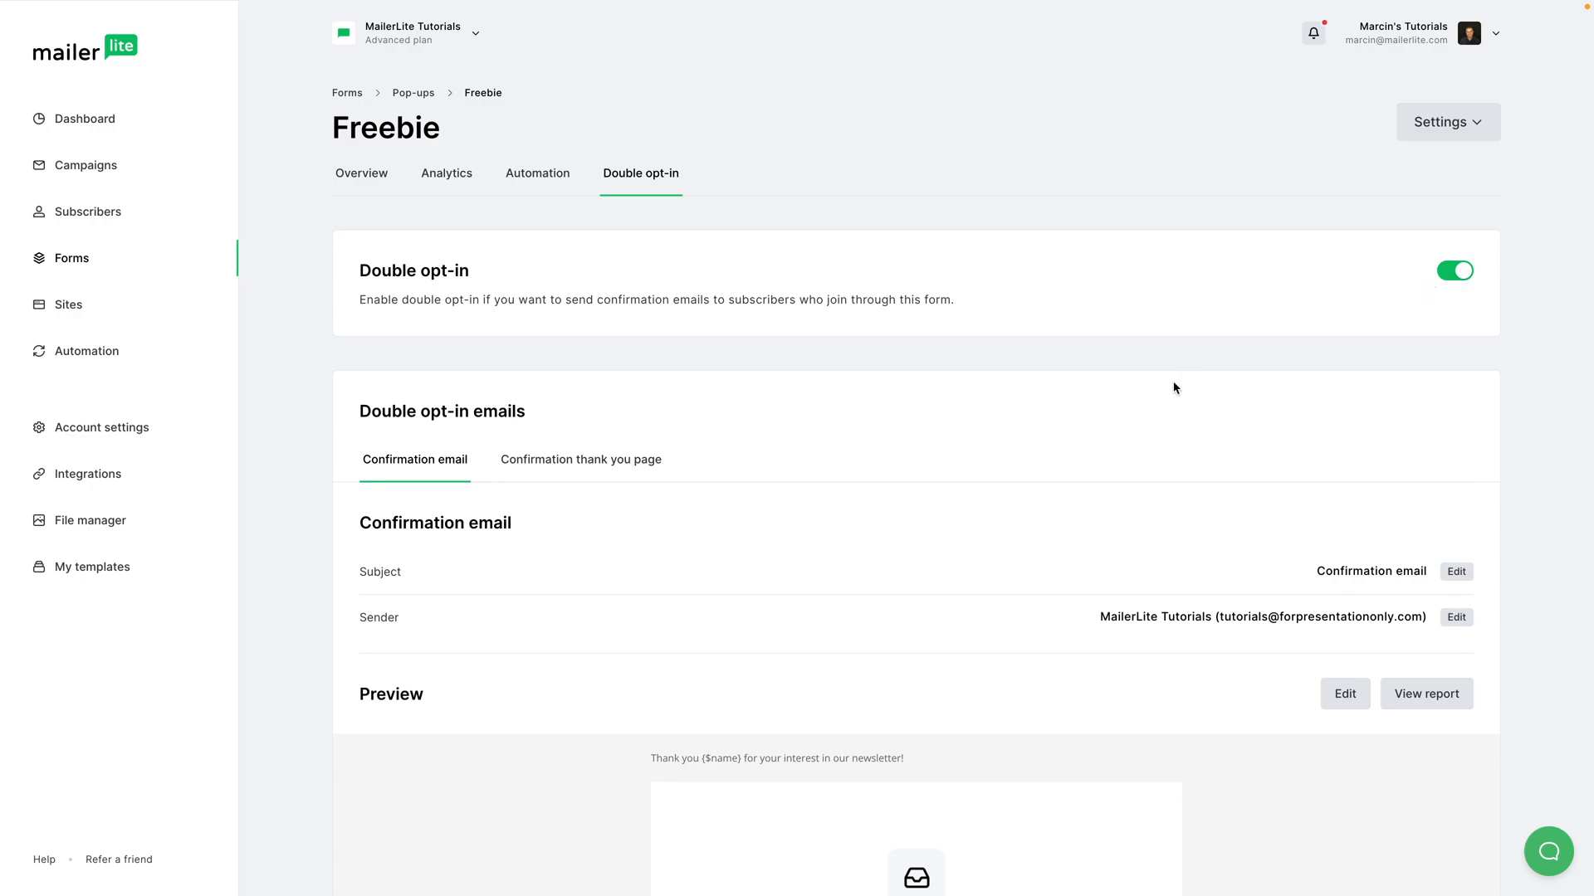
- Preview the Confirmation thank you page and enter its content editor
{"action": "scroll", "scroll_direction": "down", "scroll_amount": 3}
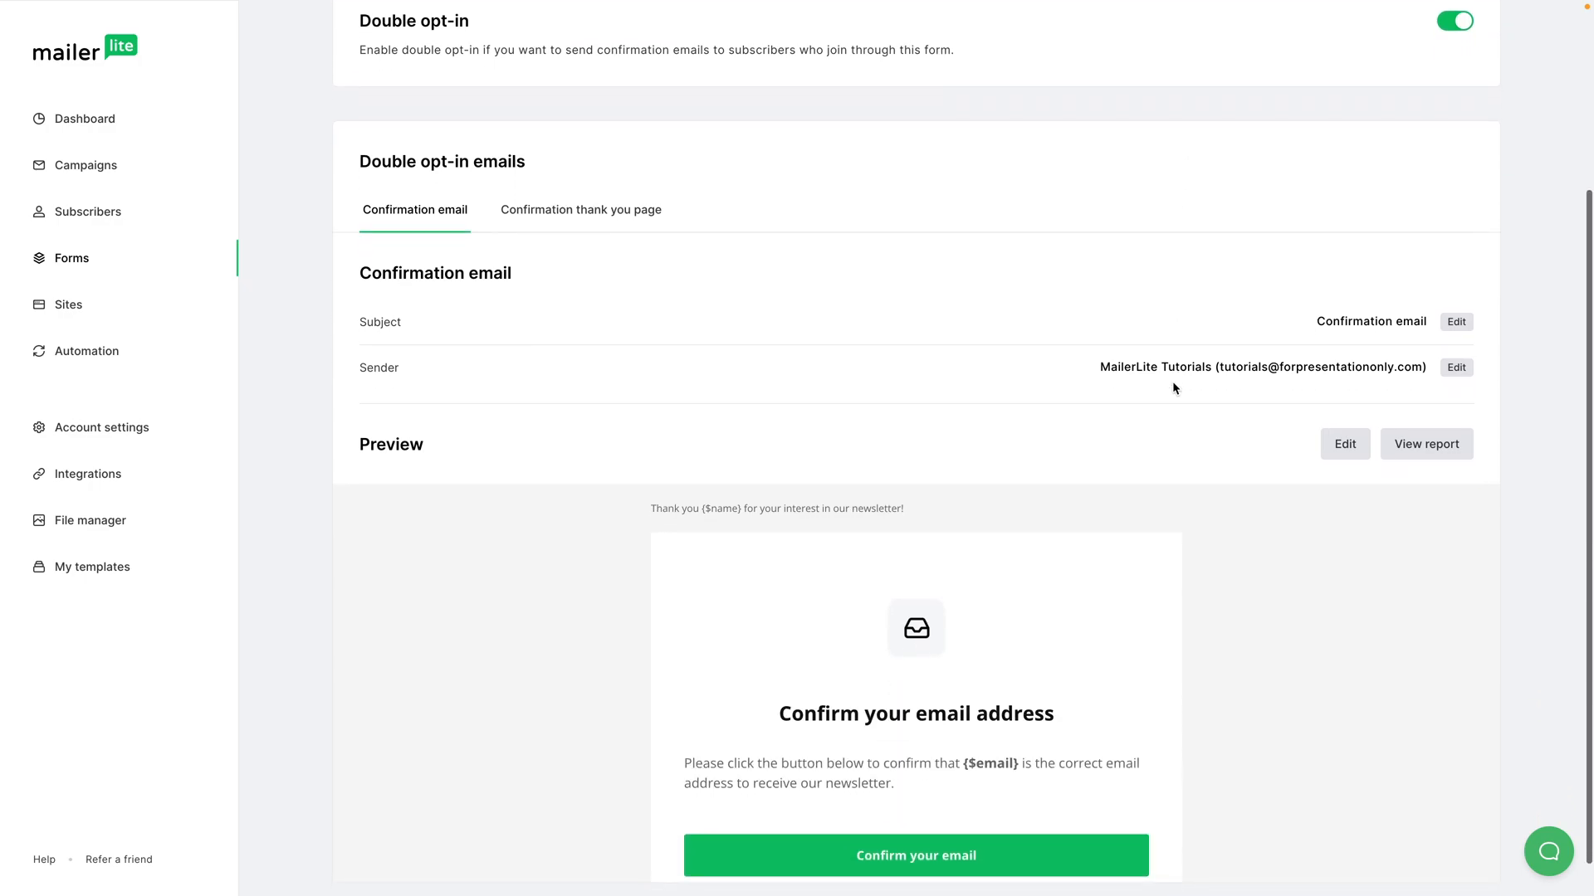
{"action": "mouse_move", "coordinate": [420, 232]}
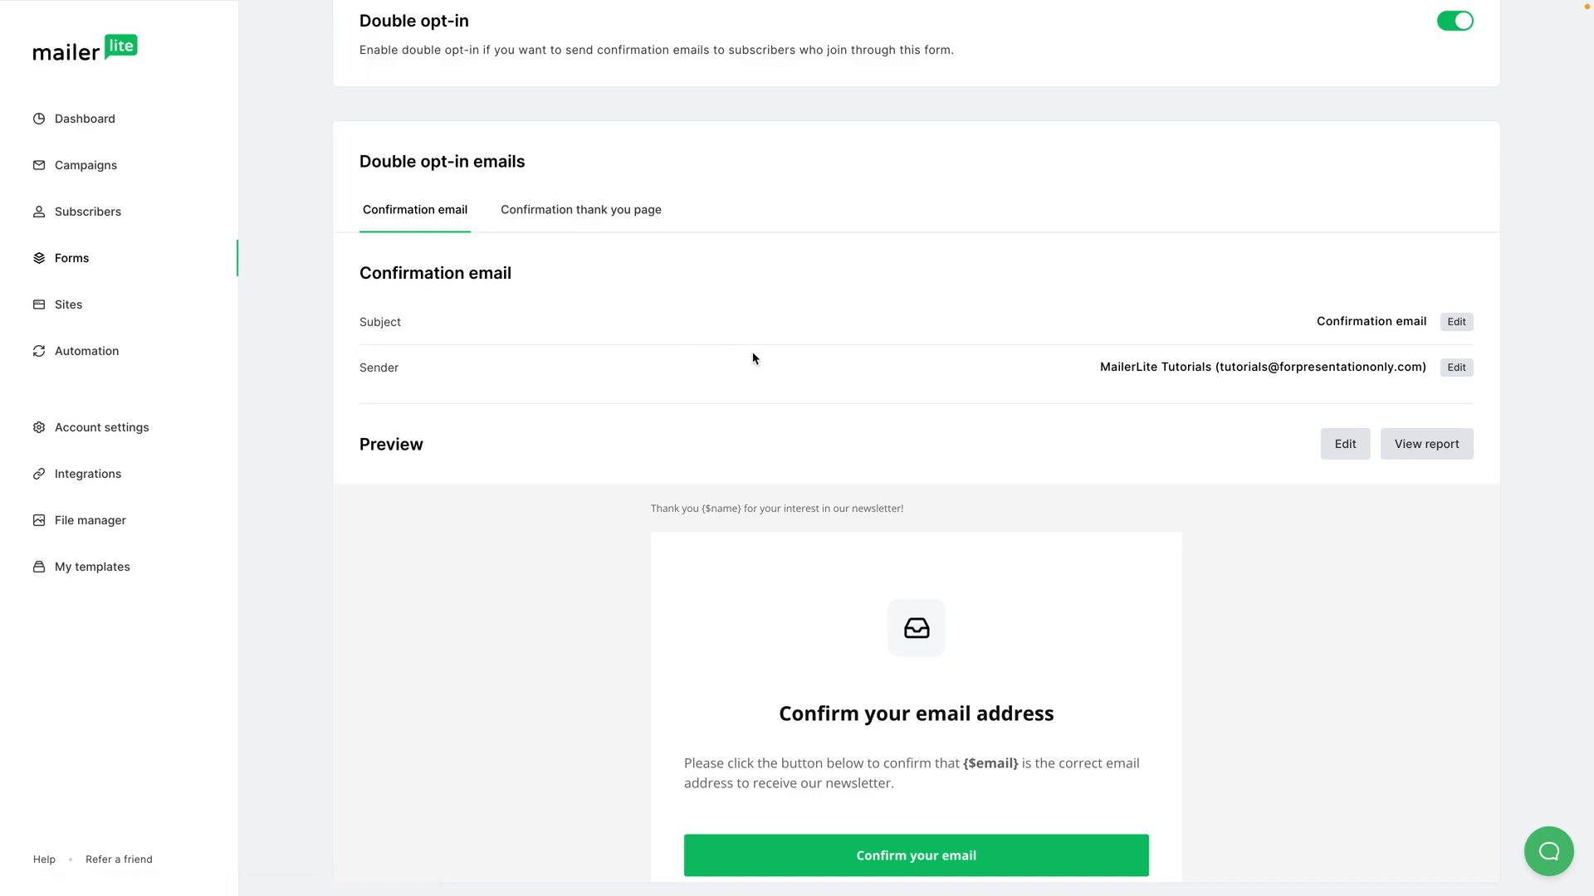
{"action": "scroll", "scroll_direction": "down", "scroll_amount": 3}
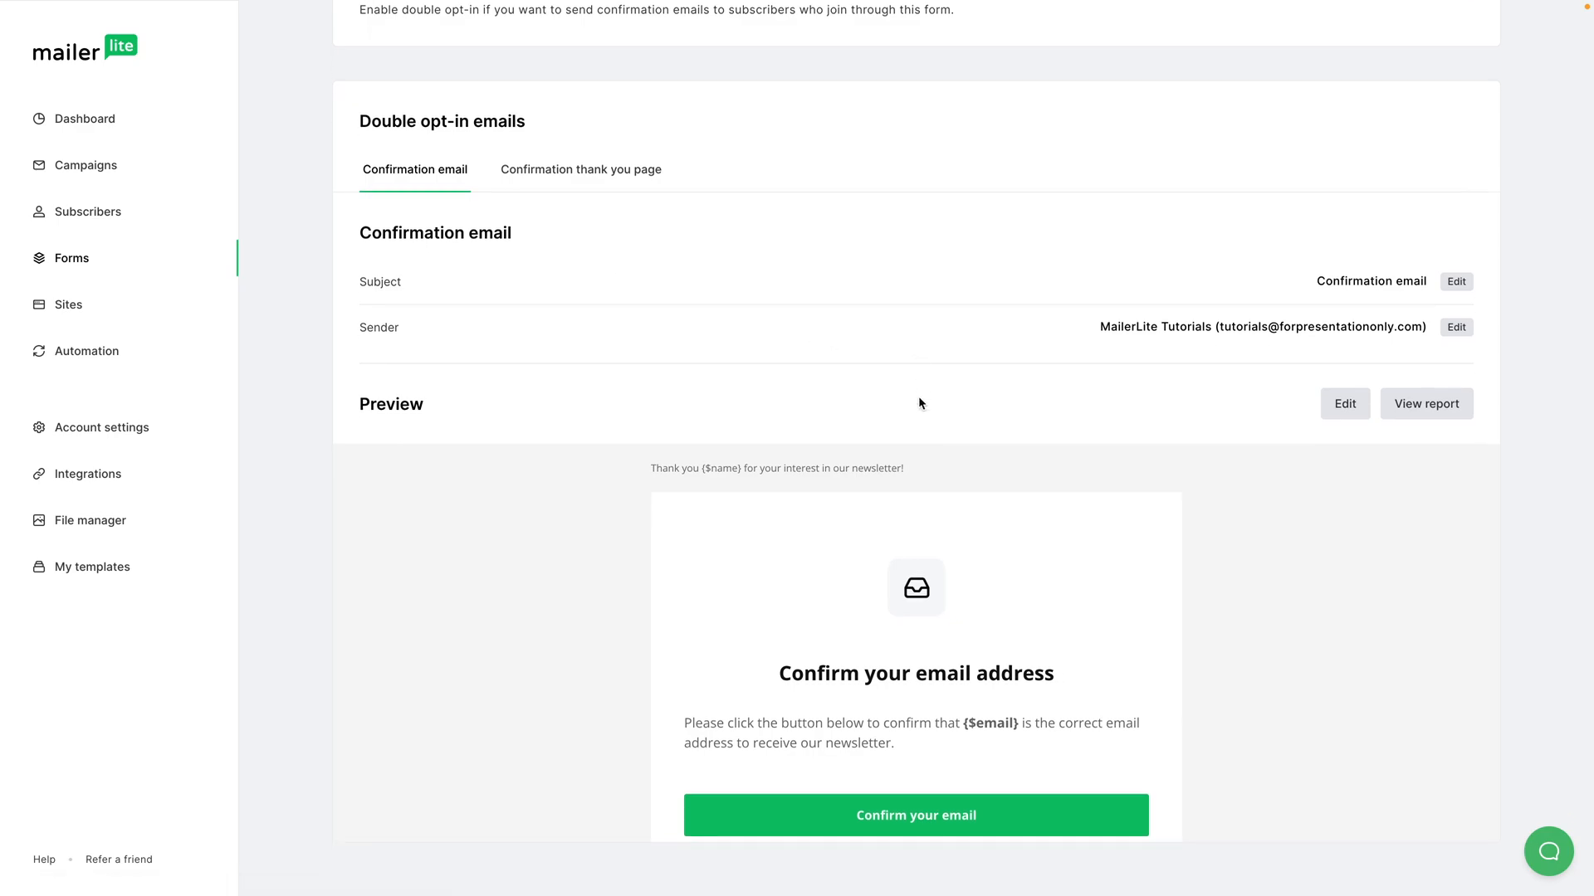
{"action": "mouse_move", "coordinate": [824, 578]}
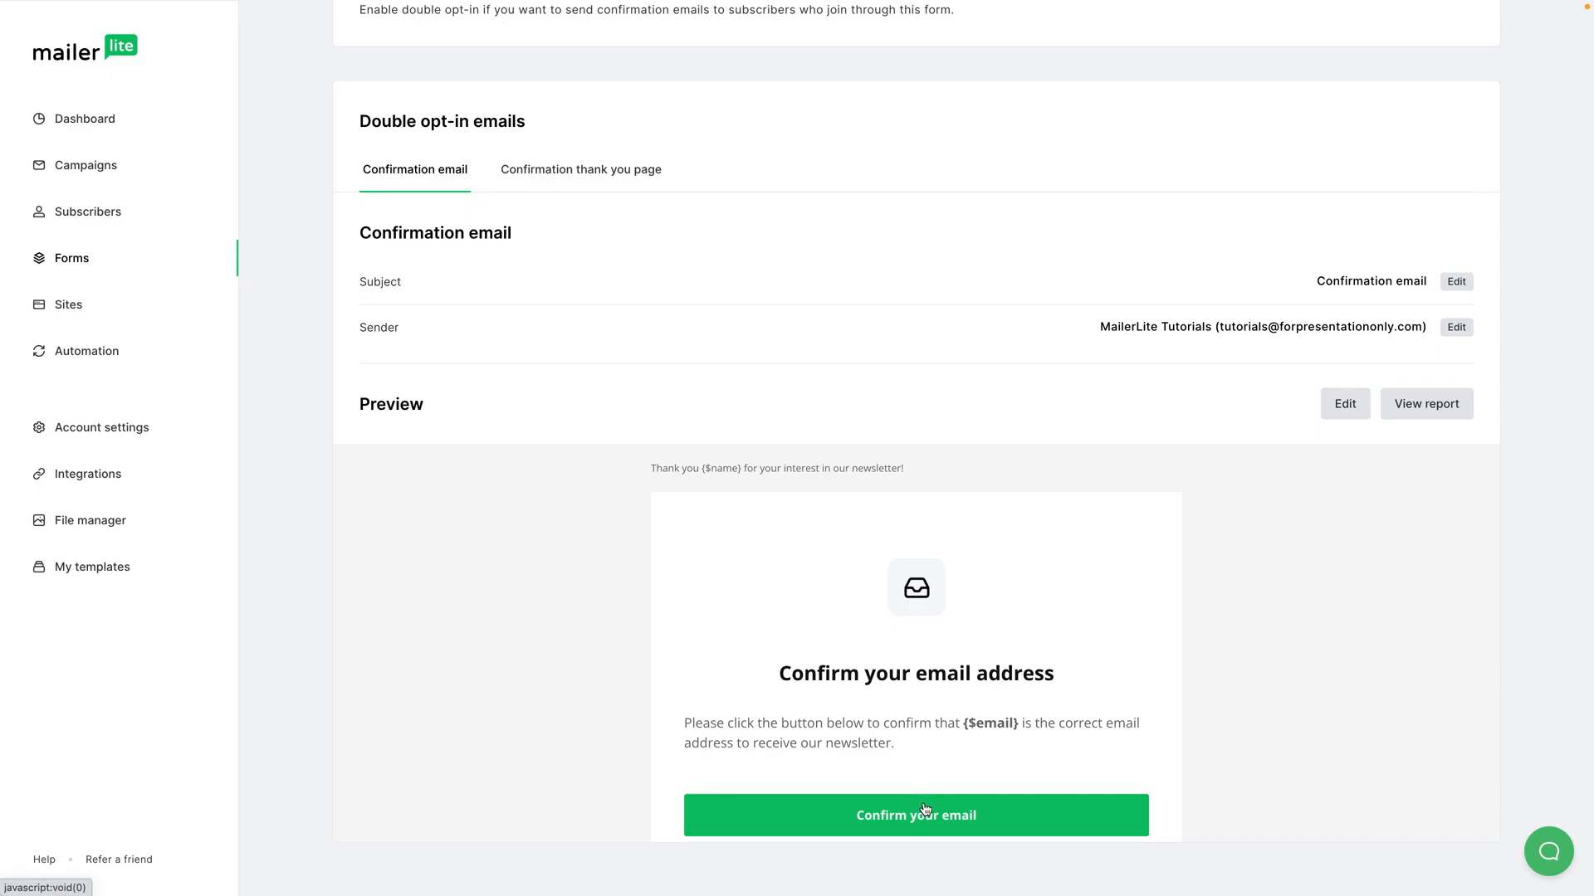
{"action": "mouse_move", "coordinate": [580, 168]}
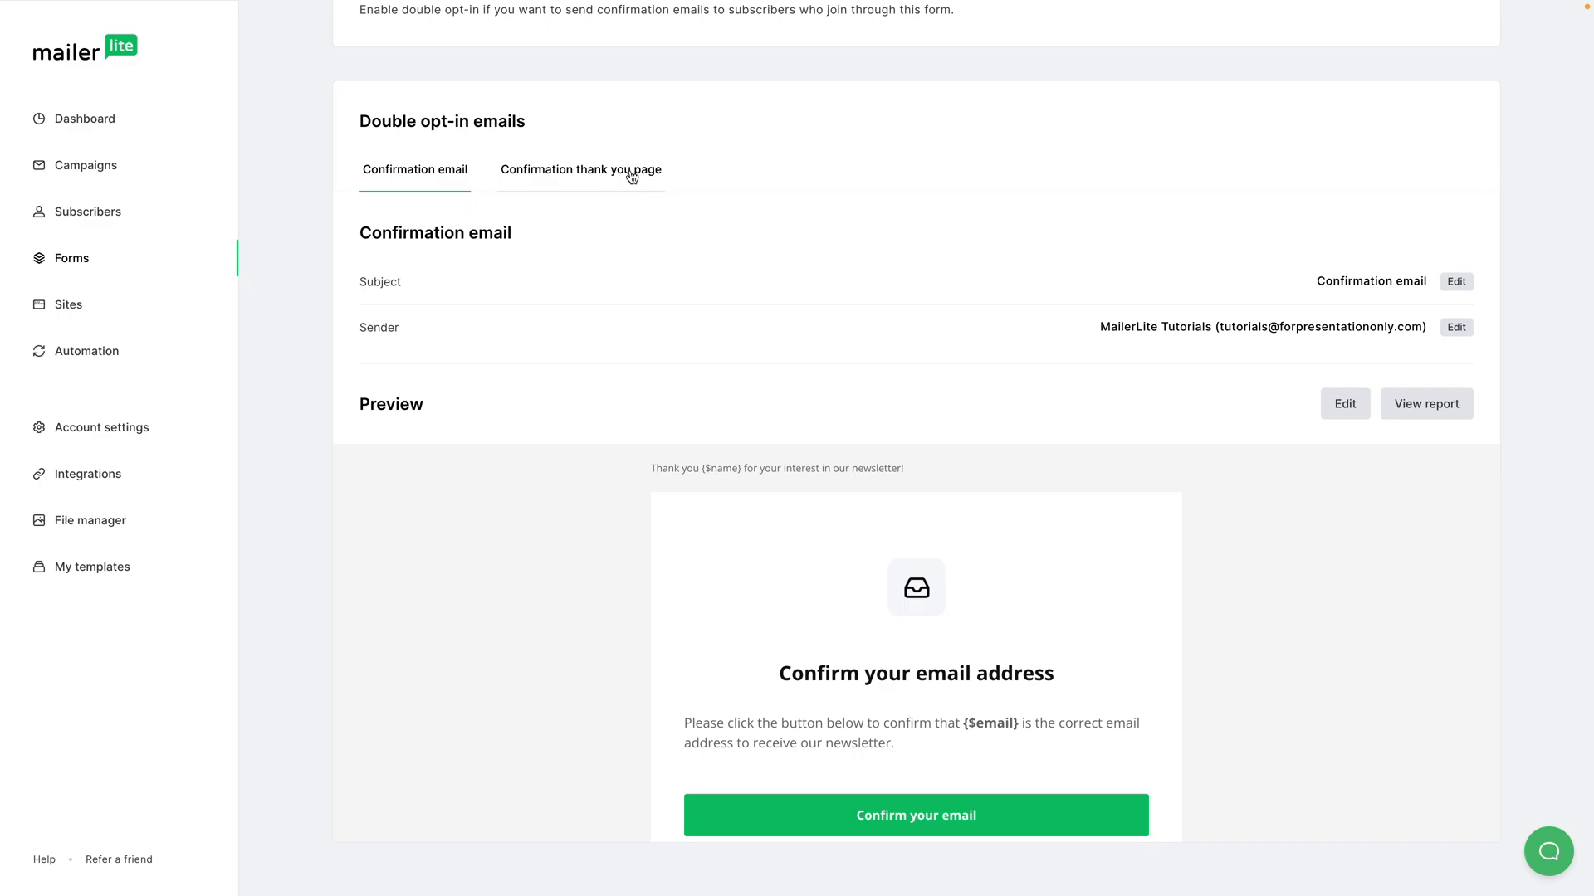
{"action": "left_click", "coordinate": [581, 169]}
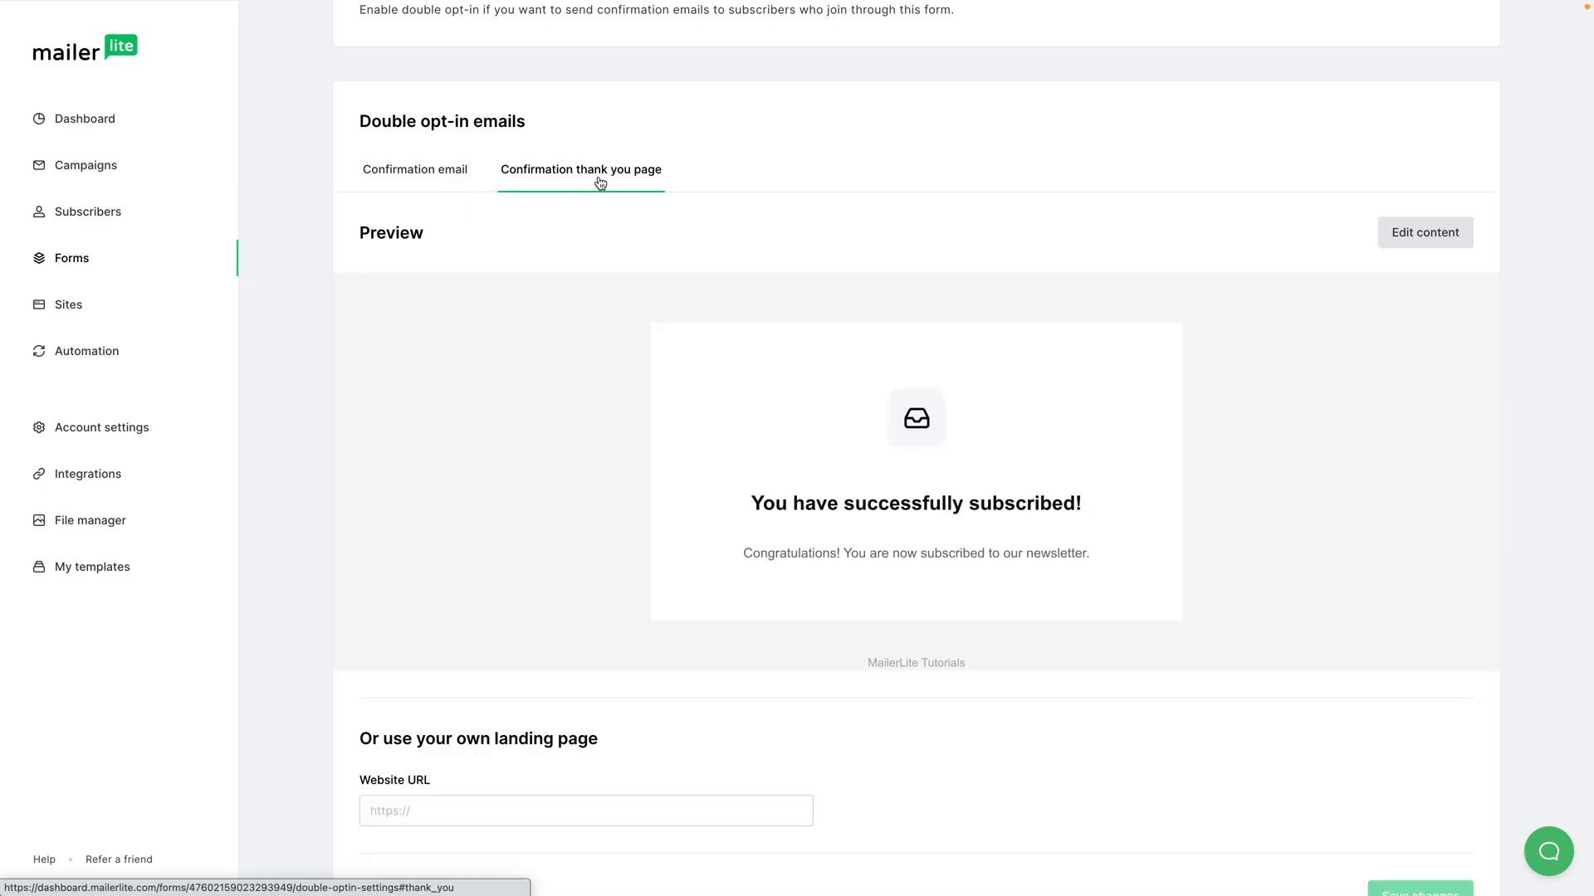
{"action": "mouse_move", "coordinate": [881, 546]}
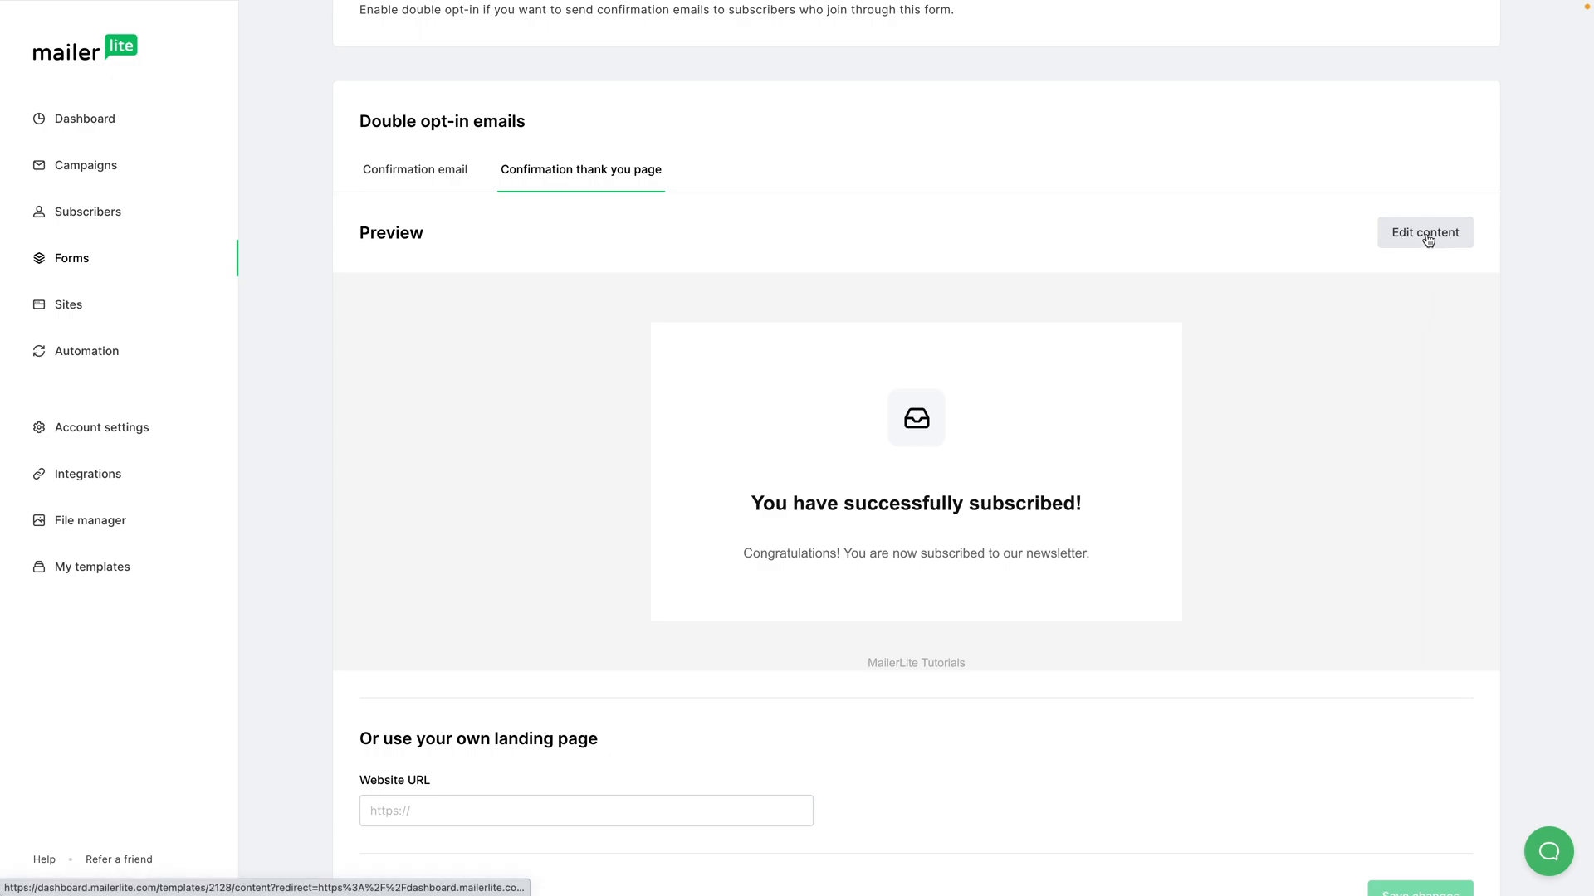
{"action": "left_click", "coordinate": [1423, 231]}
{"action": "type", "text": "D"}
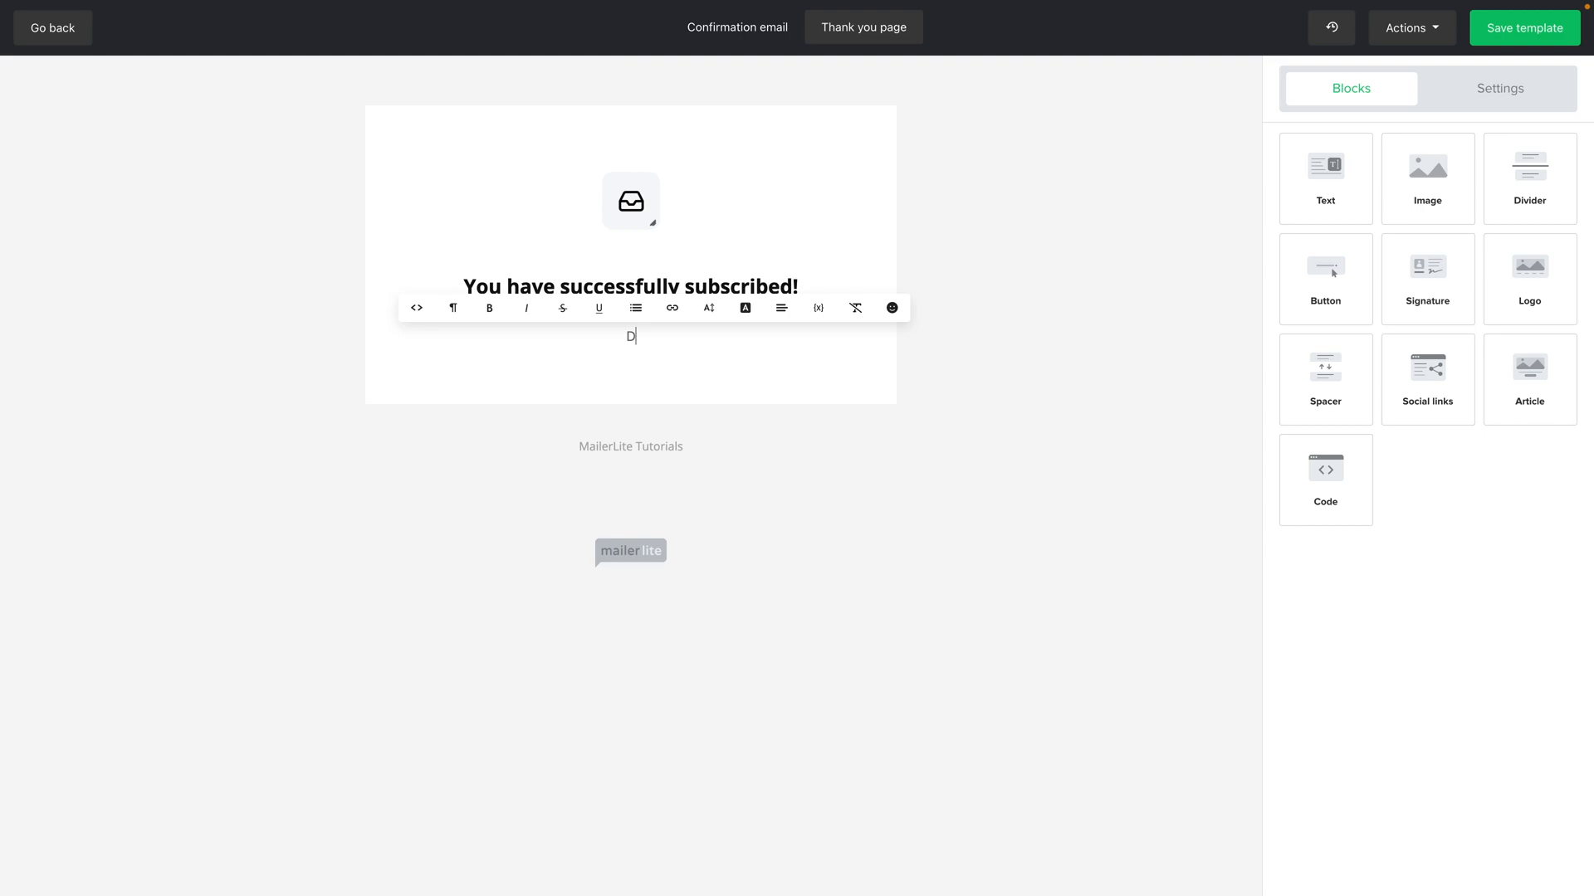
- Retype the thank-you message as 'Download your report here.' and select 'here'
{"action": "type", "text": "ownload your"}
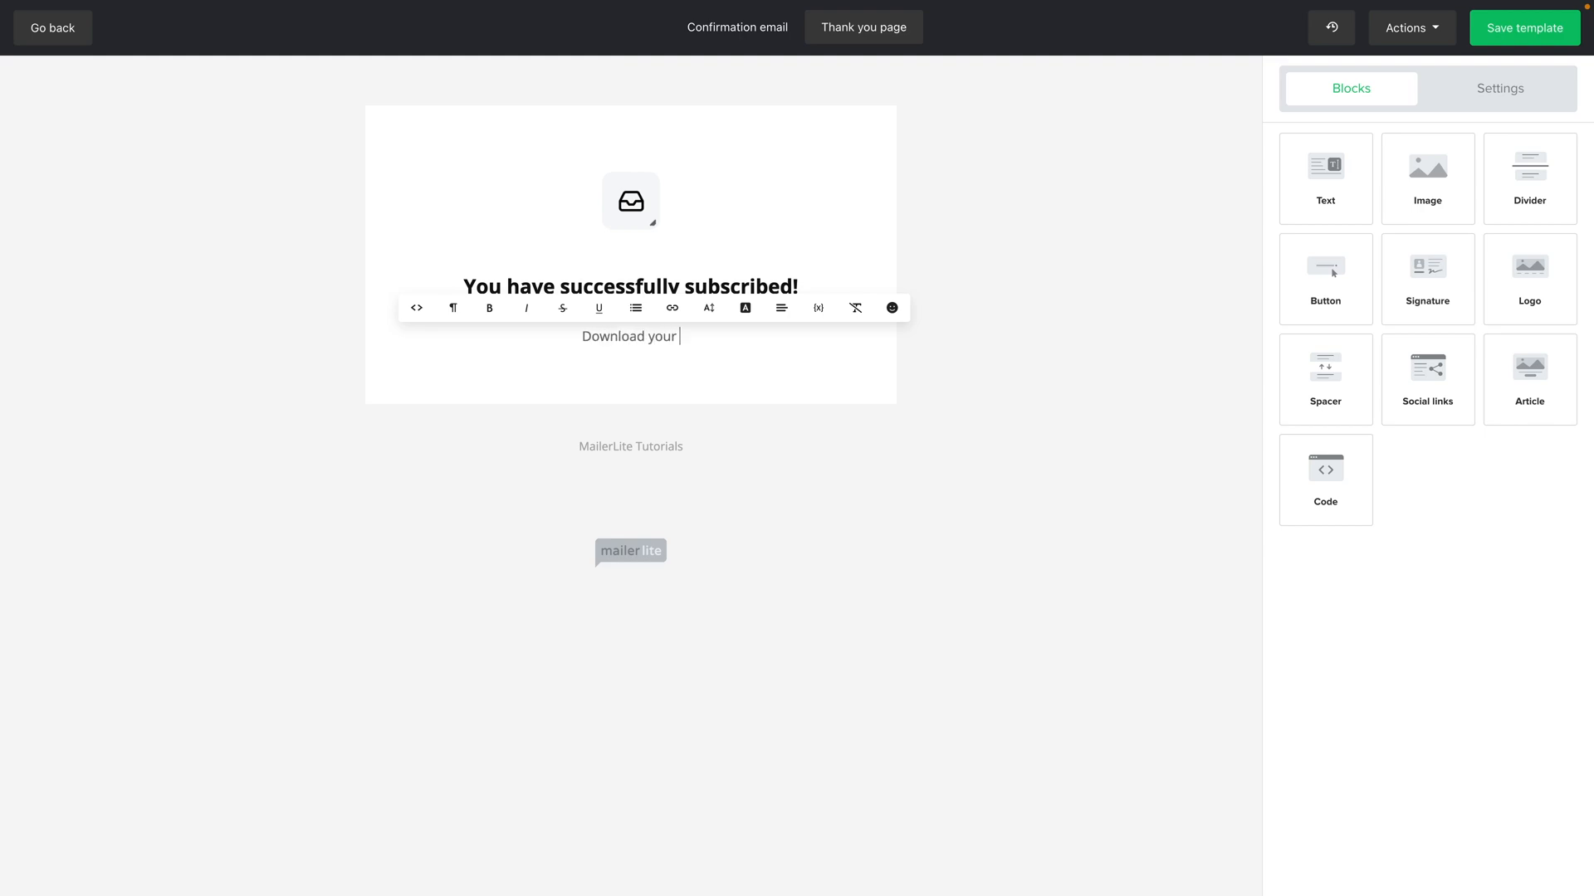
{"action": "type", "text": "fr"}
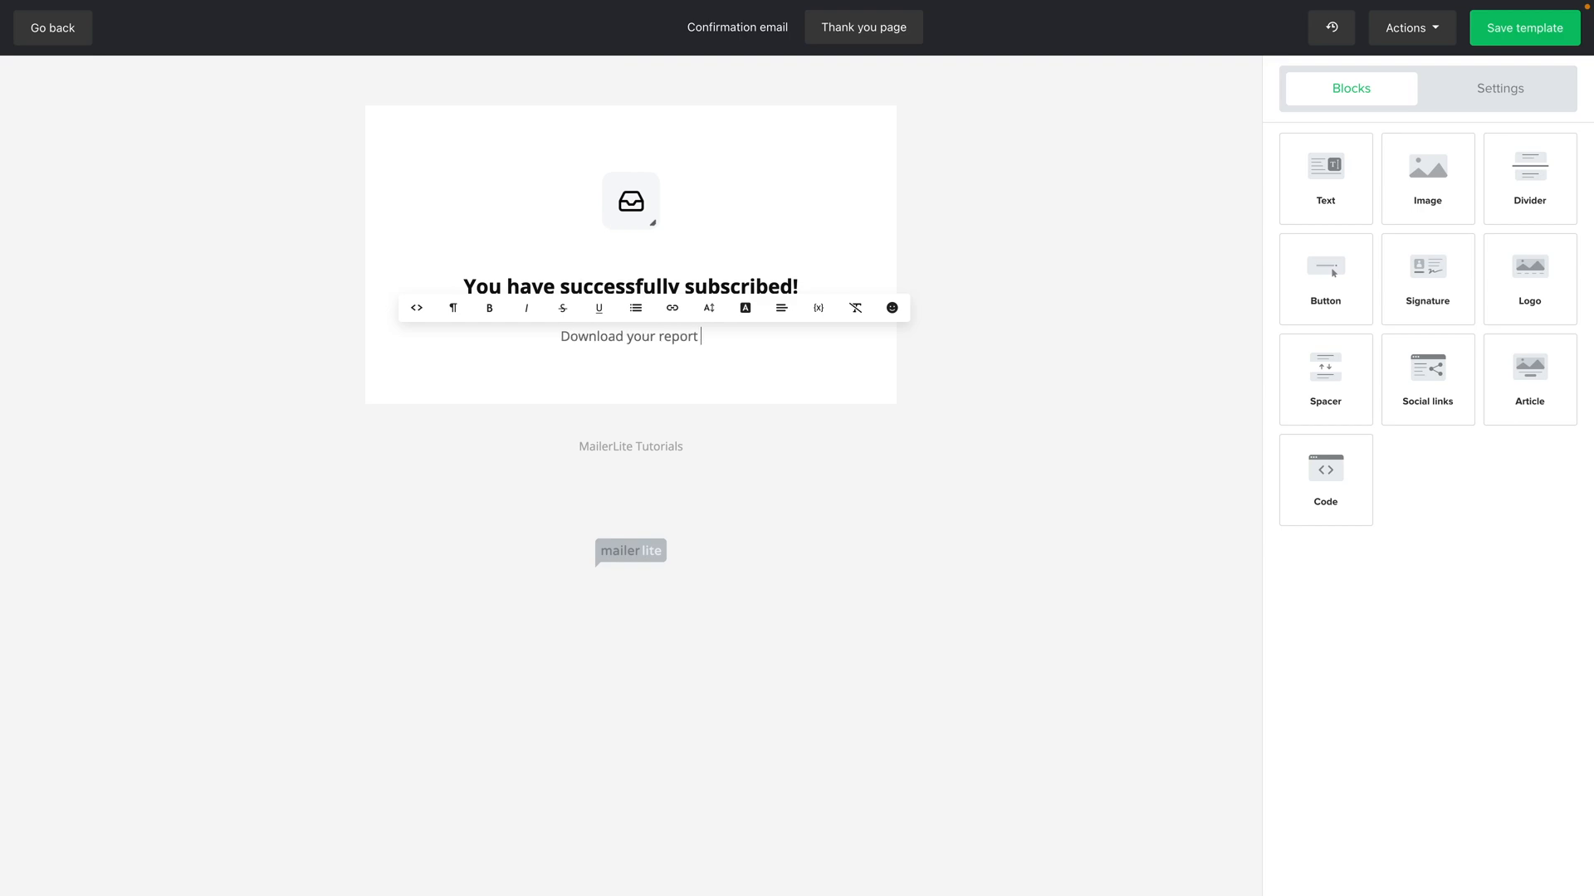
{"action": "type", "text": "here."}
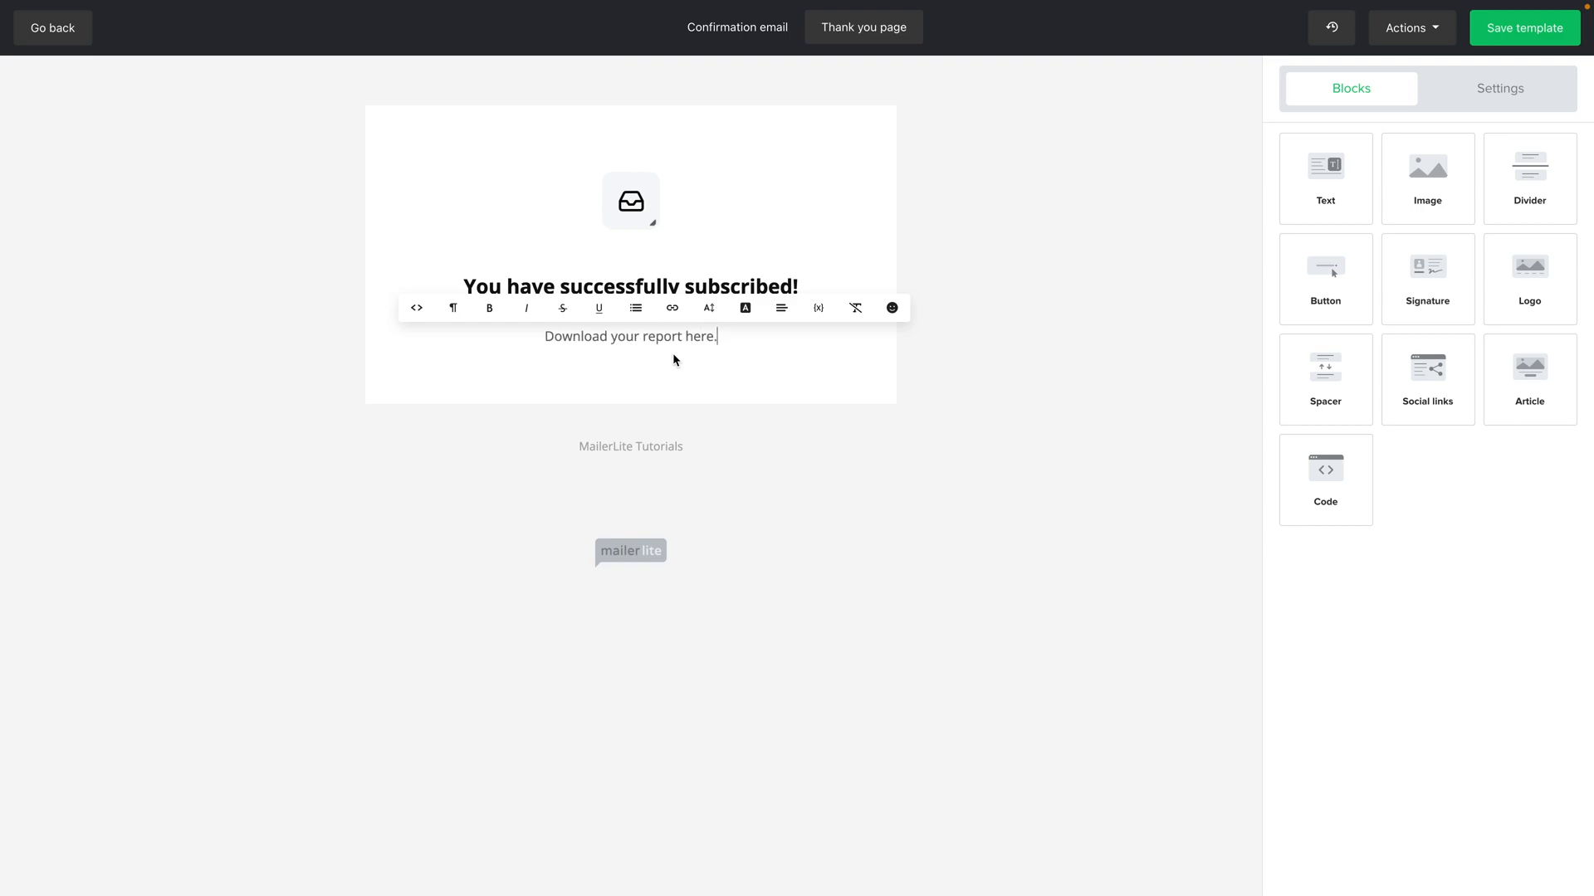
{"action": "left_click", "coordinate": [671, 308]}
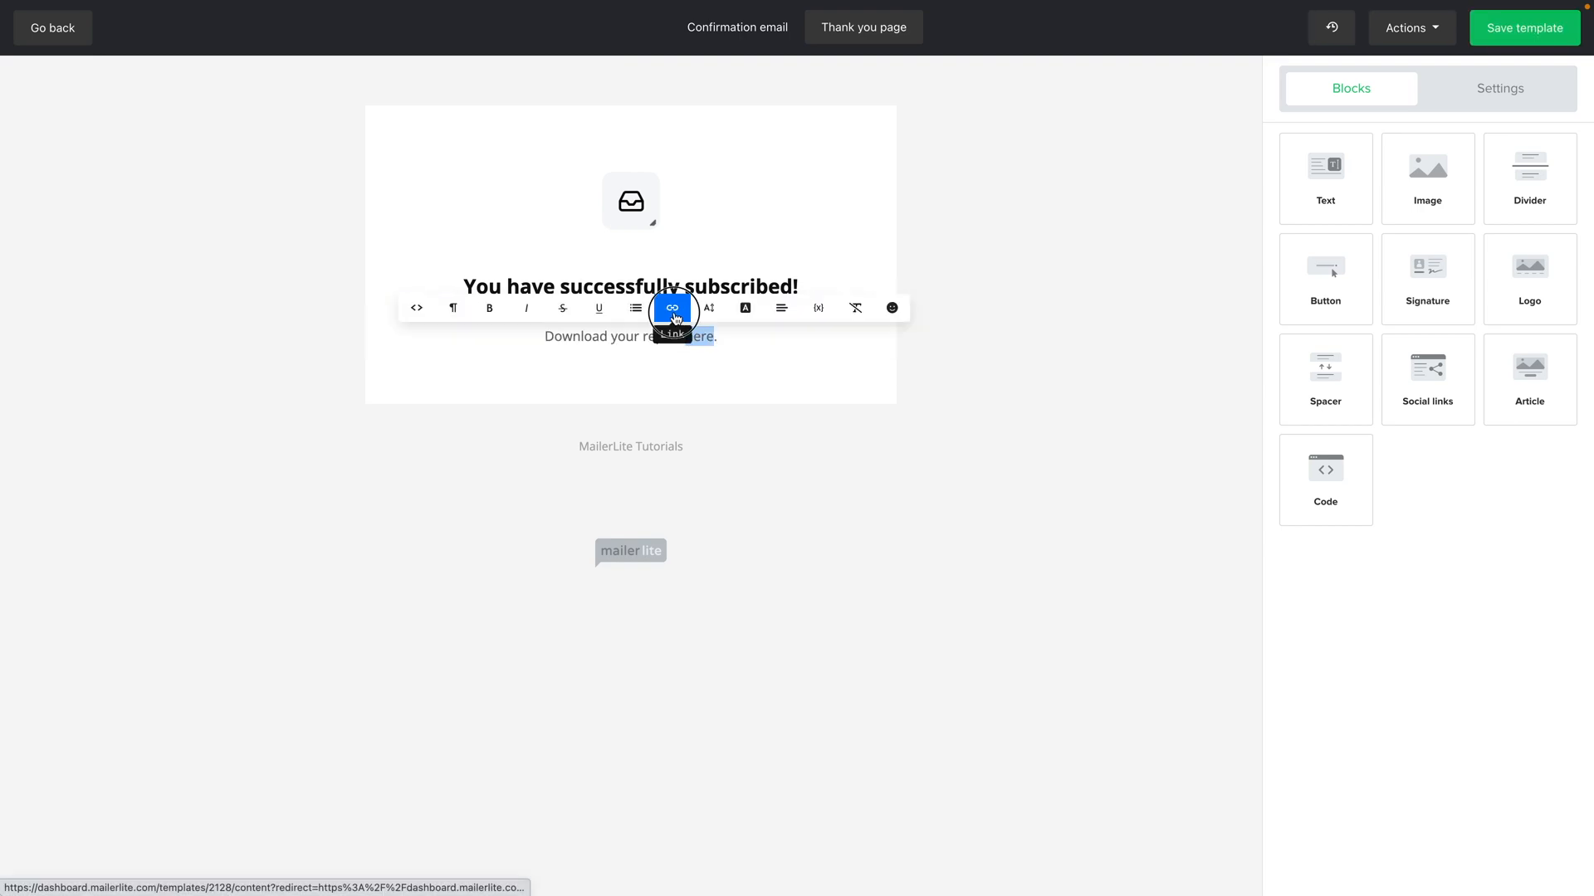
- Insert the Drive report link on 'here', opening in a new tab
{"action": "left_click", "coordinate": [672, 308]}
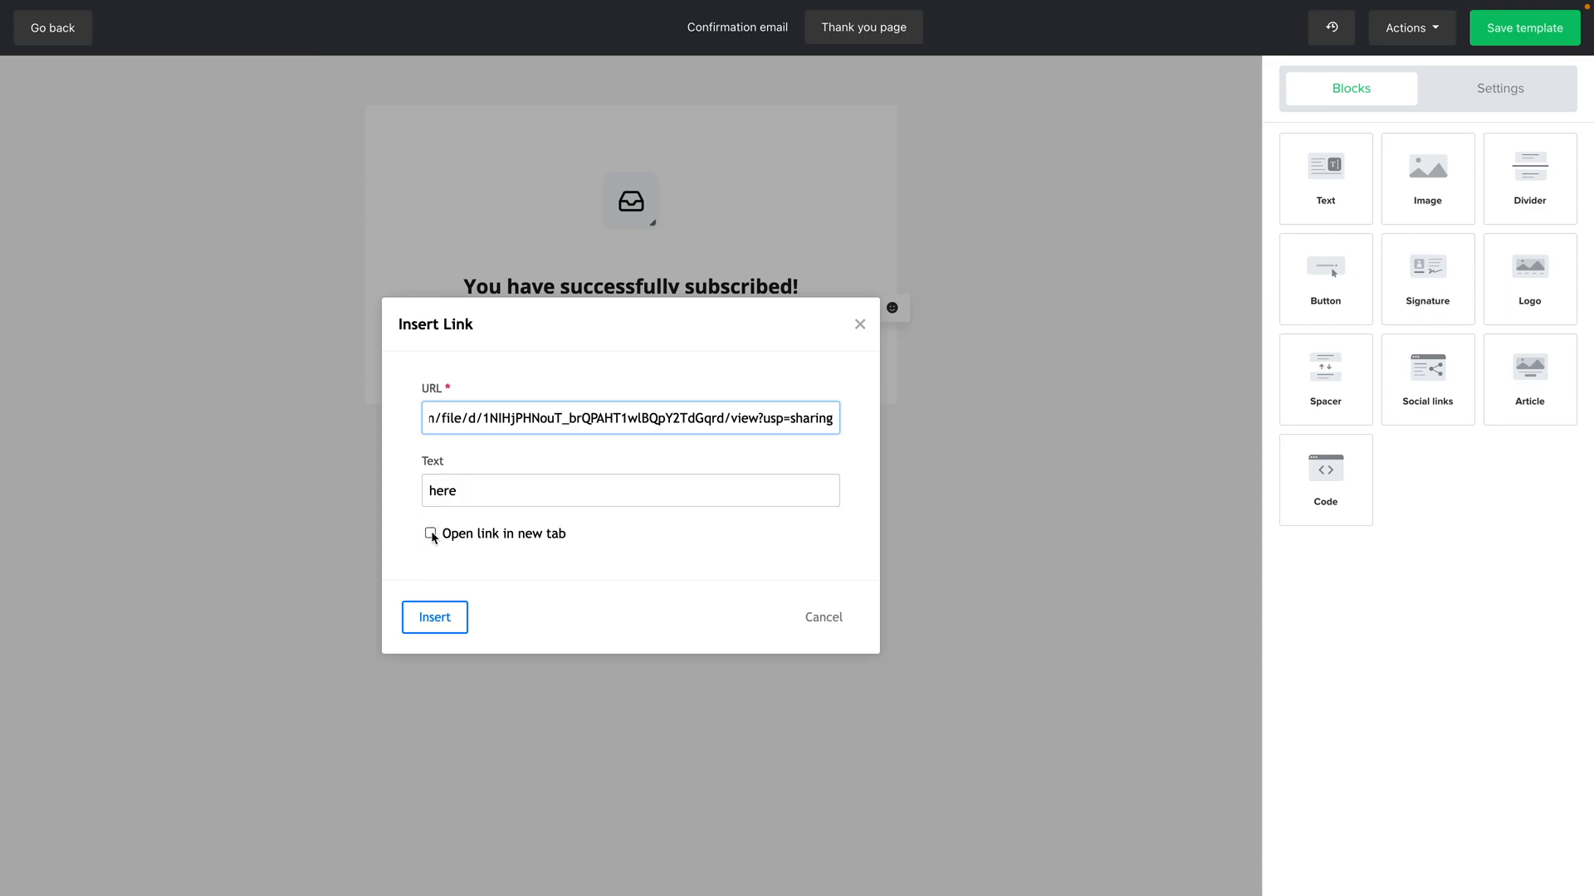
{"action": "left_click", "coordinate": [430, 533]}
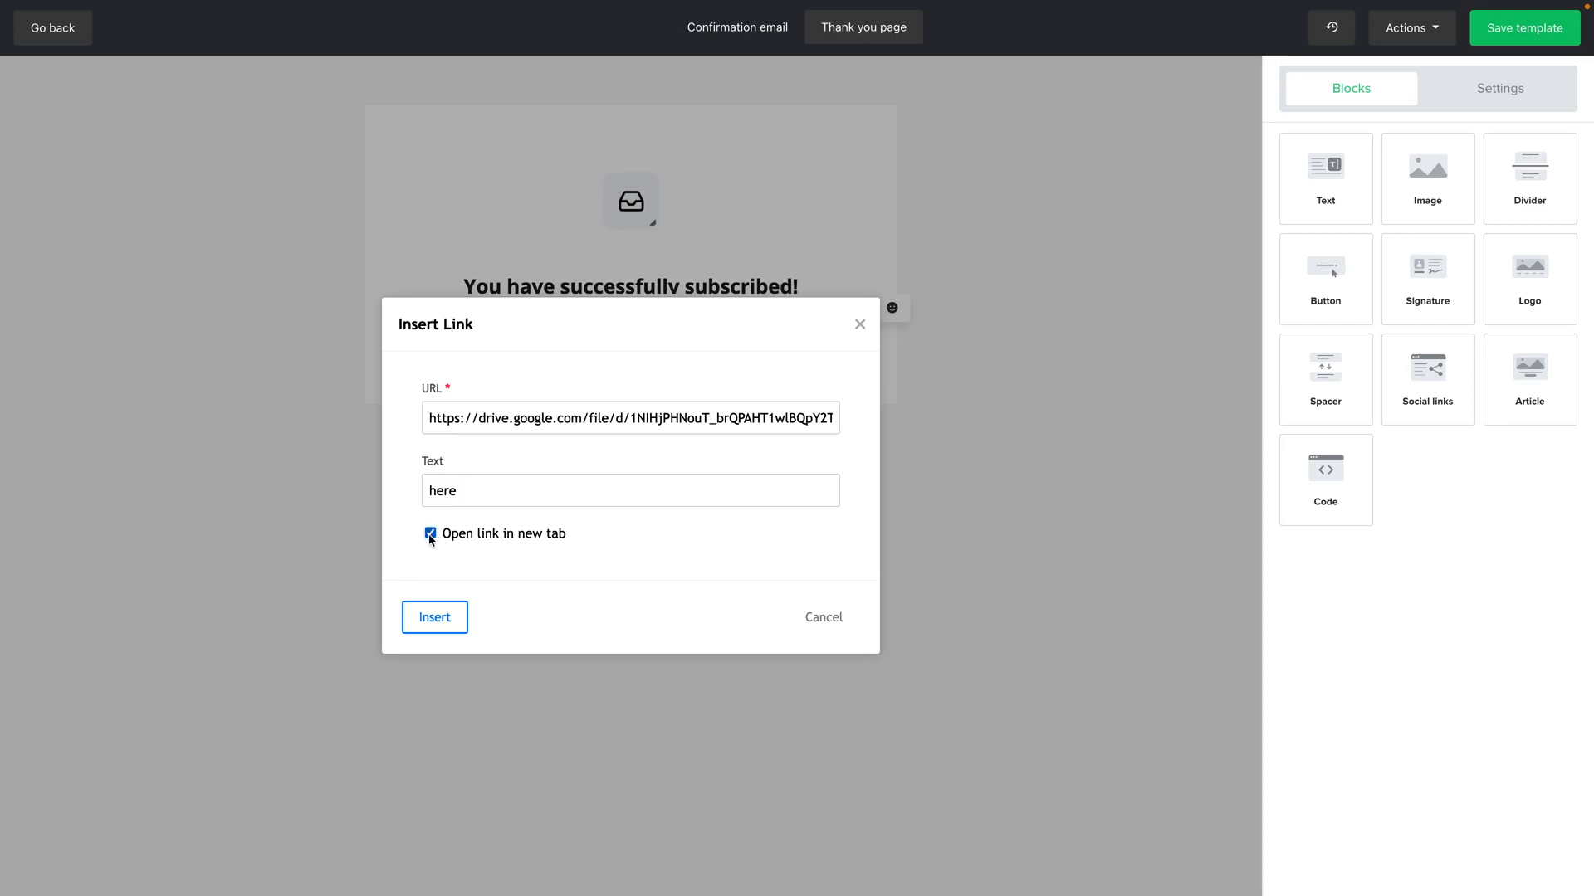
{"action": "left_click", "coordinate": [435, 617]}
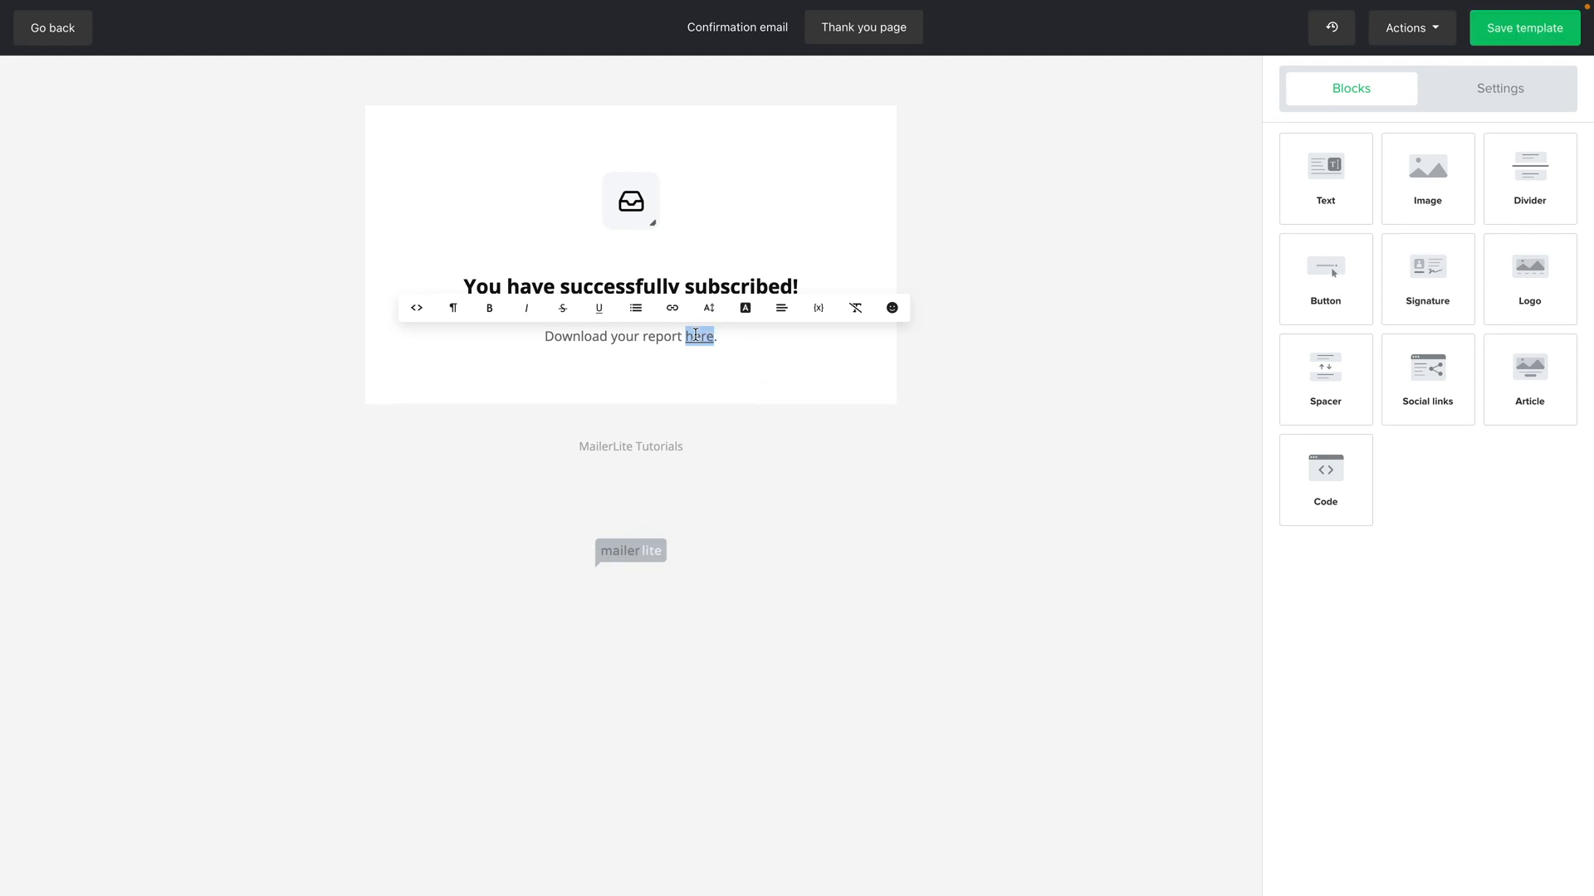
{"action": "mouse_move", "coordinate": [707, 335]}
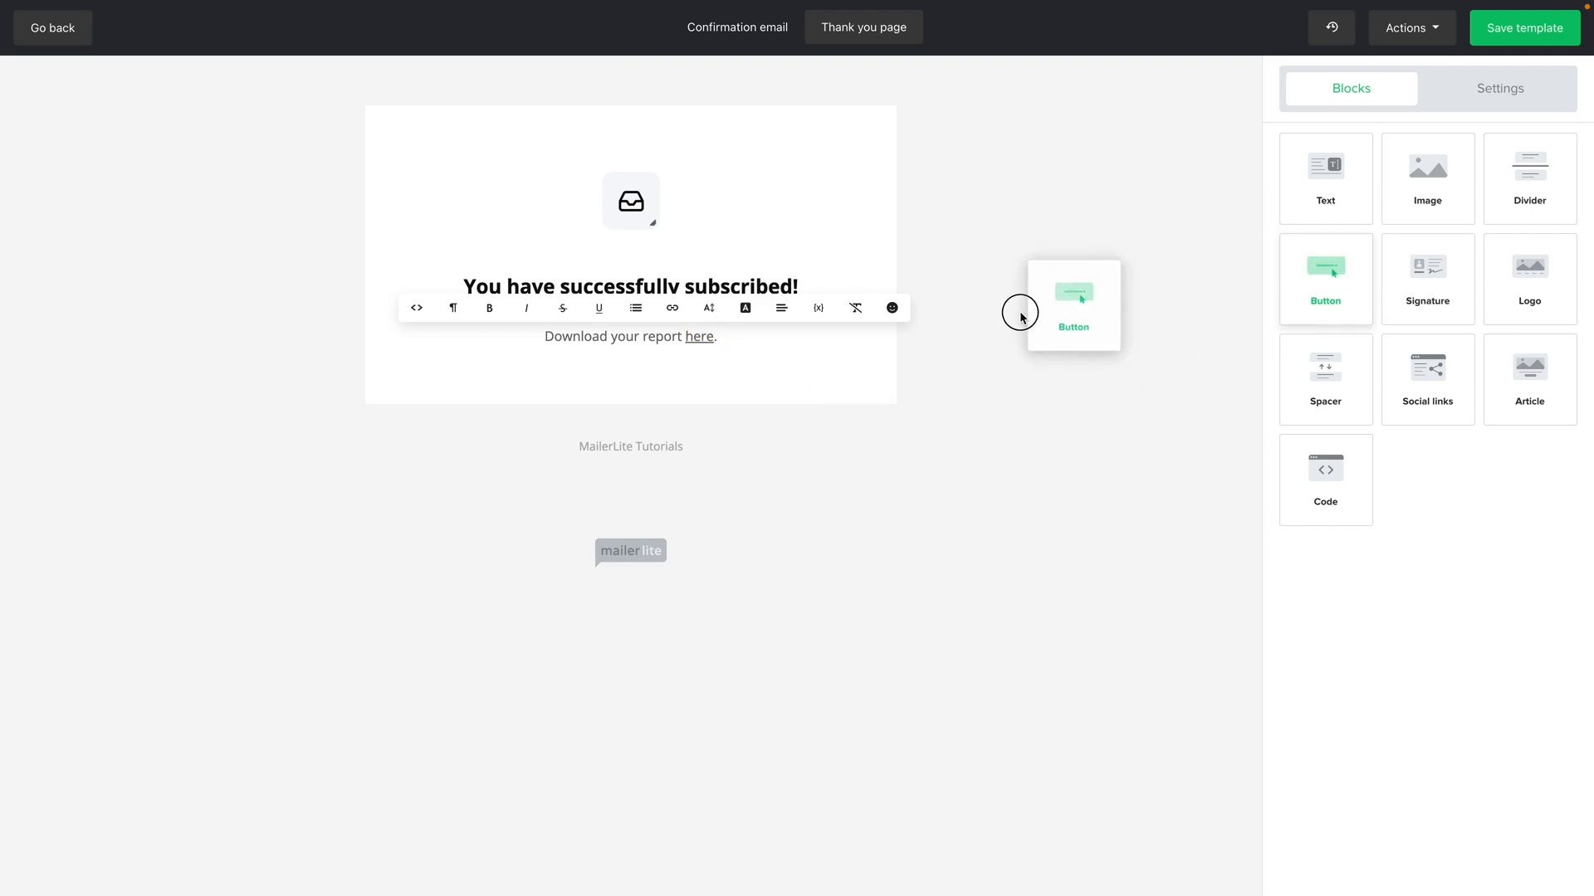
- Place a 'Download your report!' button above the message, linking to Drive in a new tab
{"action": "left_click_drag", "start_coordinate": [1073, 305], "coordinate": [630, 363]}
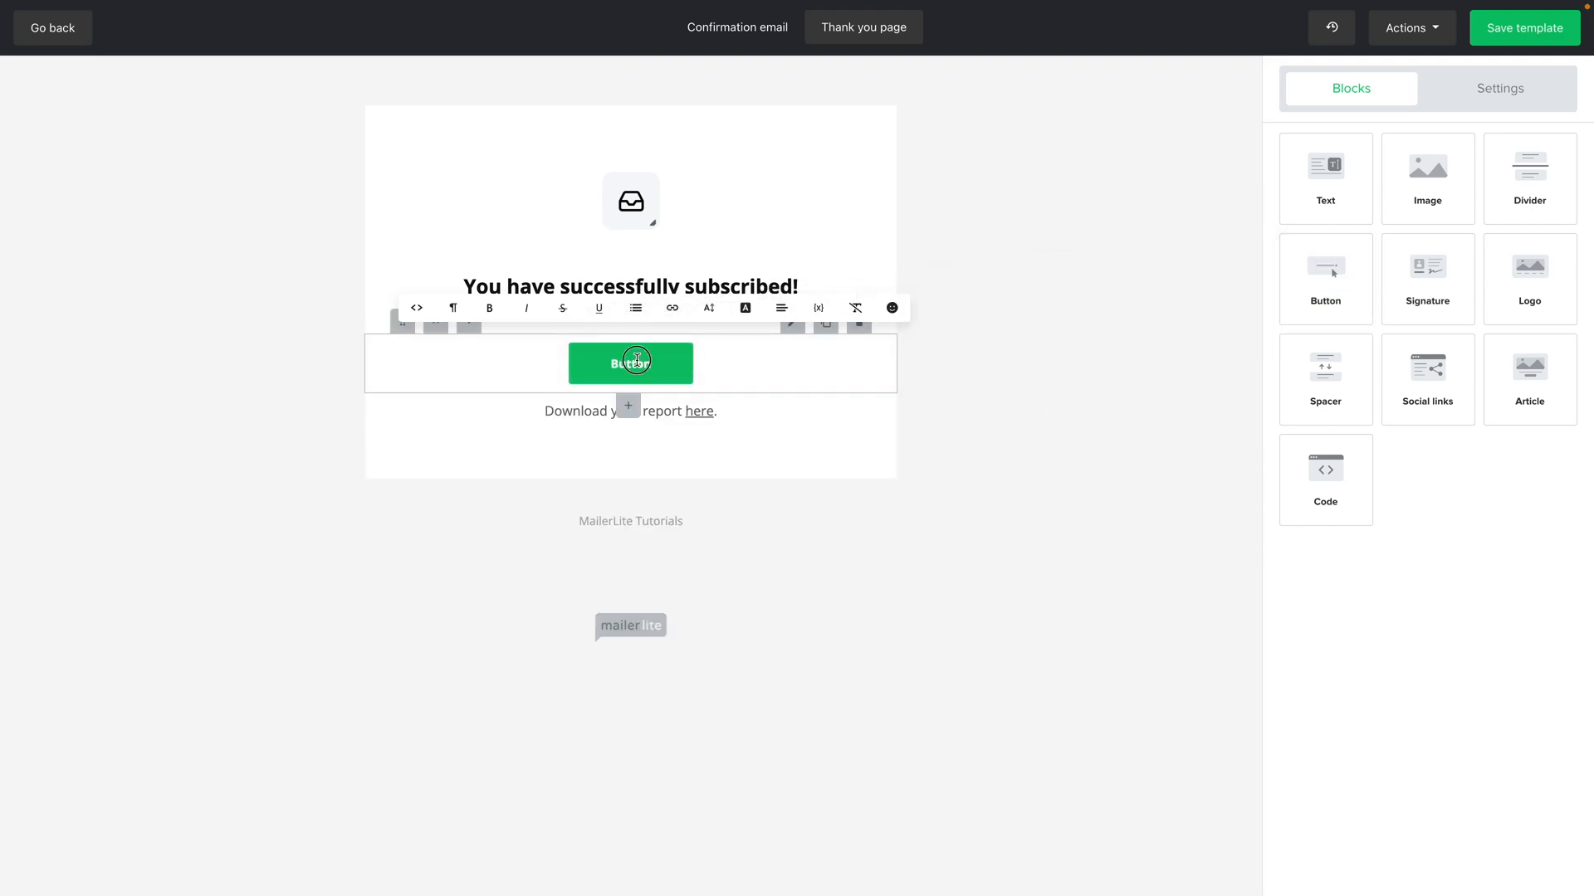
{"action": "left_click", "coordinate": [630, 363]}
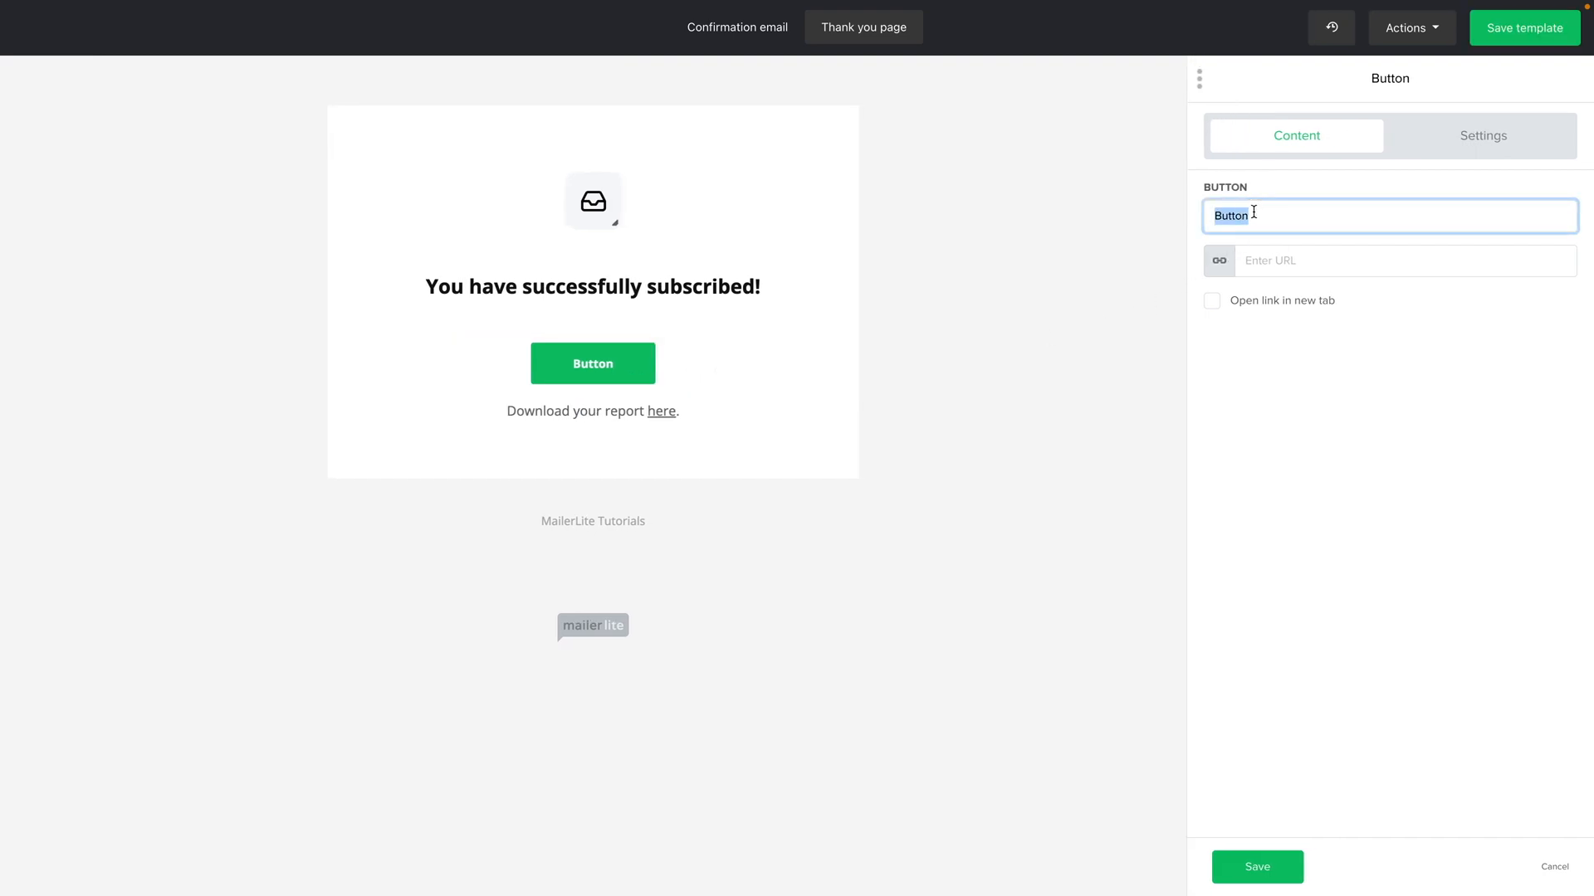
{"action": "type", "text": "Download your report!"}
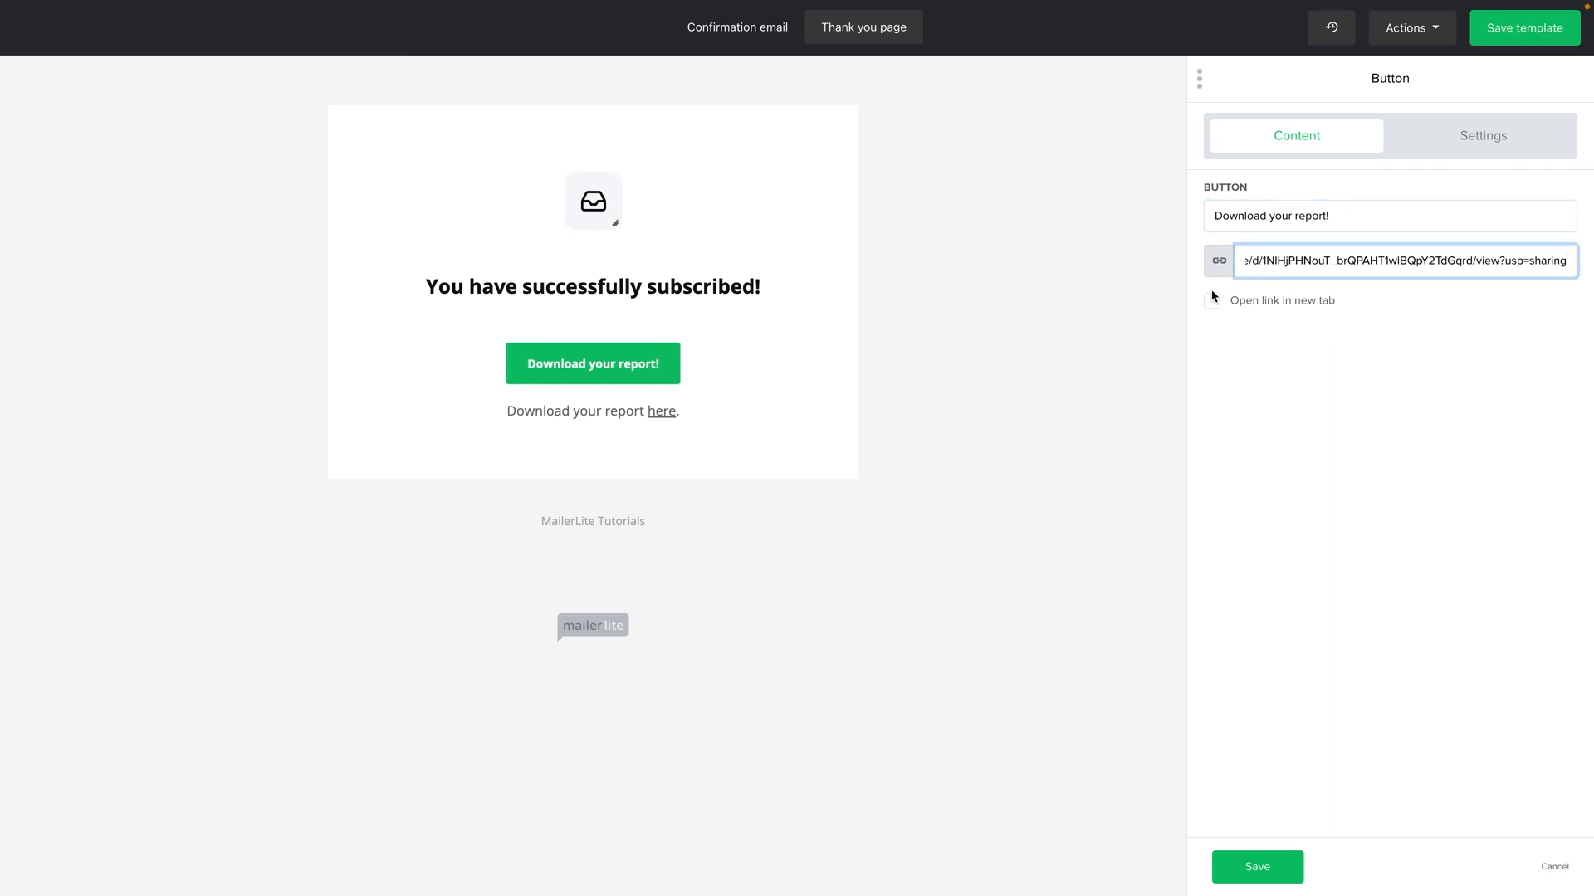
{"action": "left_click", "coordinate": [1212, 301]}
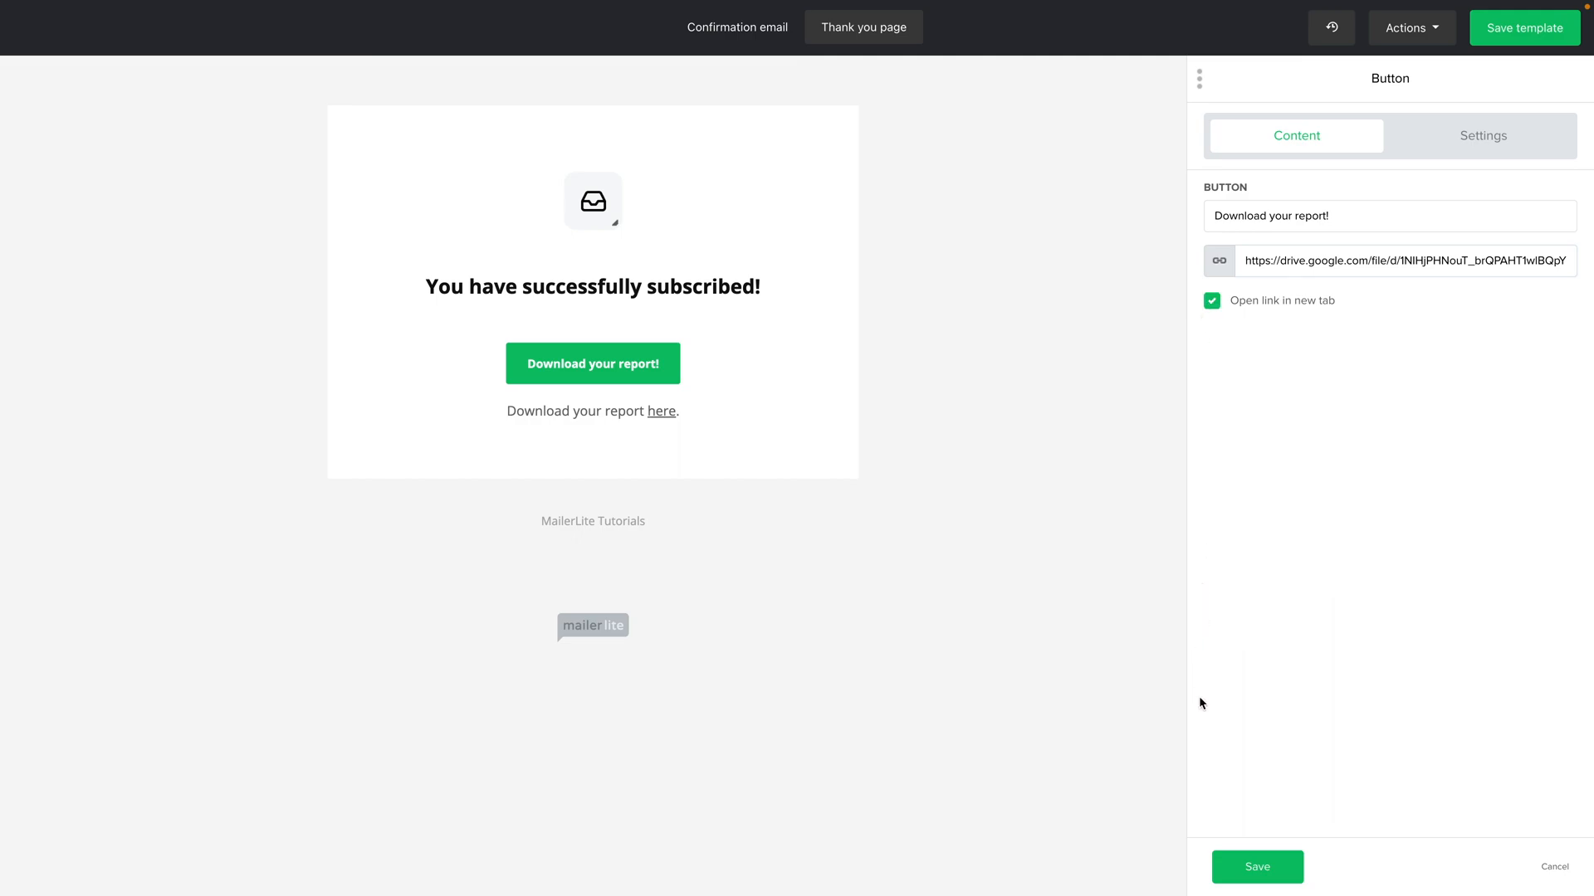
{"action": "left_click", "coordinate": [1256, 866]}
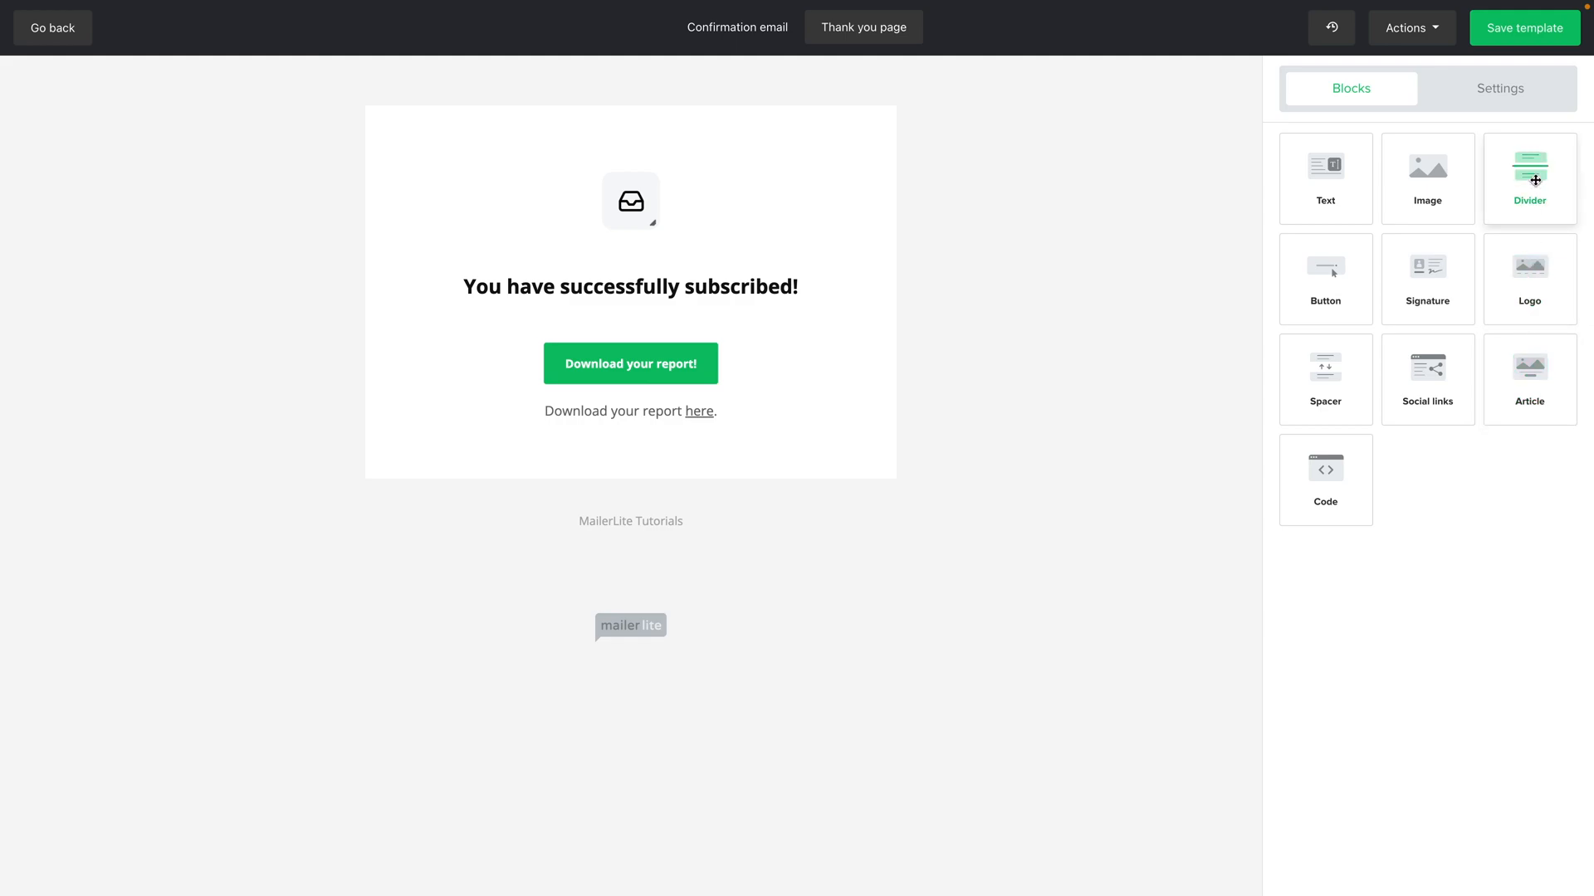
- Save the template and preview the Confirmation thank you page showing the new button
{"action": "left_click", "coordinate": [52, 27]}
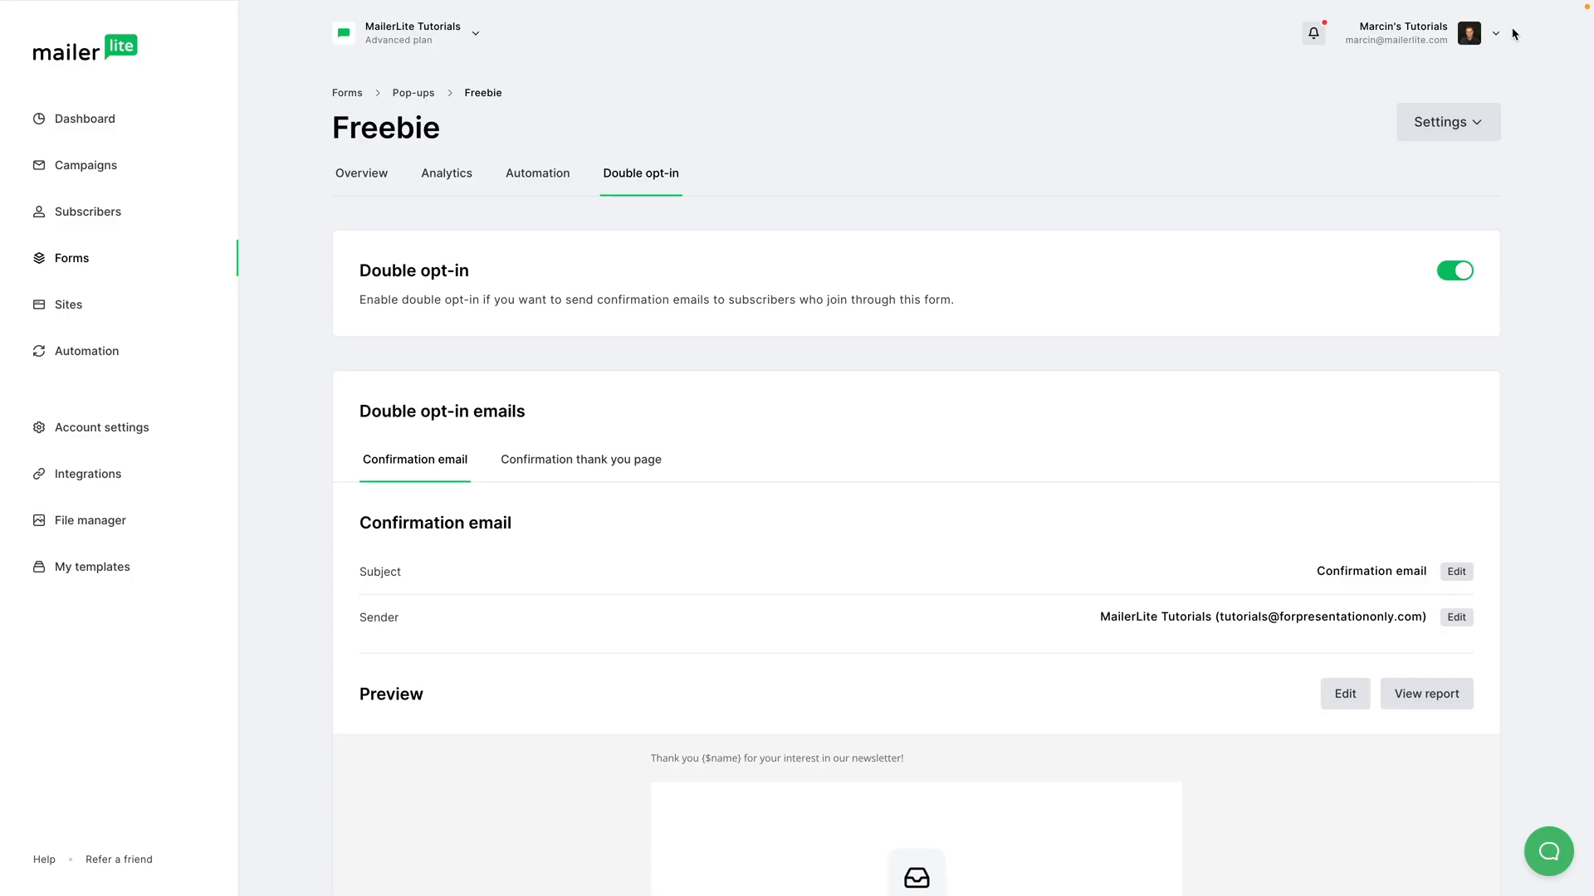
{"action": "scroll", "scroll_direction": "down", "scroll_amount": 3}
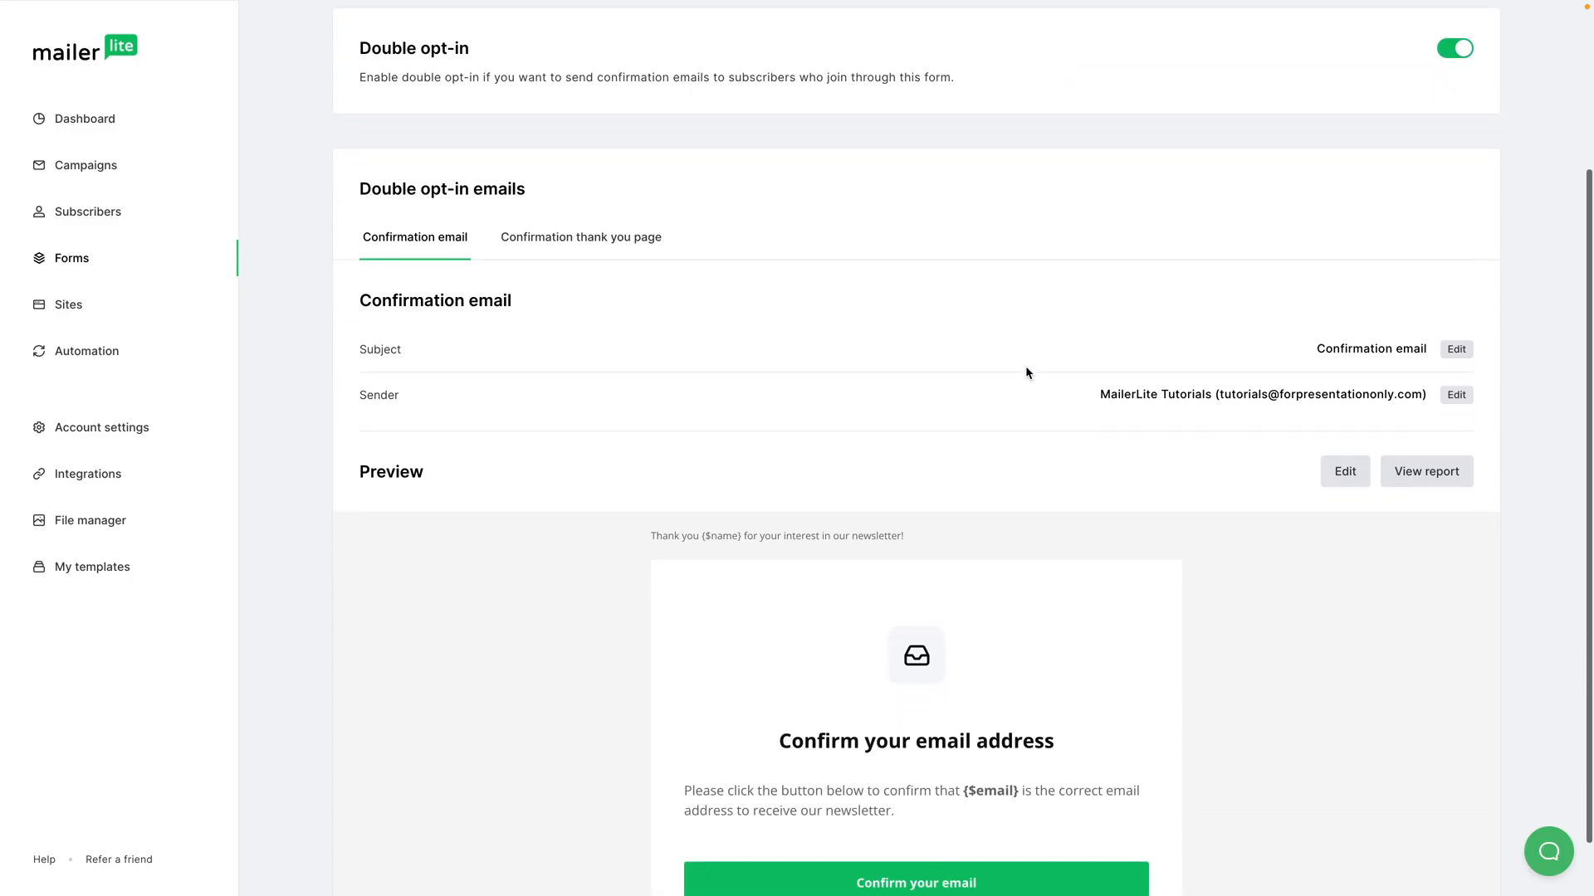
{"action": "scroll", "scroll_direction": "down", "scroll_amount": 3}
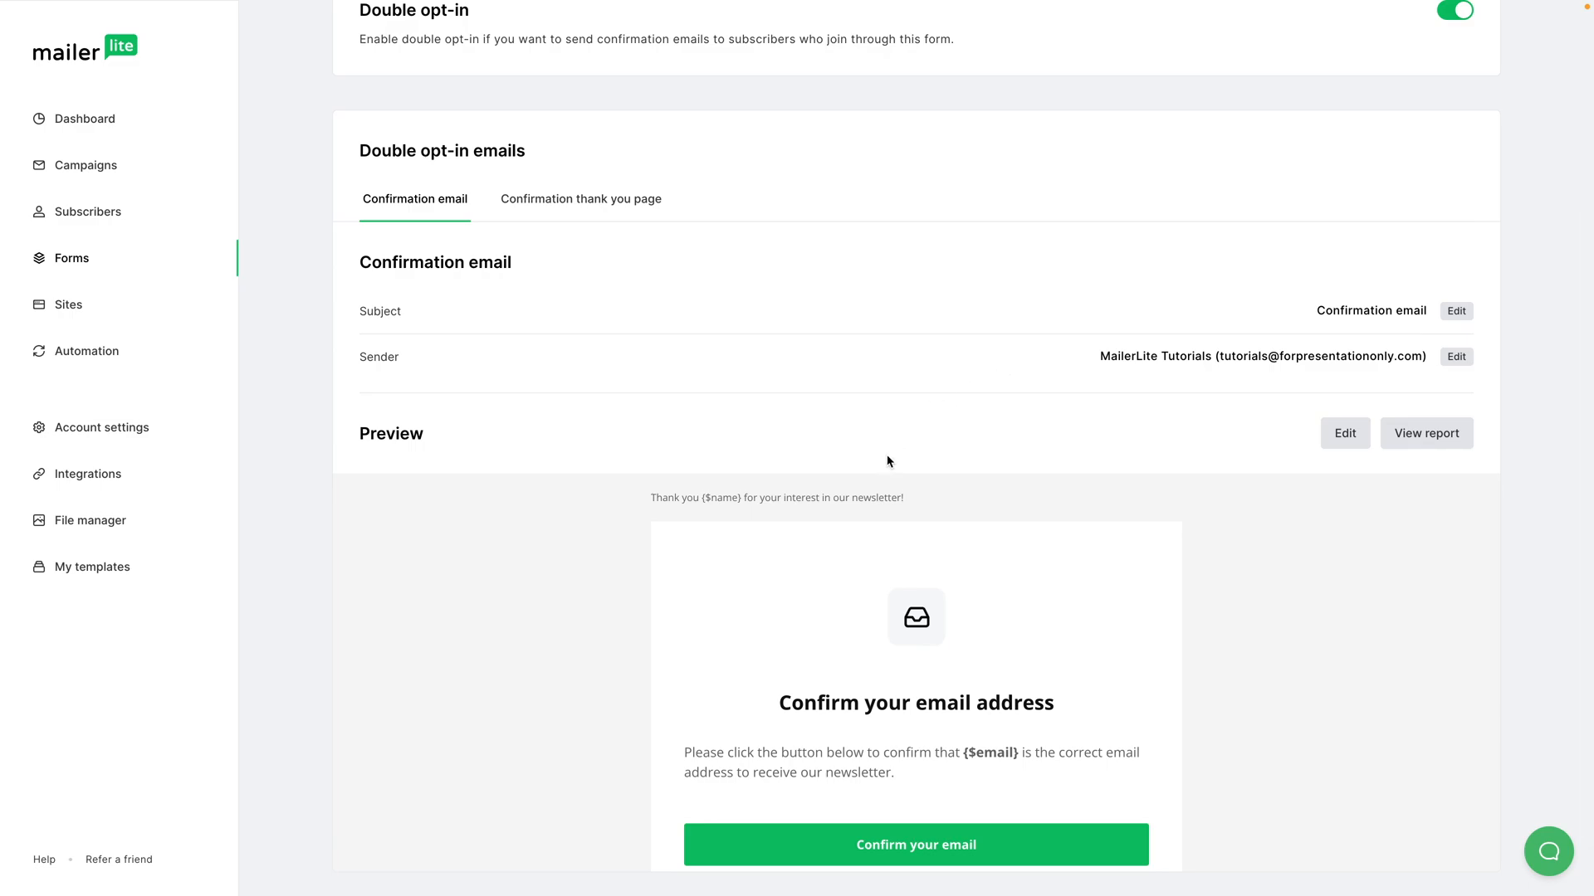
{"action": "mouse_move", "coordinate": [808, 284]}
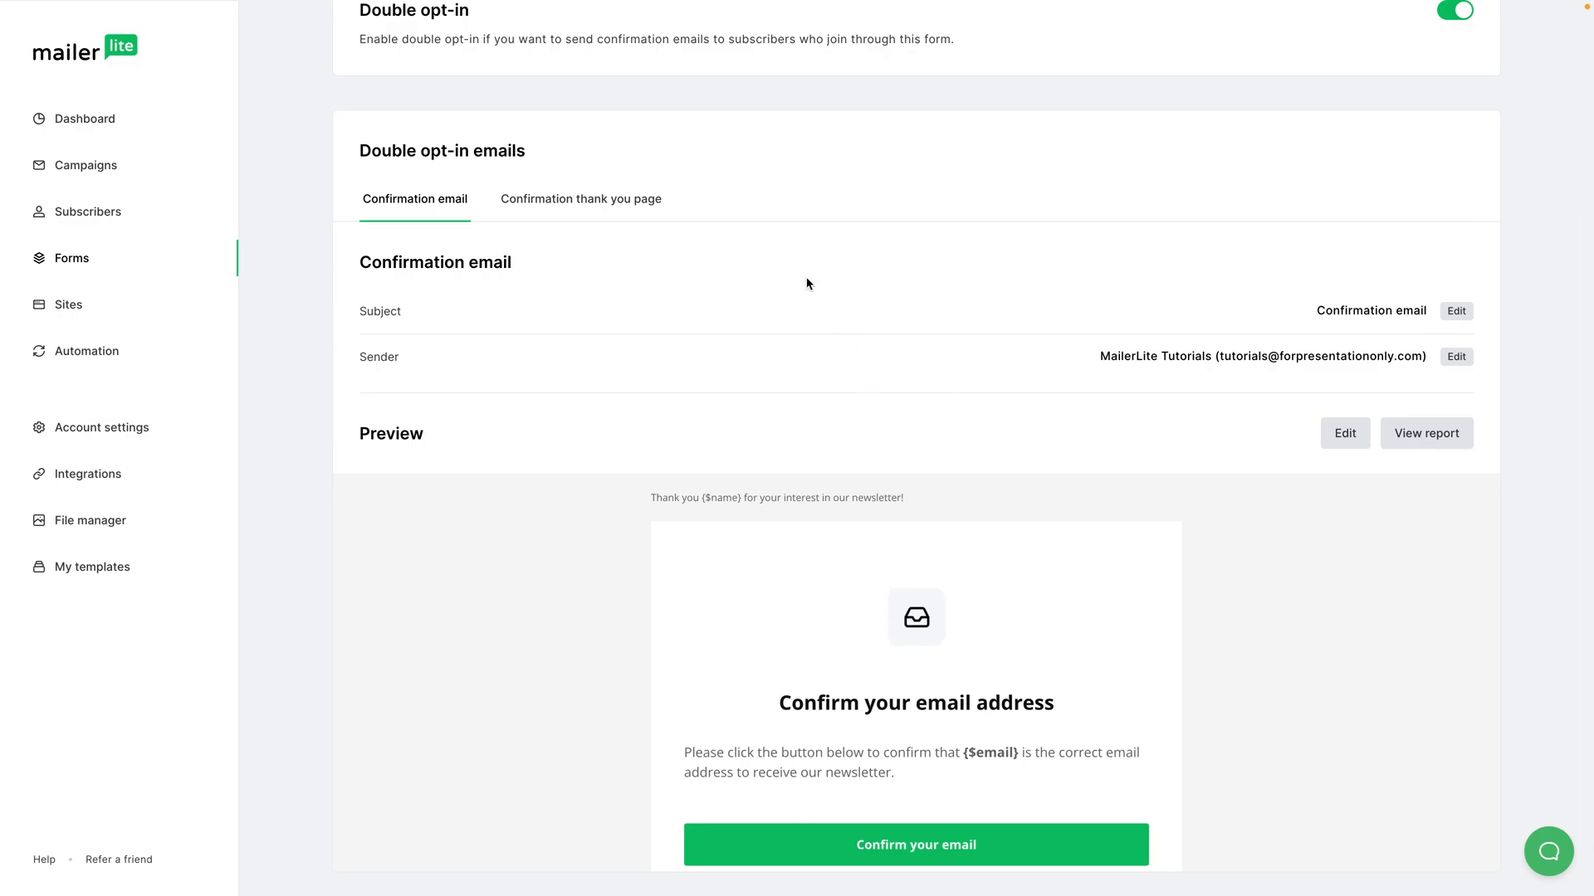
{"action": "left_click", "coordinate": [580, 199]}
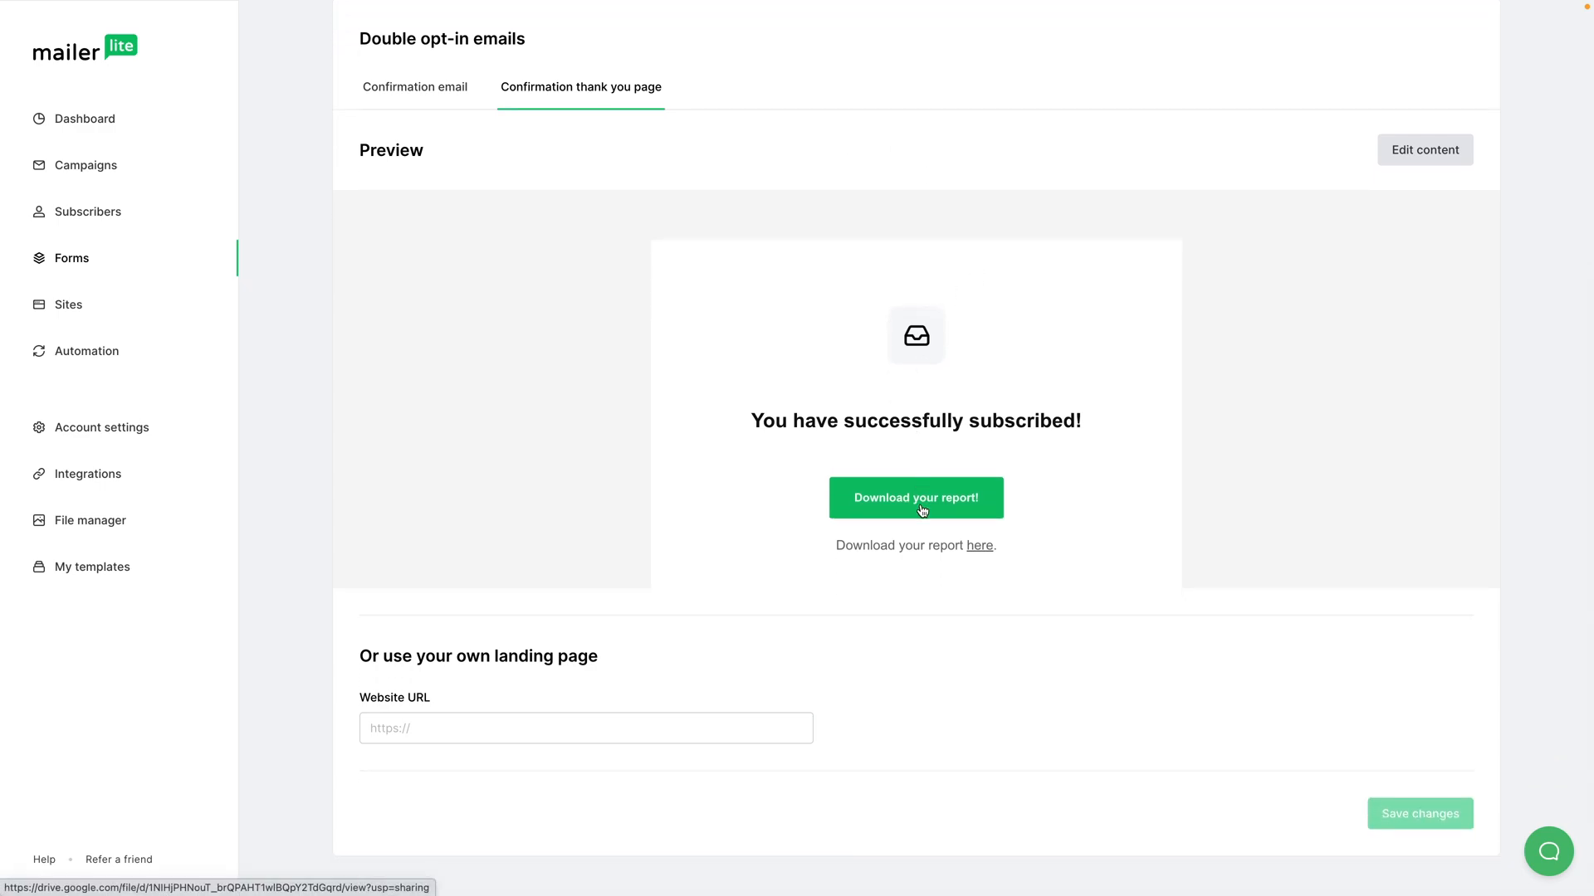
{"action": "mouse_move", "coordinate": [981, 552]}
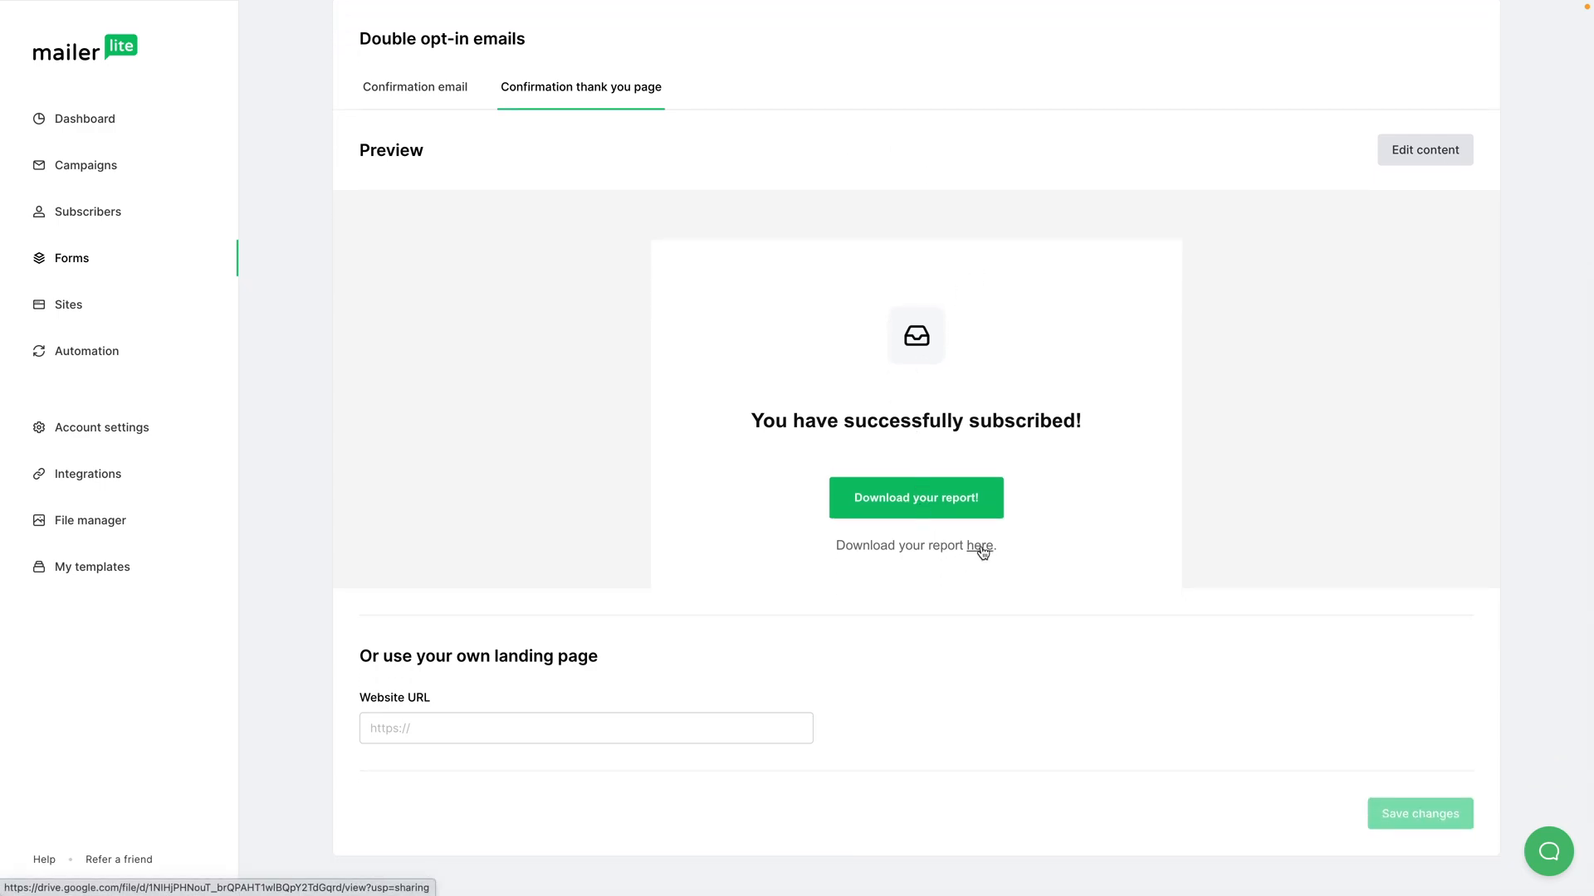
{"action": "mouse_move", "coordinate": [966, 349]}
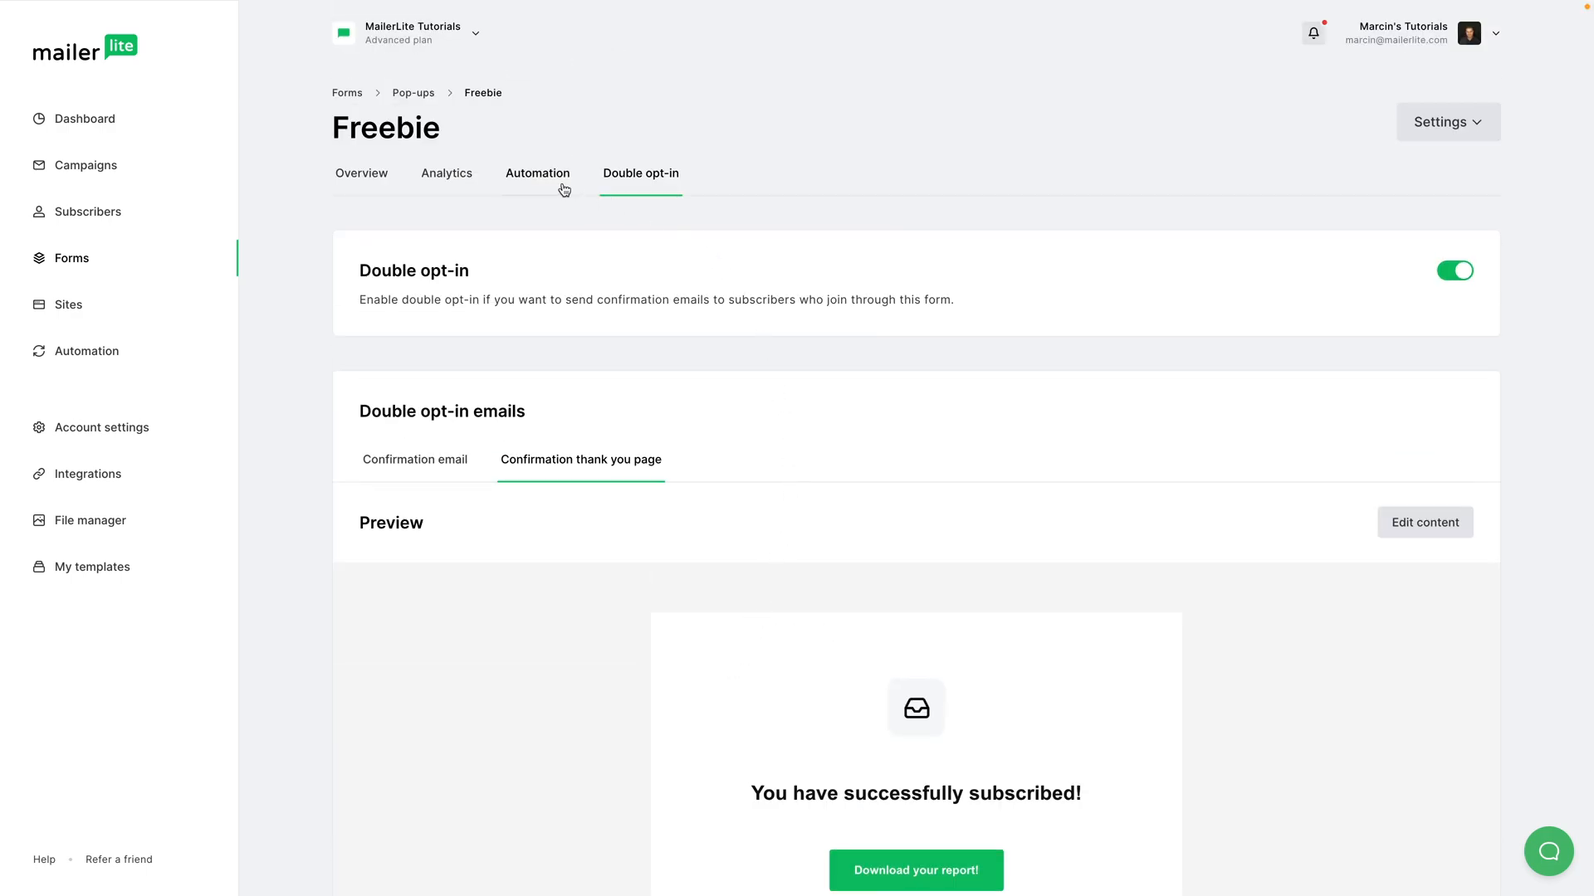
- Create the Freebie Workflow automation, review its Freebie form trigger, and add a next step
{"action": "left_click", "coordinate": [538, 172]}
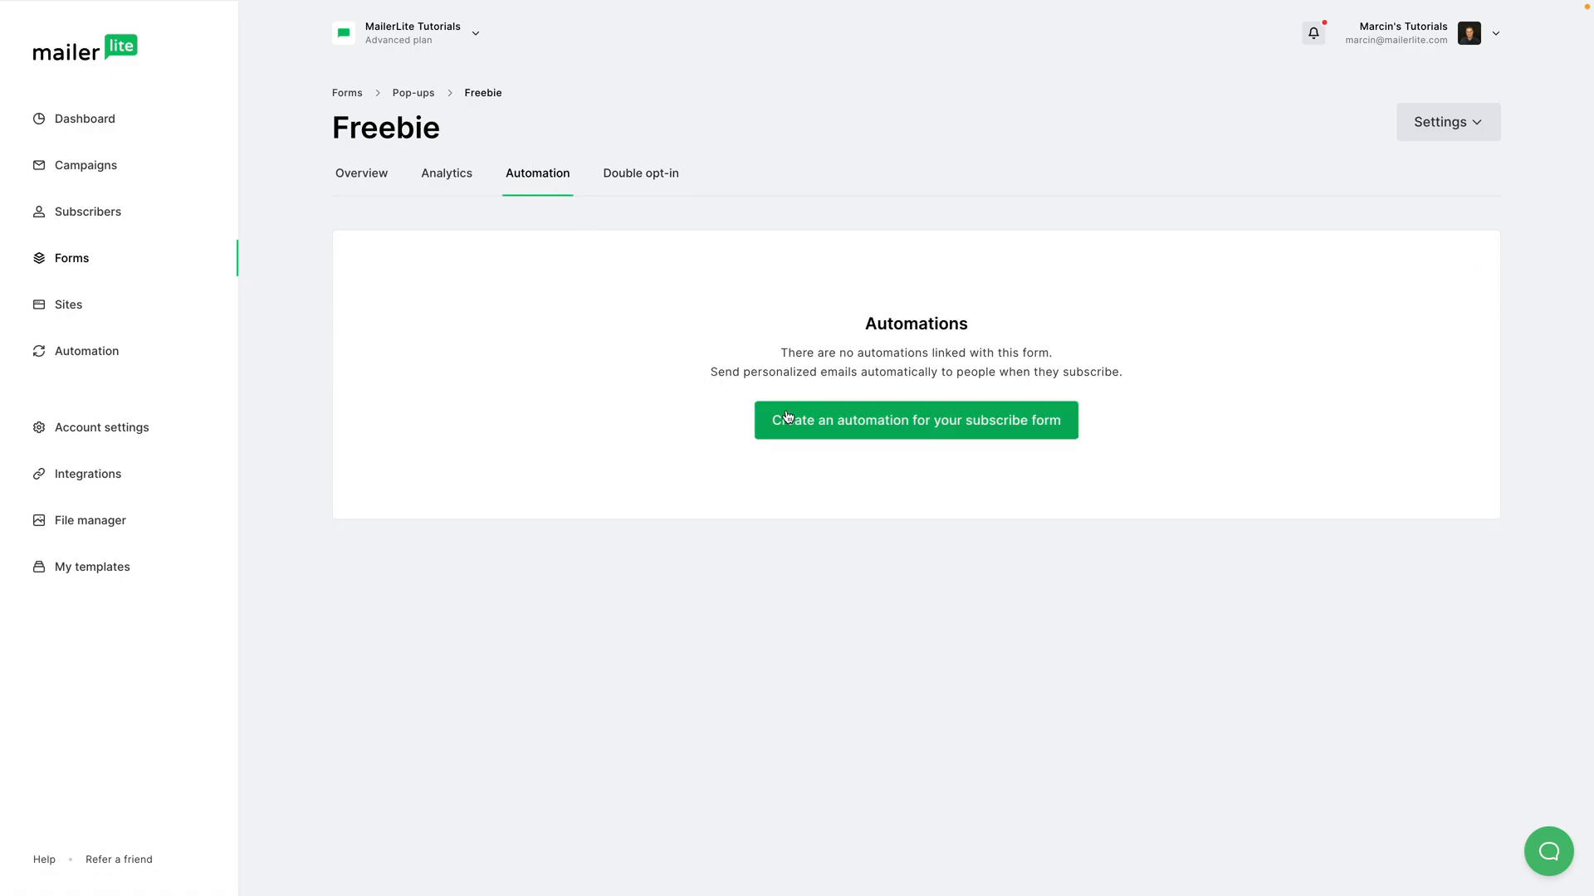
{"action": "left_click", "coordinate": [914, 420]}
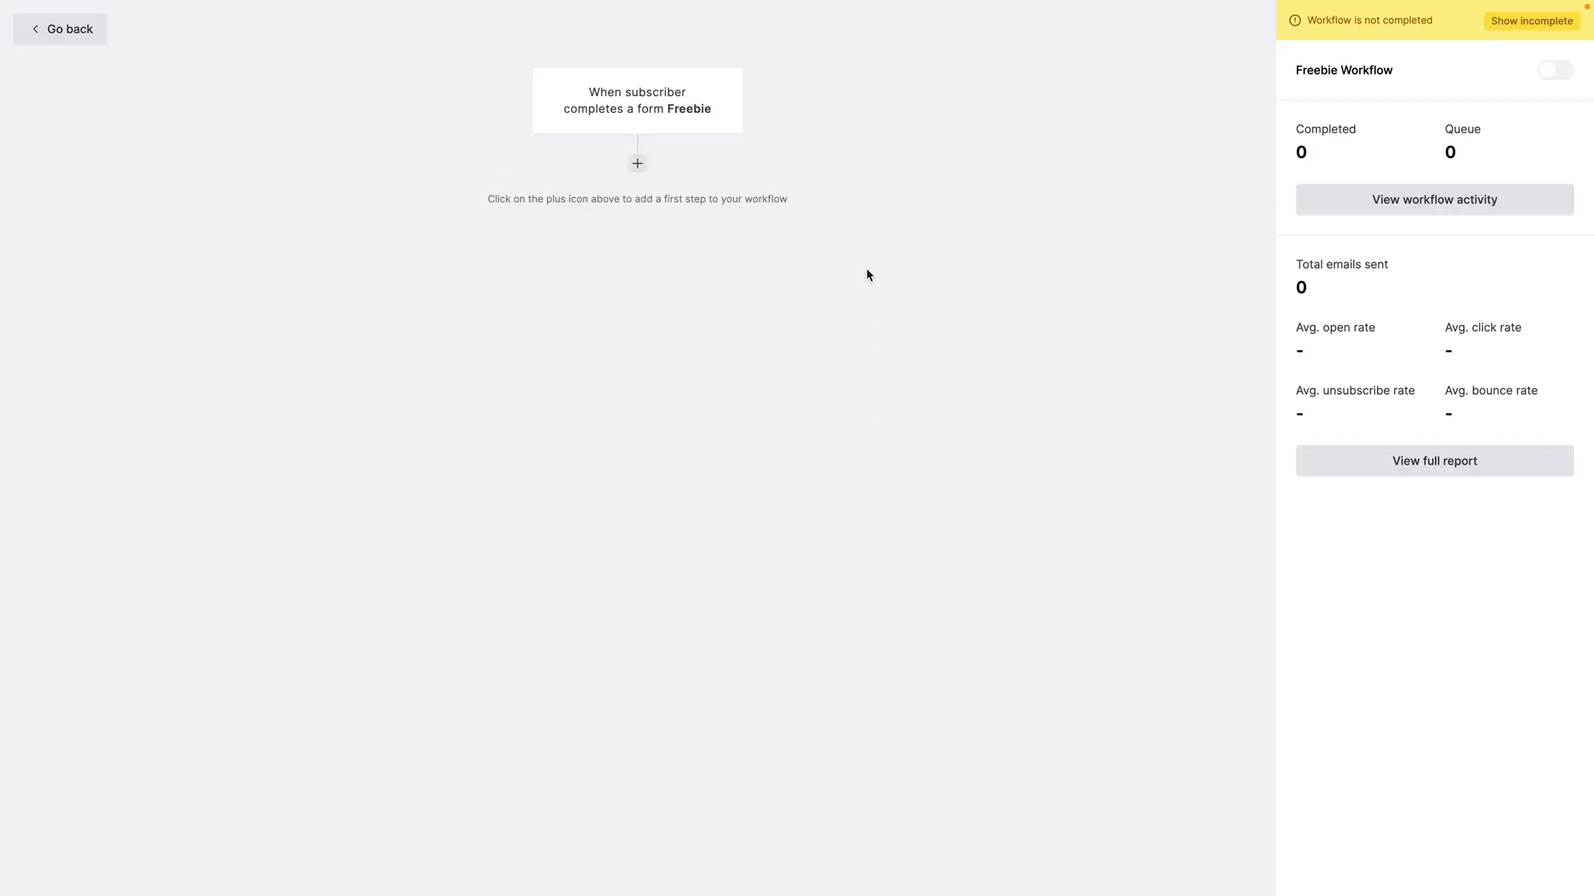
{"action": "left_click", "coordinate": [638, 99]}
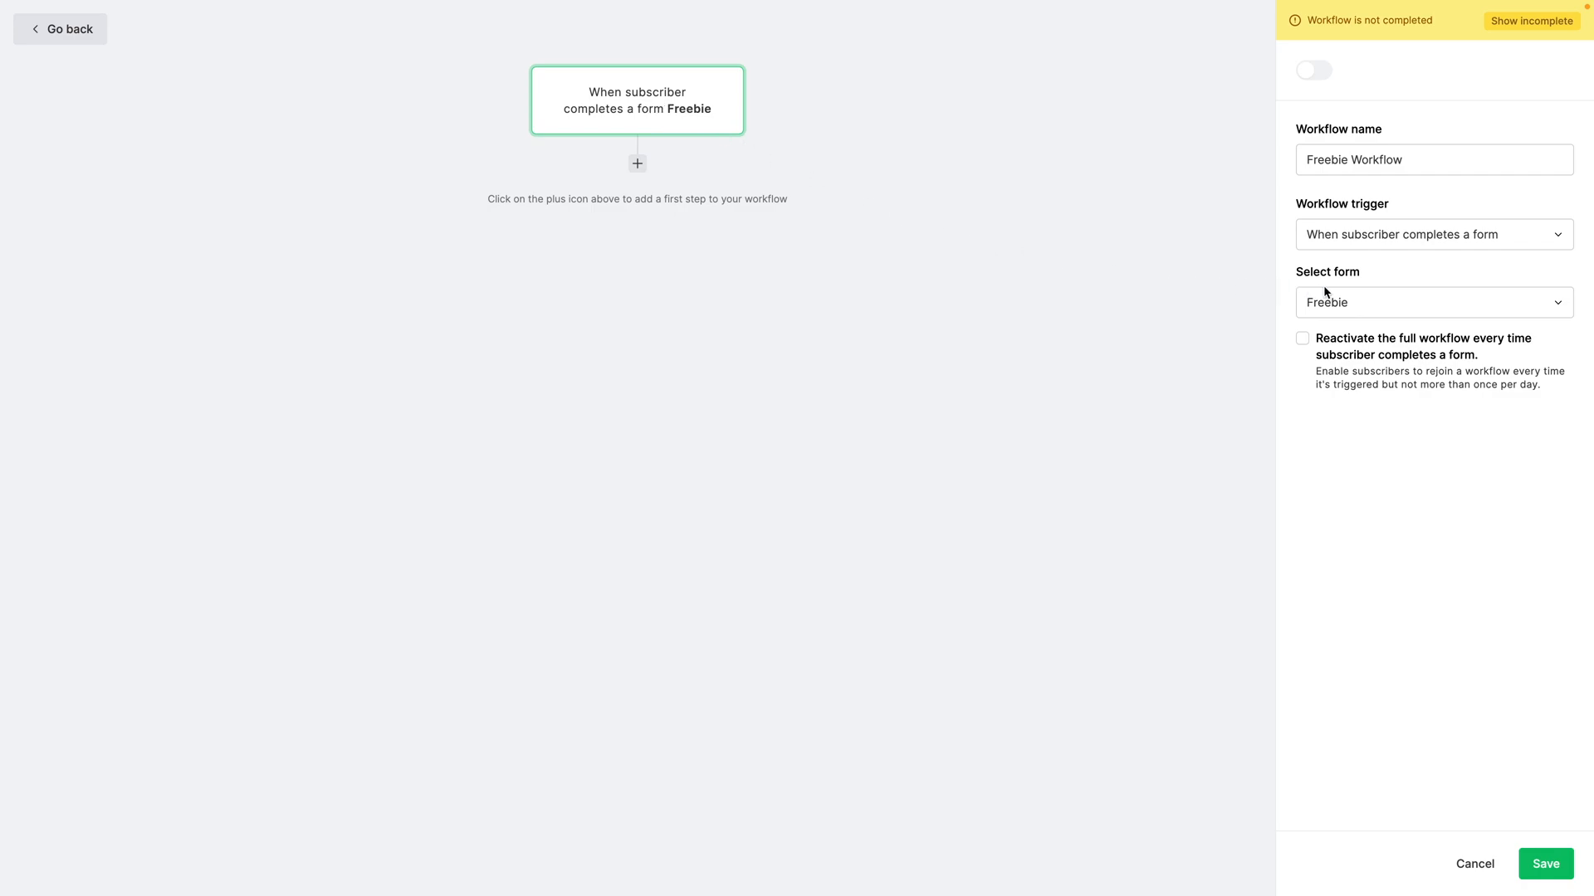
{"action": "mouse_move", "coordinate": [946, 159]}
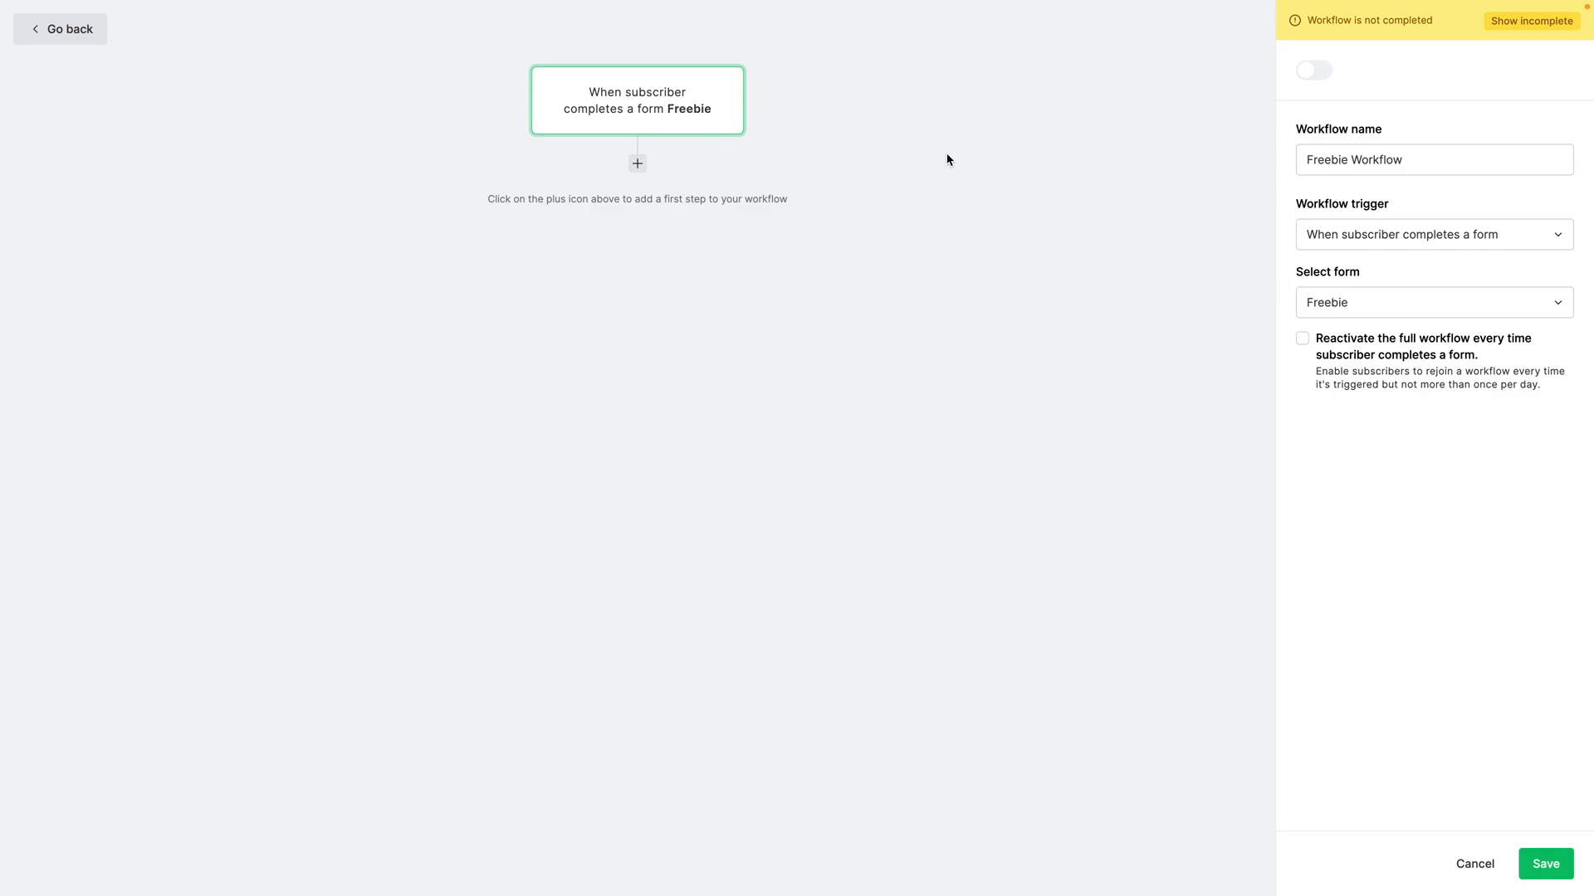
{"action": "left_click", "coordinate": [637, 163]}
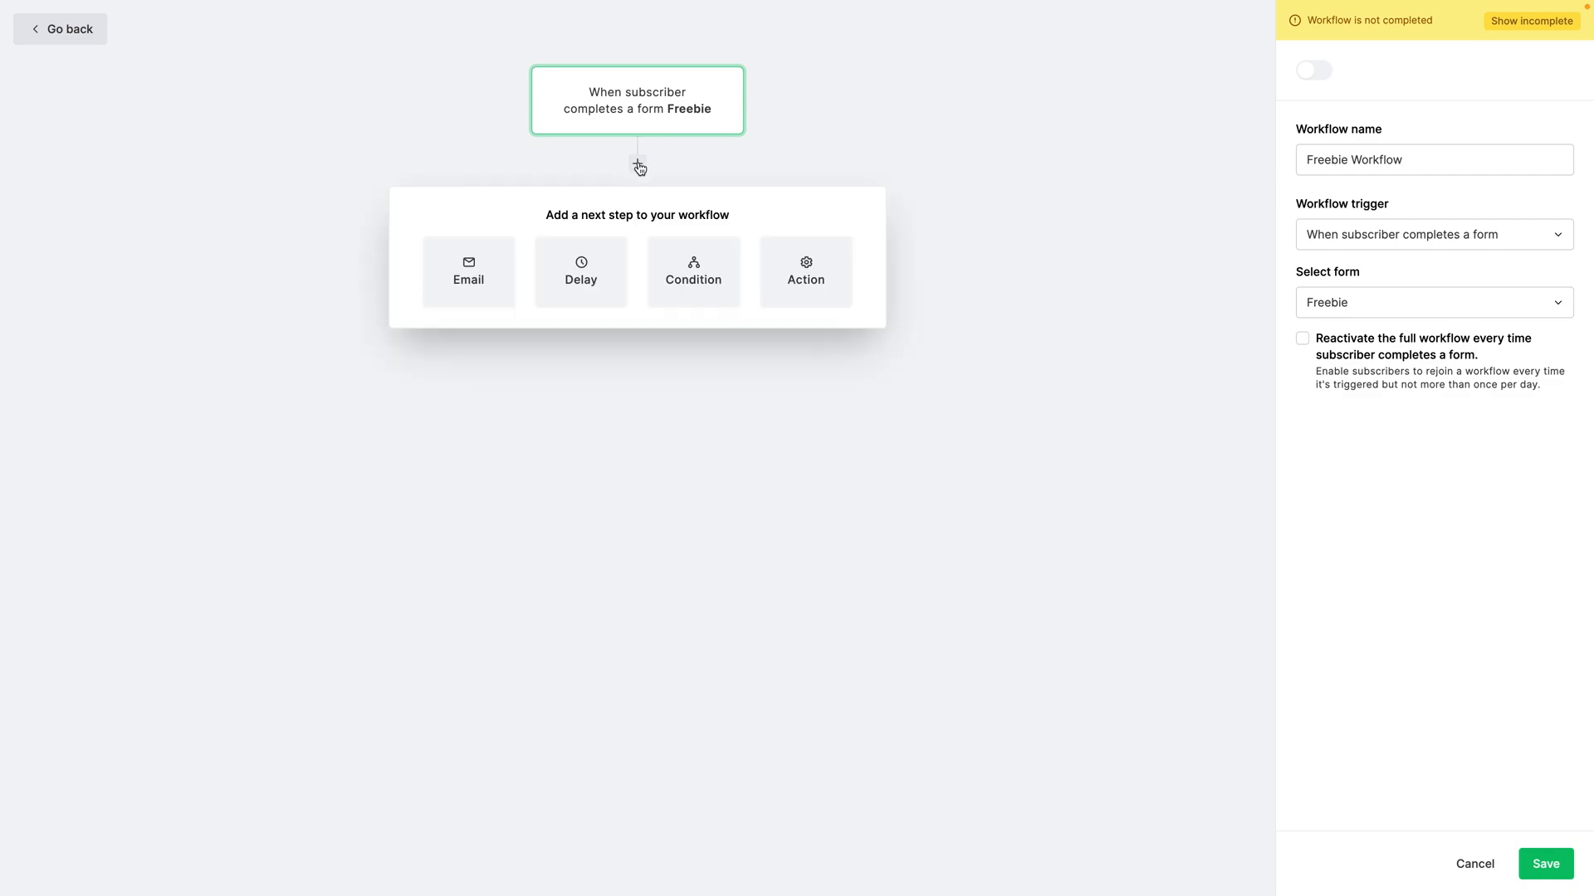
- Add an Email step with name and subject 'Special report'
{"action": "left_click", "coordinate": [467, 270]}
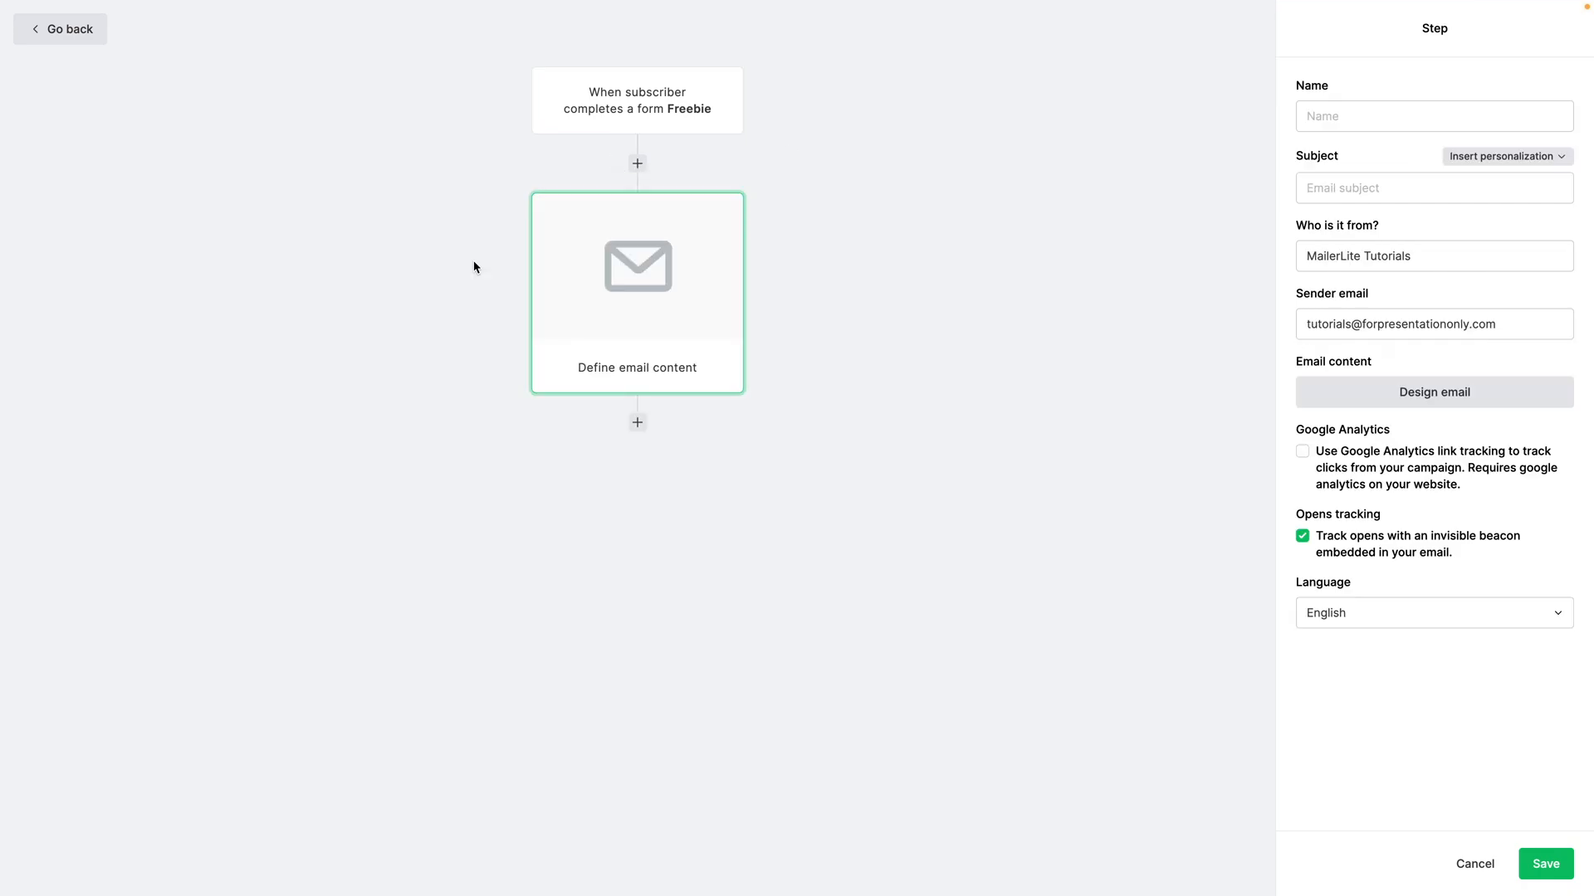
{"action": "mouse_move", "coordinate": [1362, 140]}
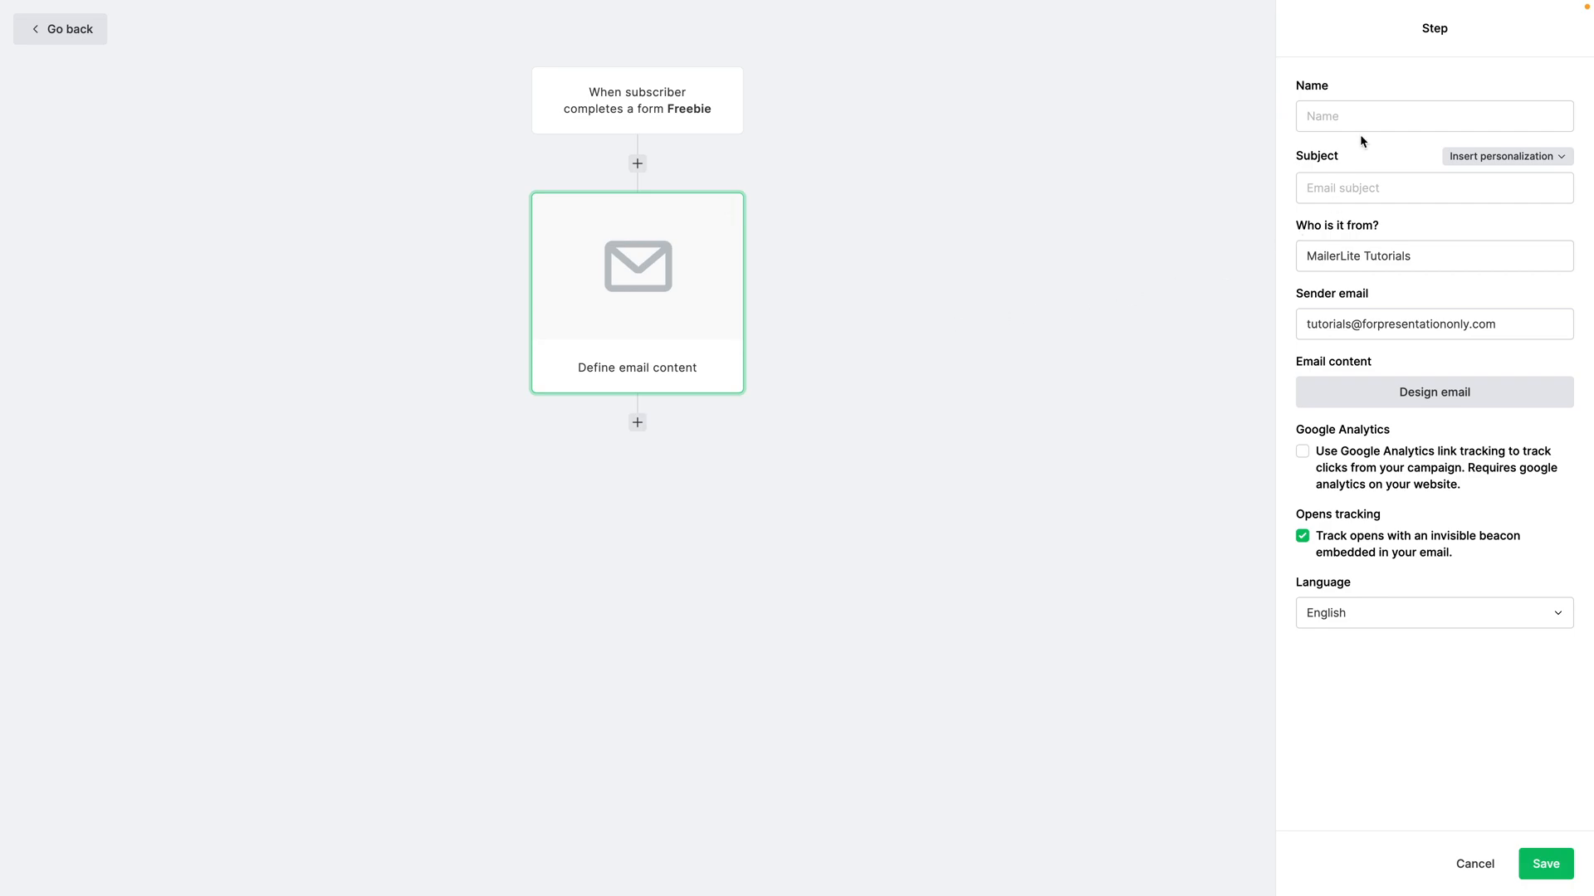
{"action": "type", "text": "Special"}
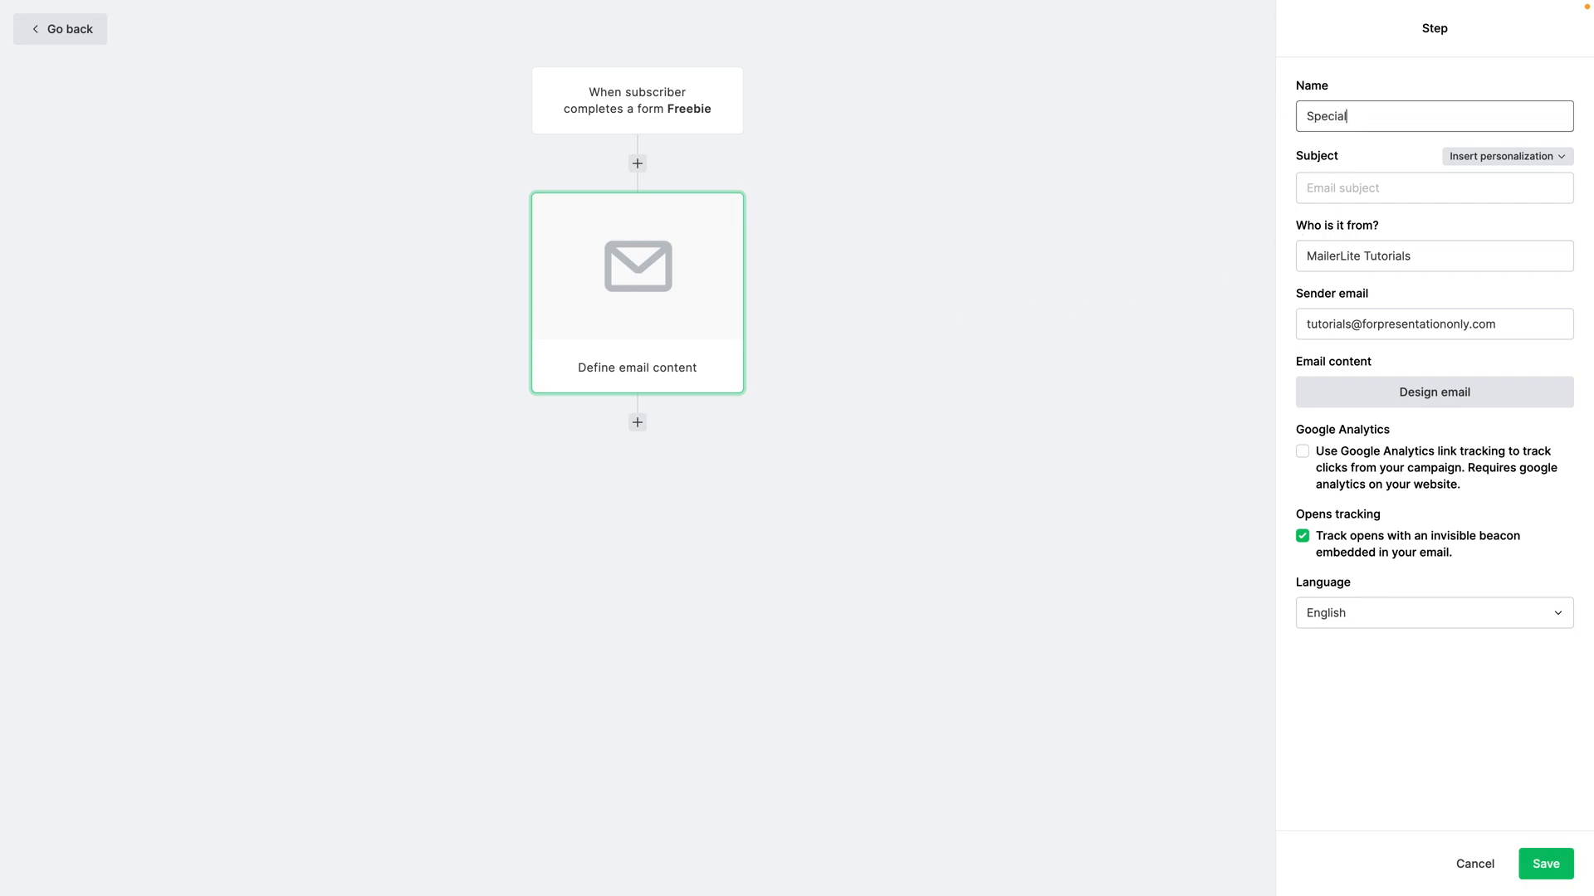
{"action": "type", "text": "report"}
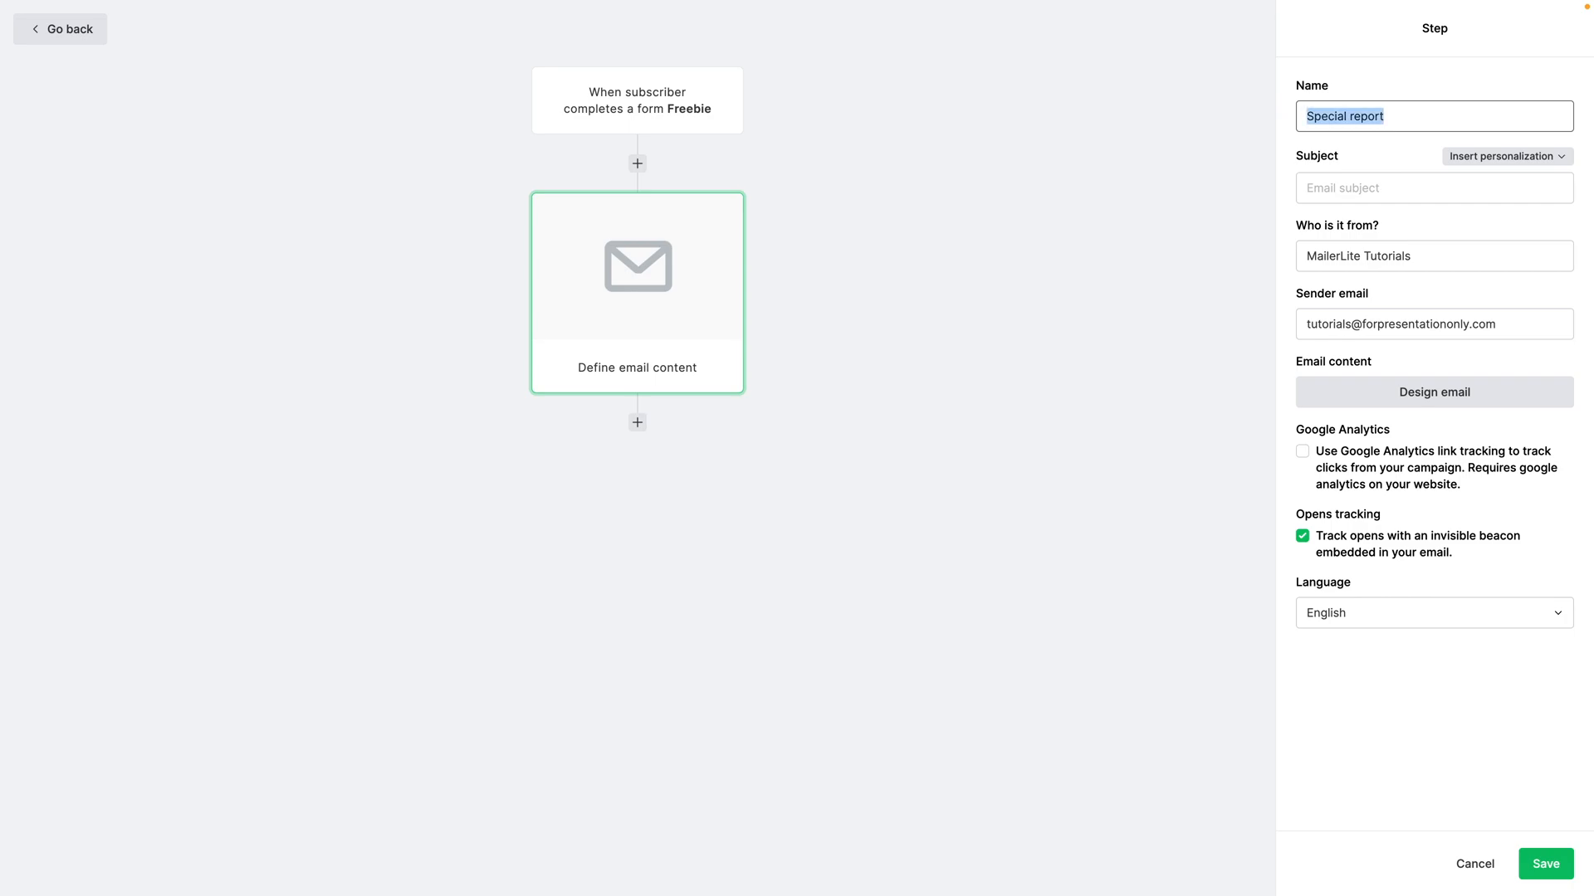
{"action": "type", "text": "Special report"}
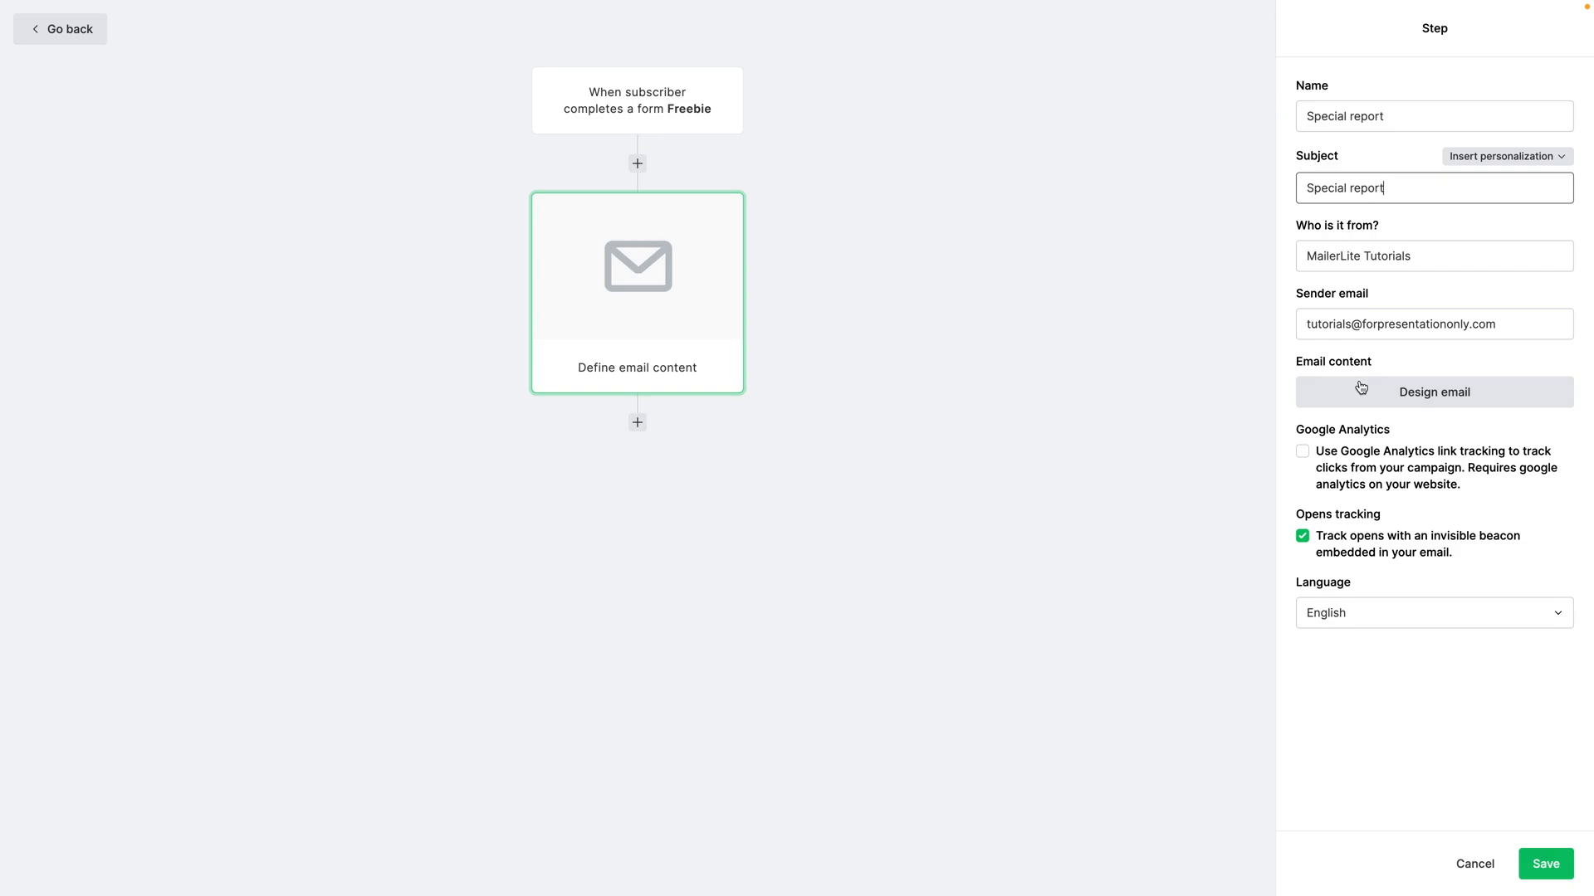
- Start the Special report email from scratch in the drag & drop editor
{"action": "left_click", "coordinate": [1433, 391]}
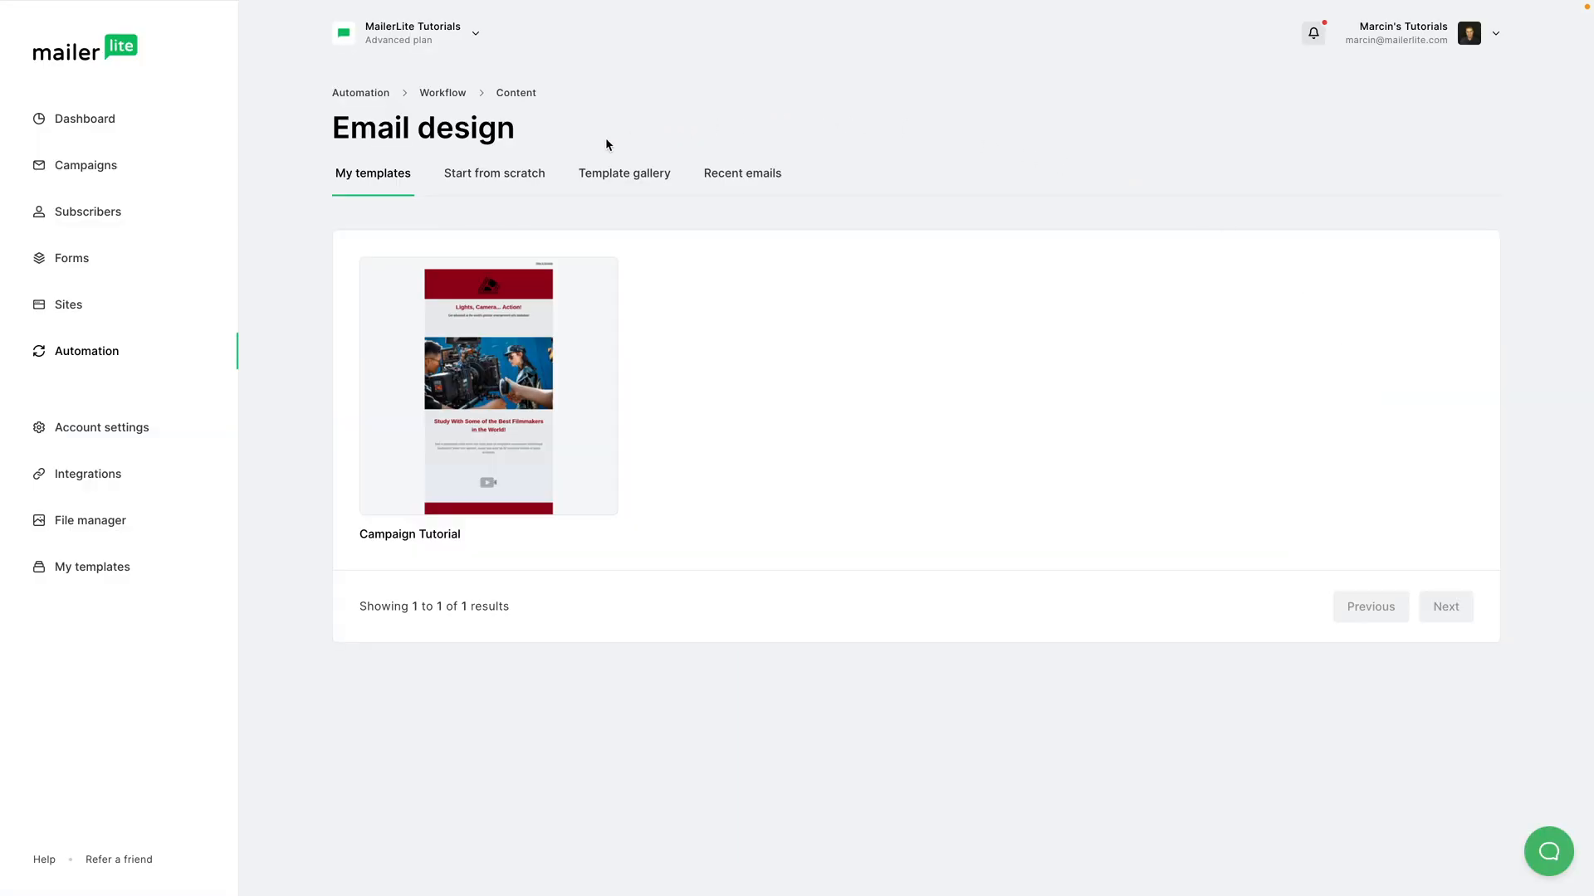
{"action": "left_click", "coordinate": [624, 173]}
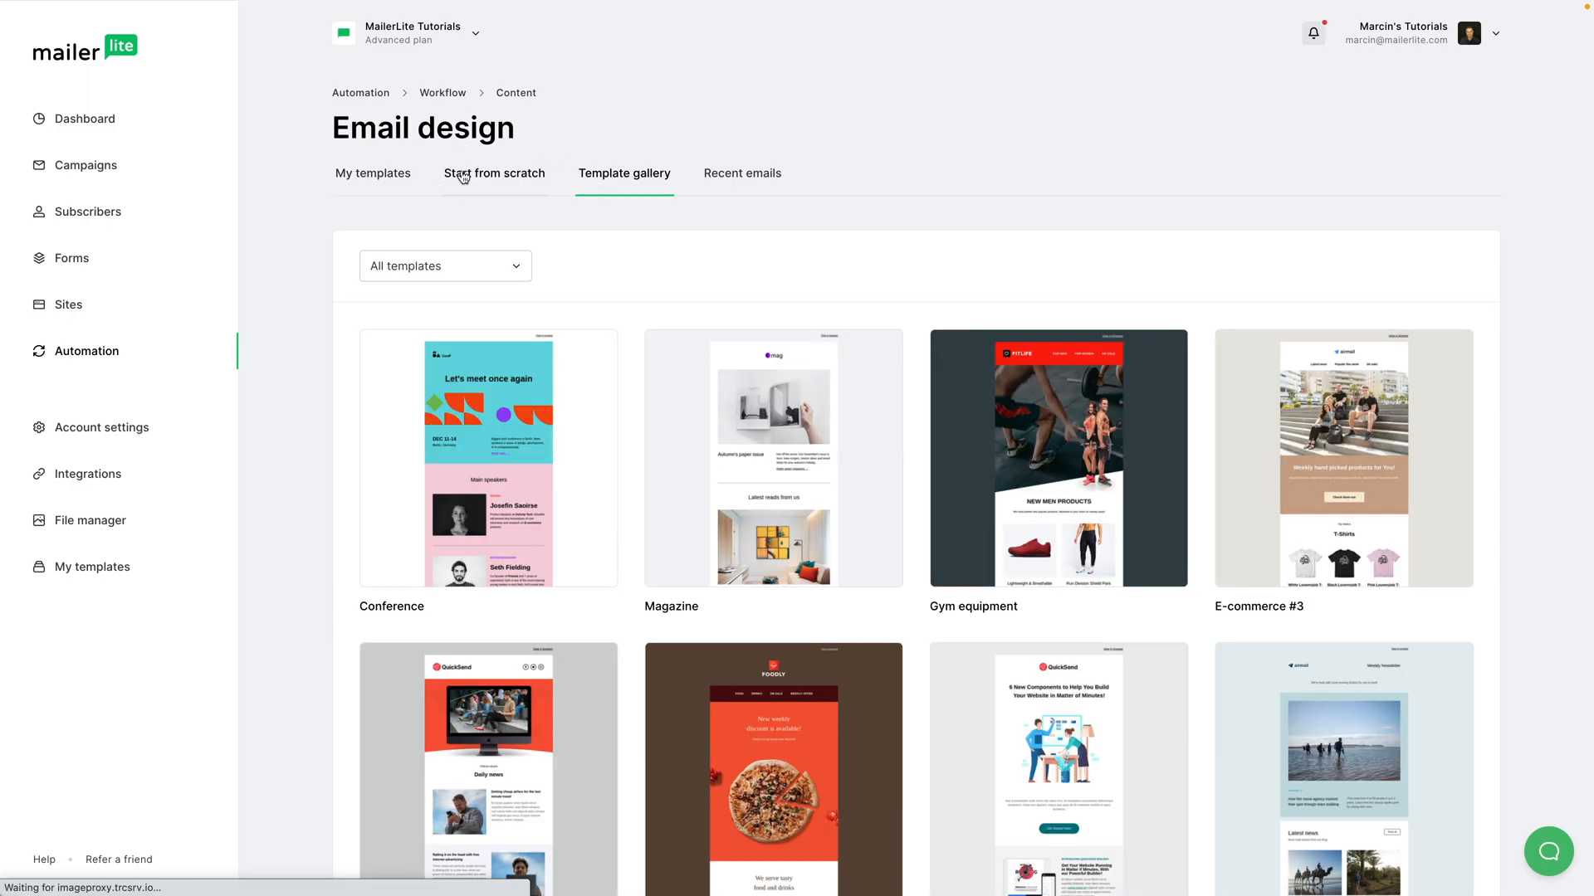
{"action": "left_click", "coordinate": [494, 173]}
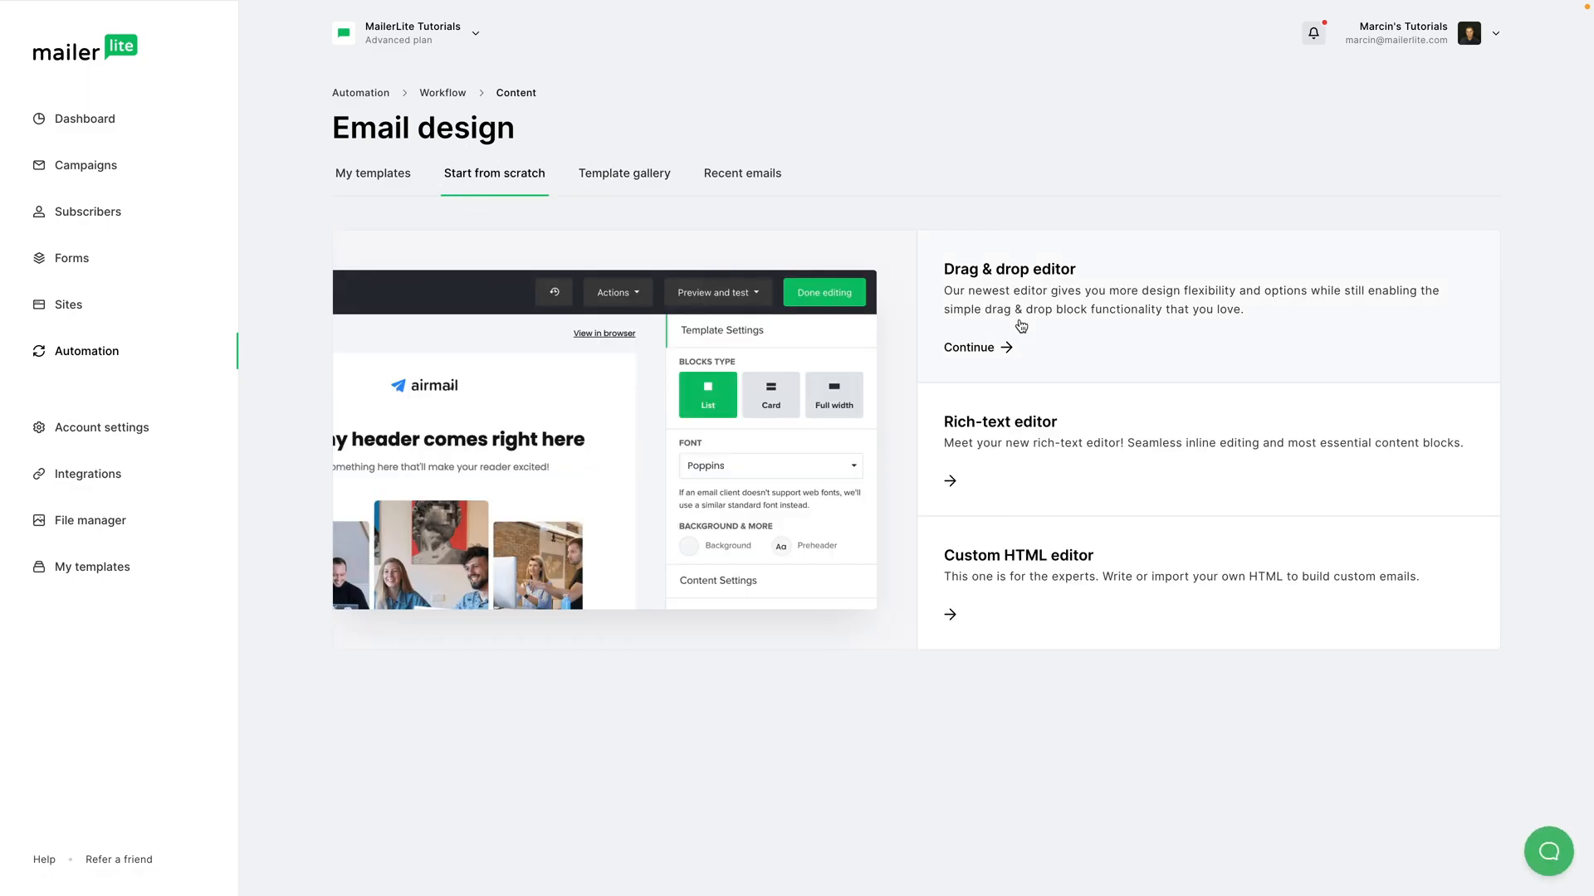
{"action": "left_click", "coordinate": [968, 347]}
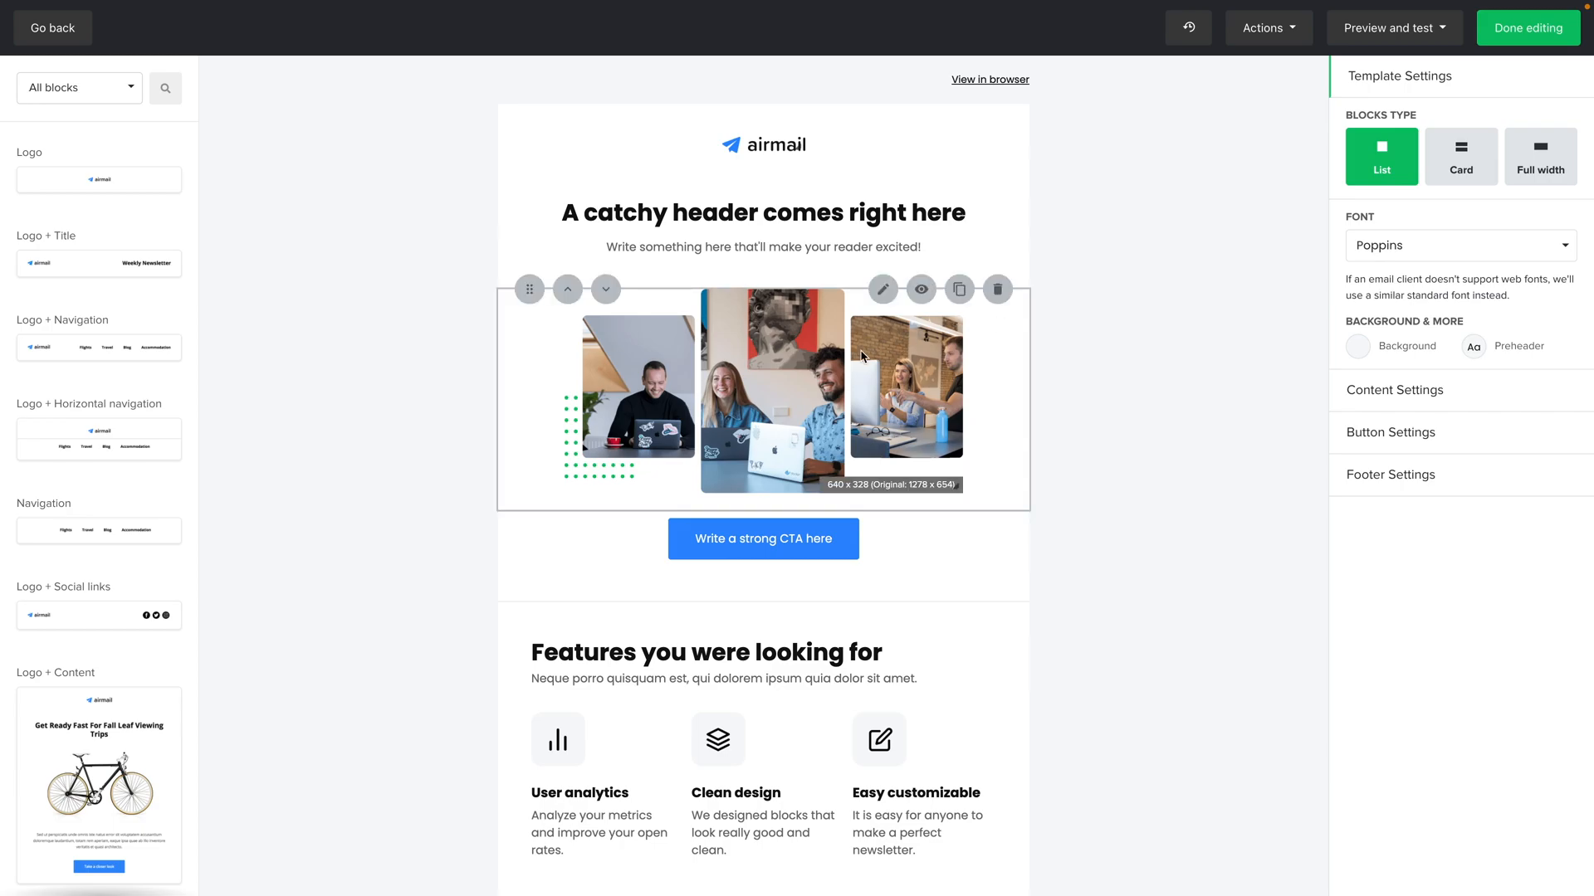
- Relabel the email's call-to-action button 'Download report'
{"action": "left_click", "coordinate": [762, 539]}
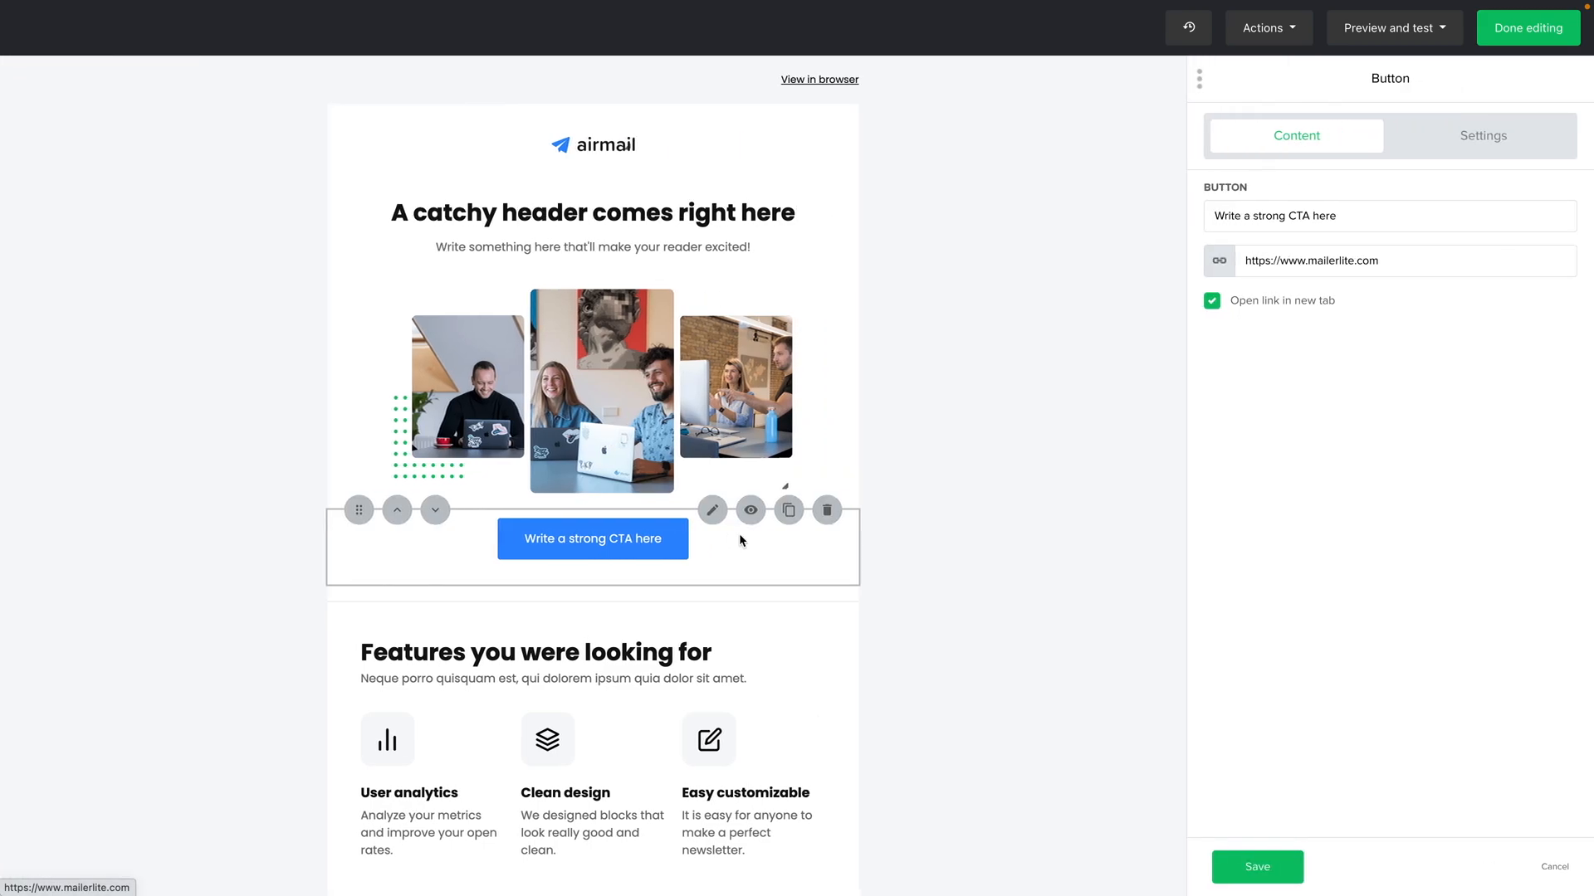
{"action": "left_click", "coordinate": [1361, 216]}
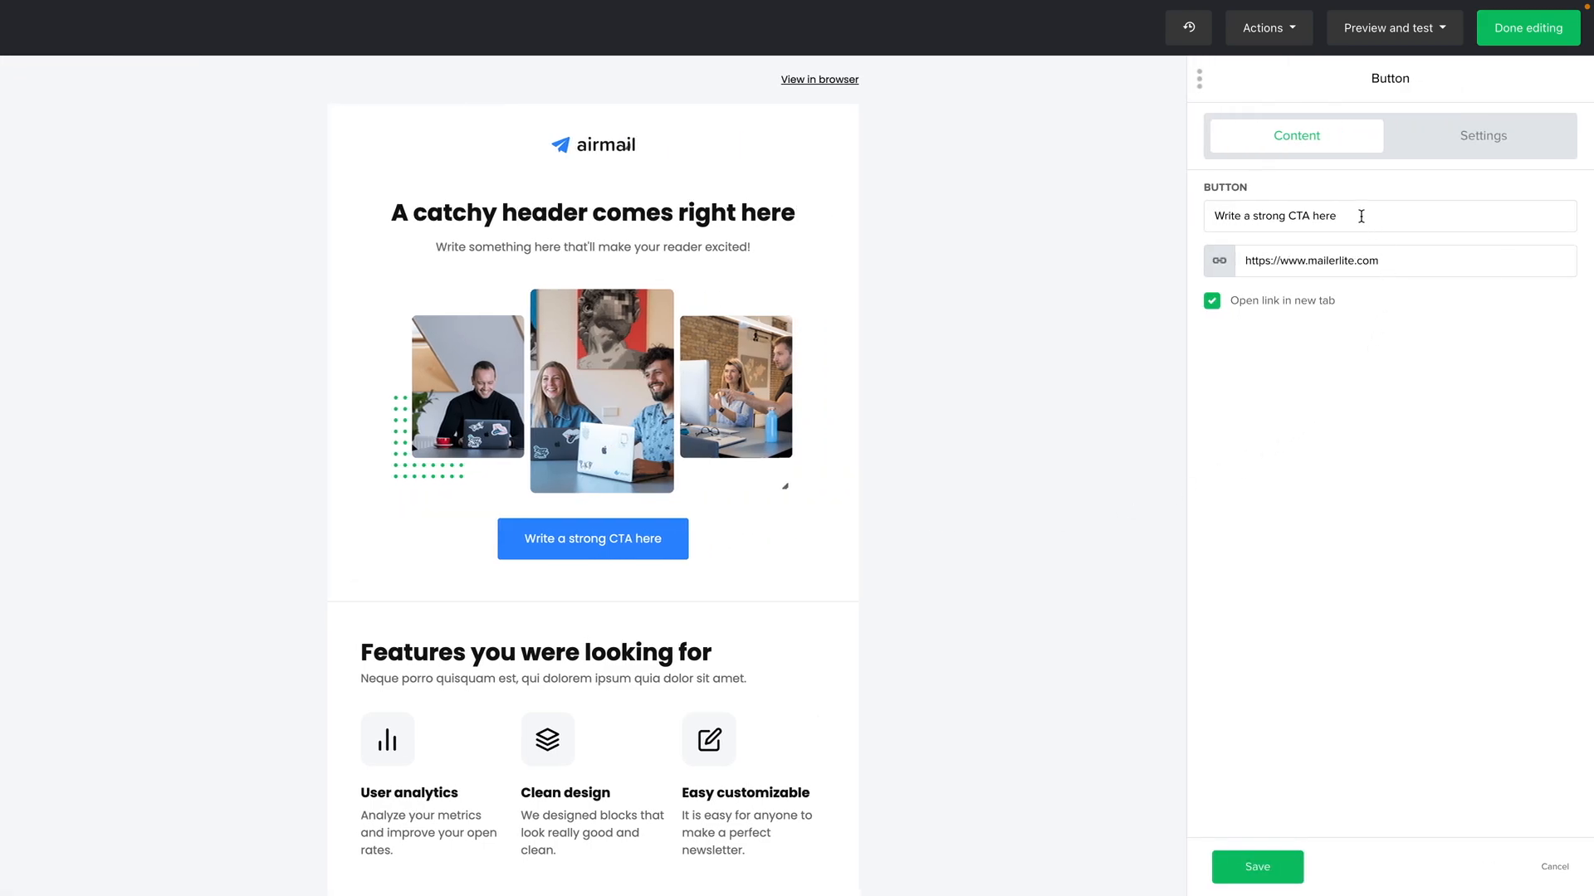
{"action": "type", "text": "Do"}
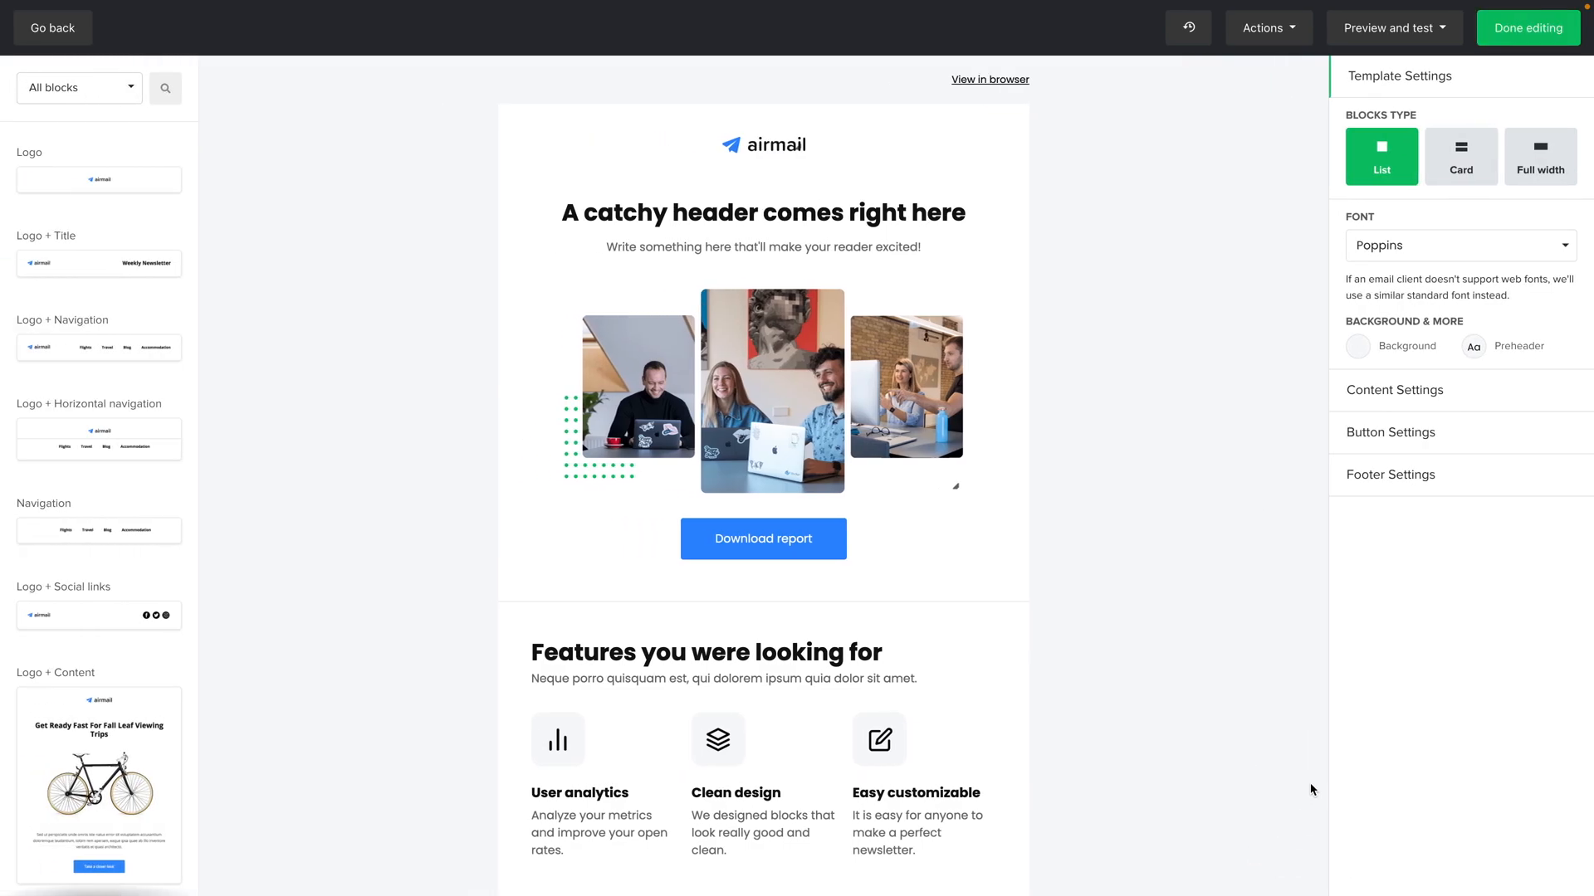
- Finish the email design and return to the automations list showing inactive Freebie Workflow
{"action": "left_click", "coordinate": [1526, 27]}
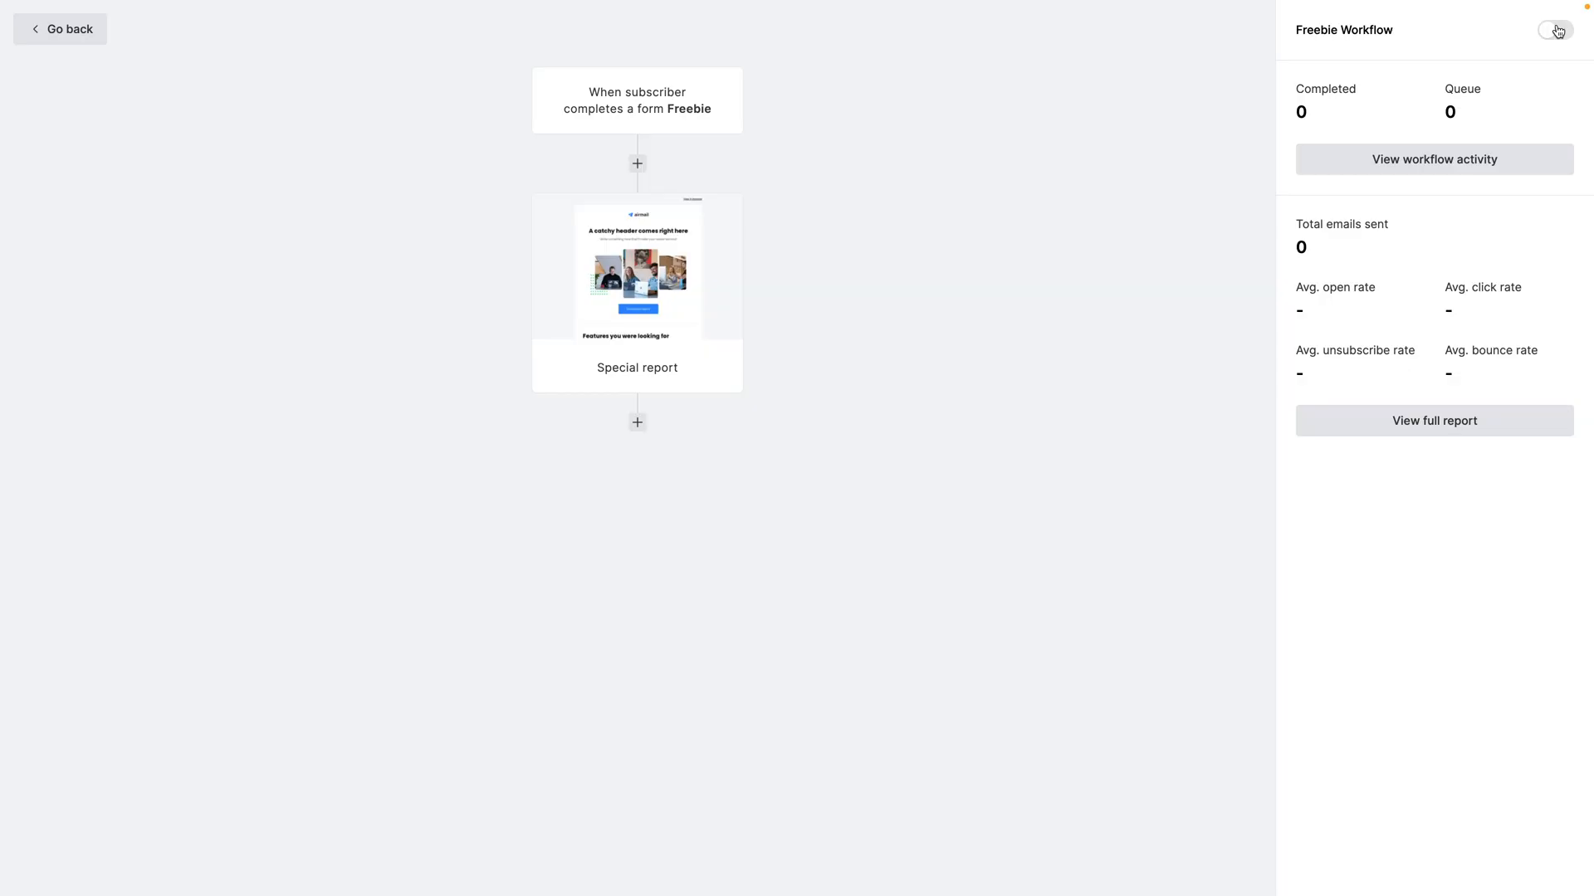
{"action": "left_click", "coordinate": [1553, 30]}
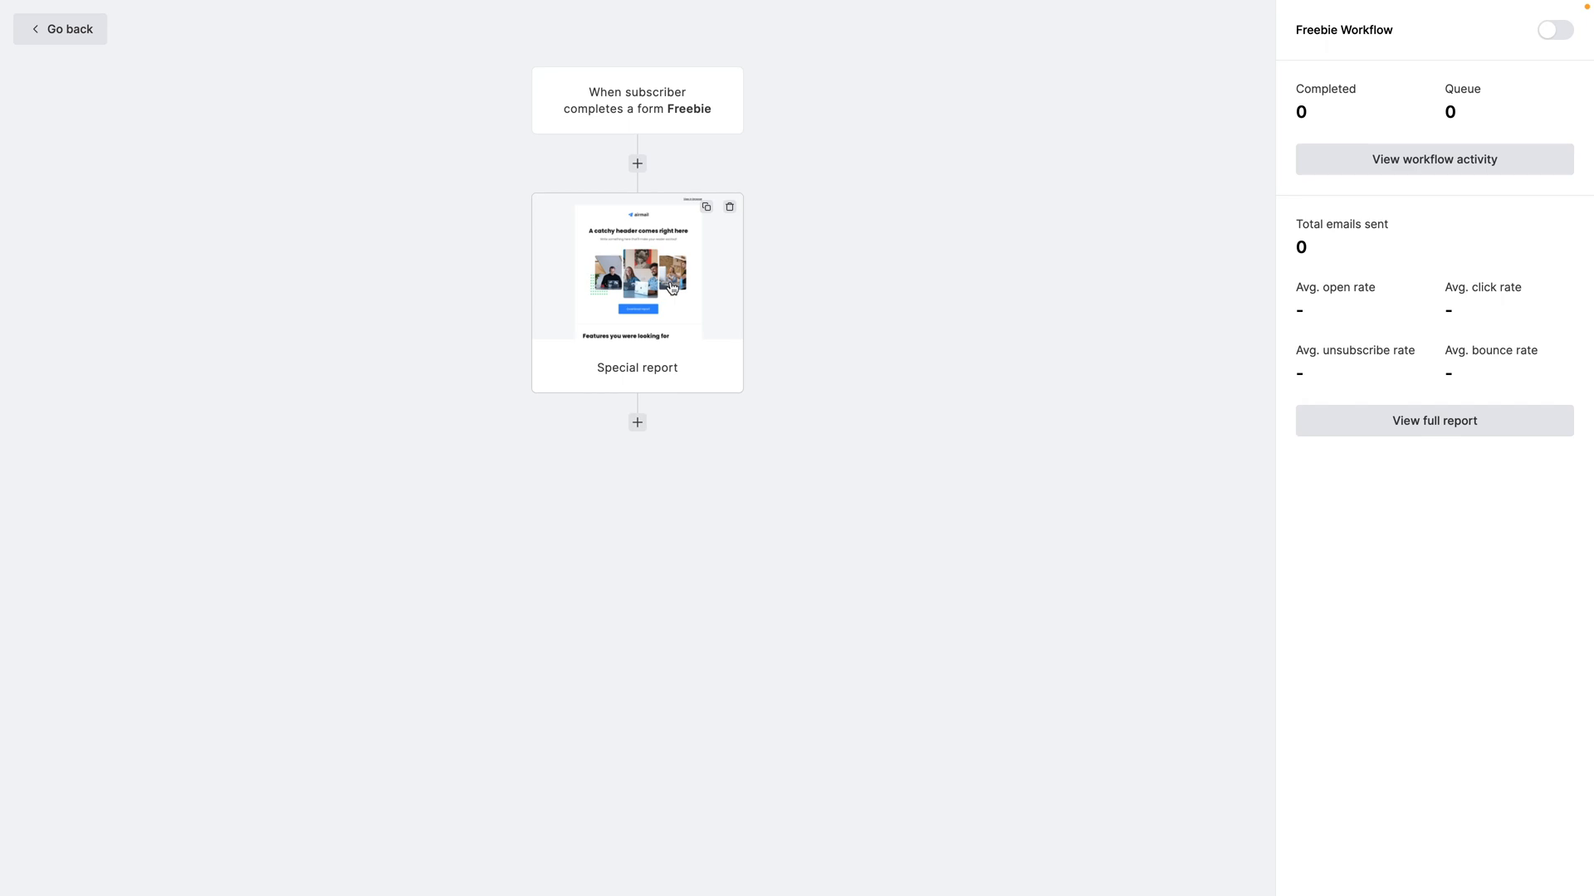
{"action": "mouse_move", "coordinate": [617, 300]}
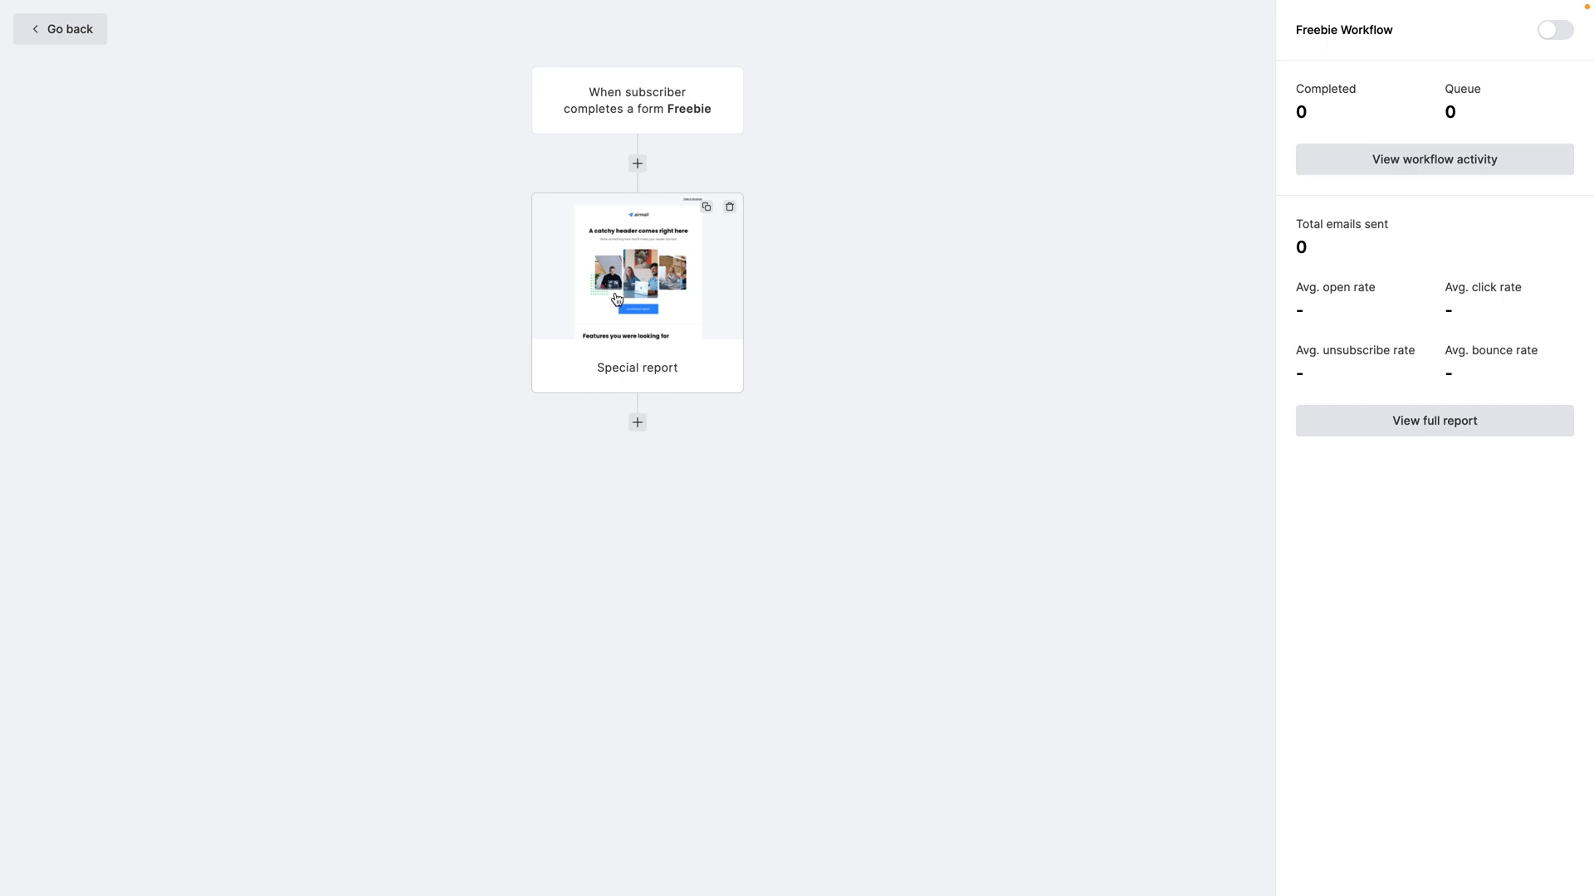
{"action": "mouse_move", "coordinate": [59, 29]}
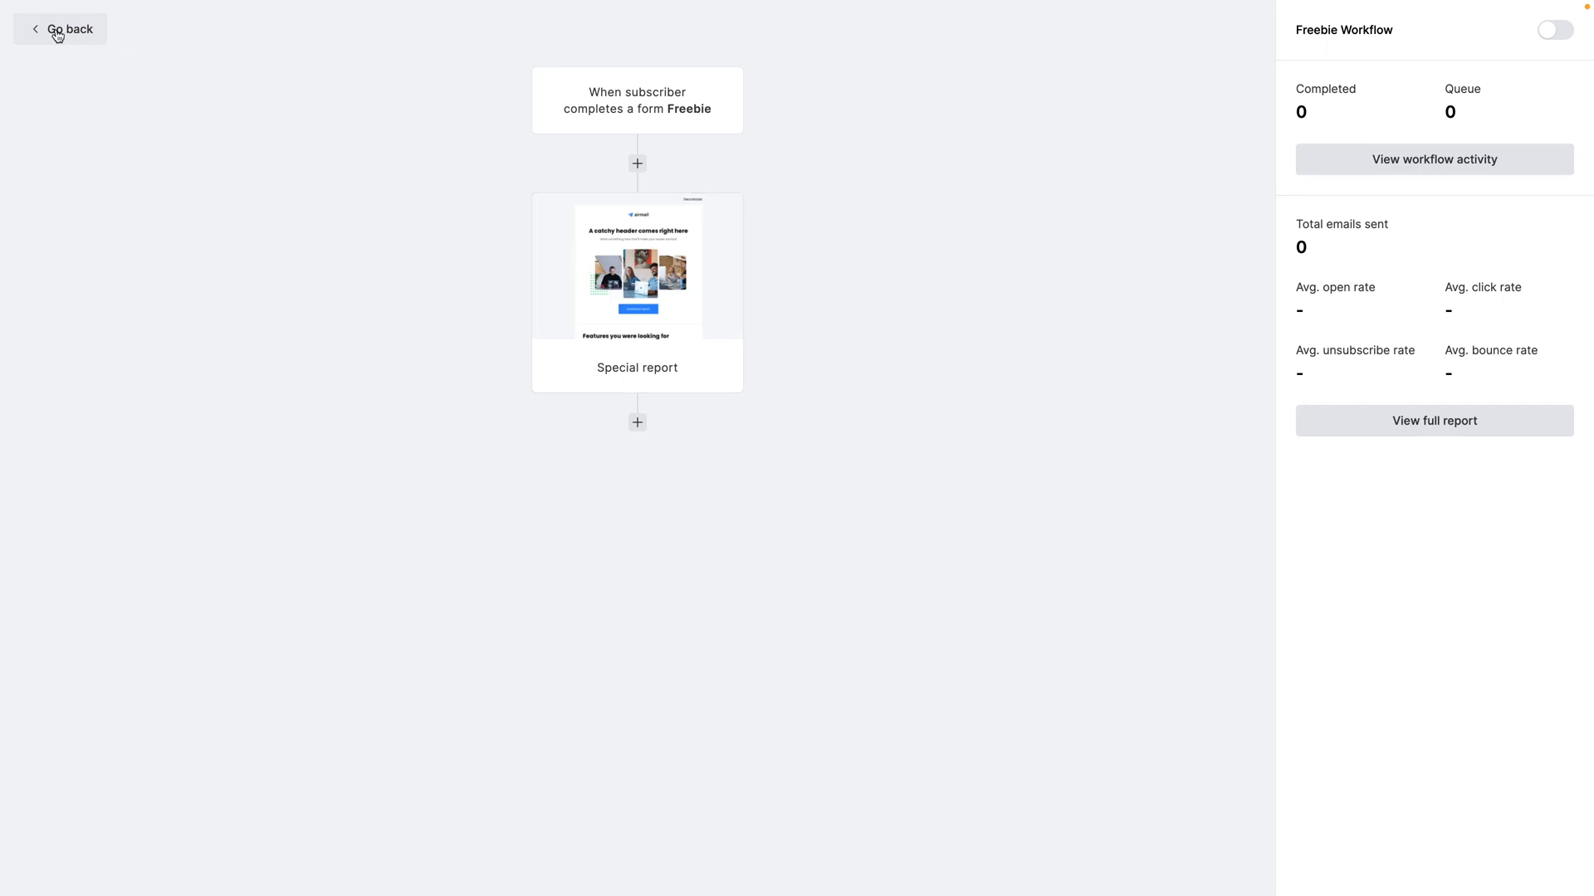
{"action": "left_click", "coordinate": [69, 28]}
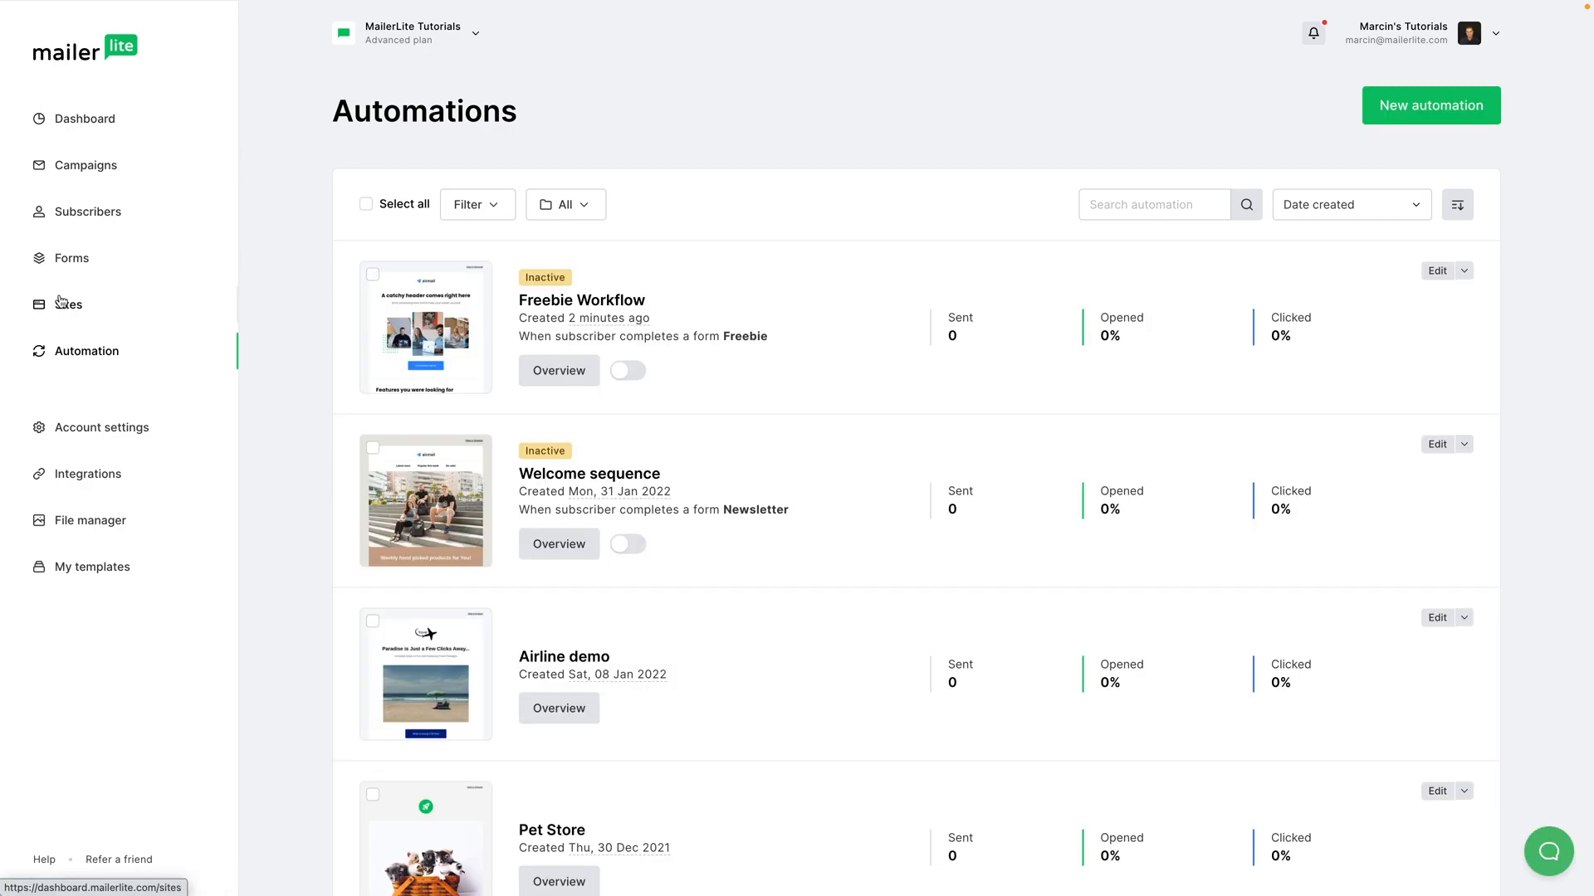
{"action": "left_click", "coordinate": [68, 304]}
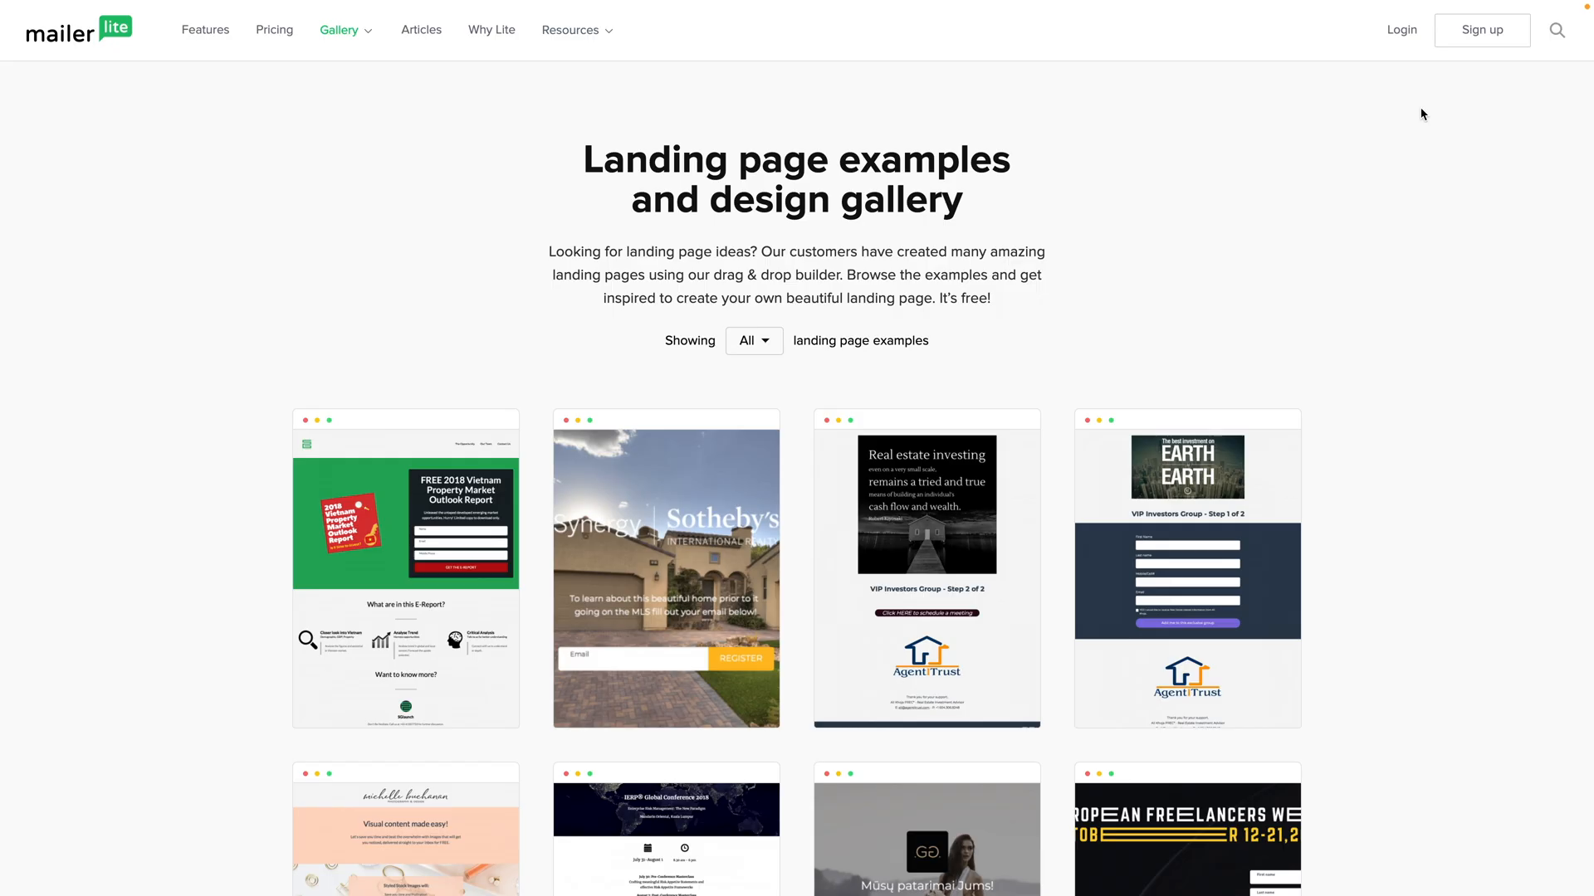
{"action": "mouse_move", "coordinate": [629, 73]}
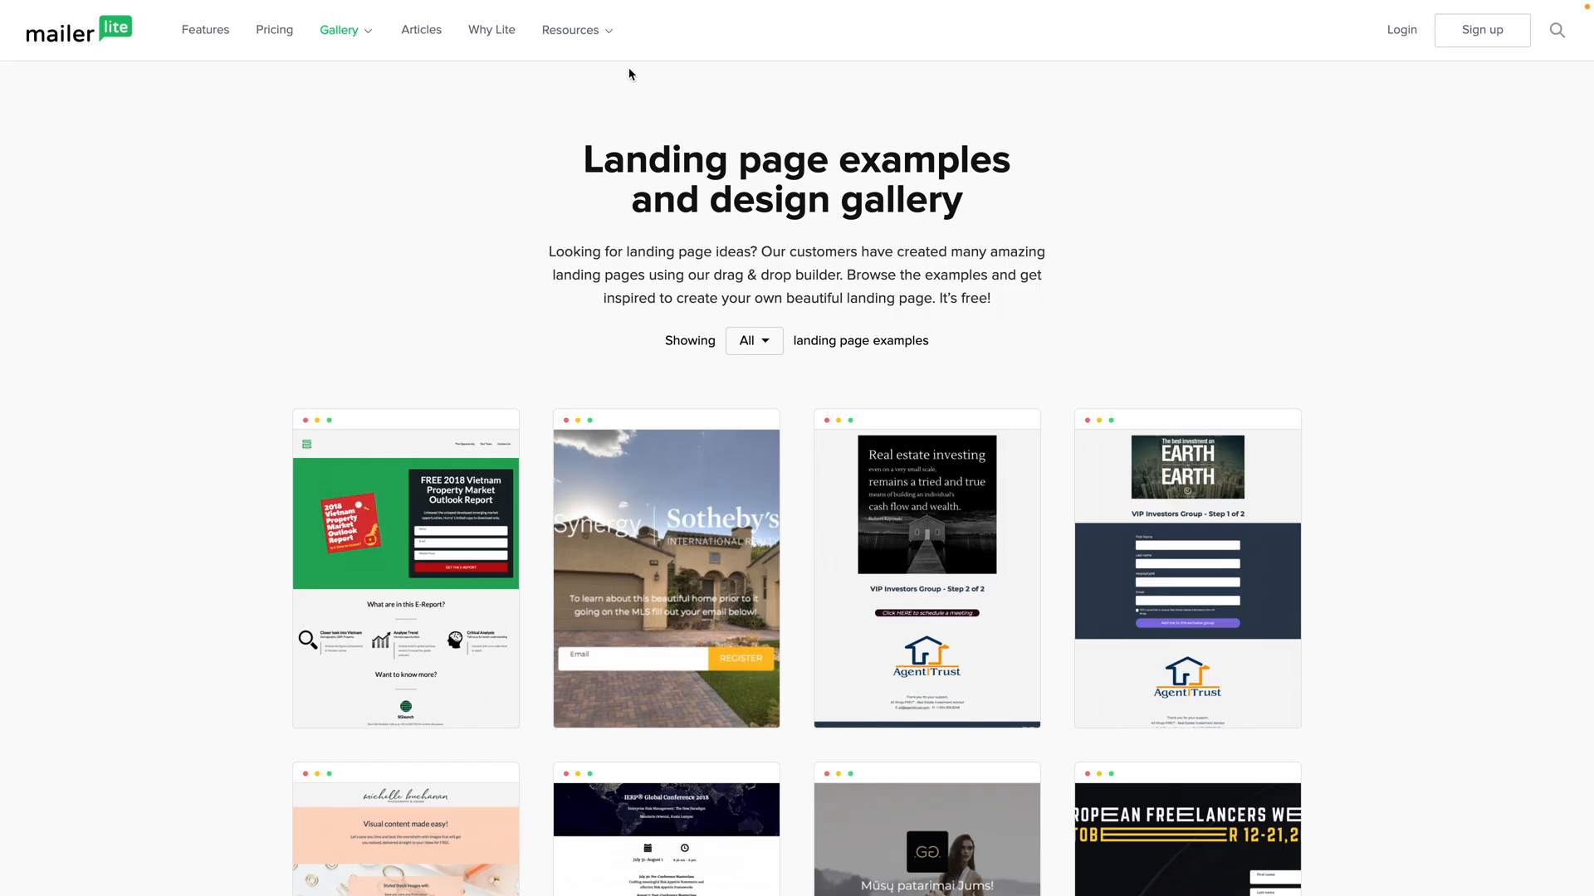
- Open the Gallery menu to list the gallery categories over the landing page examples
{"action": "left_click", "coordinate": [338, 30]}
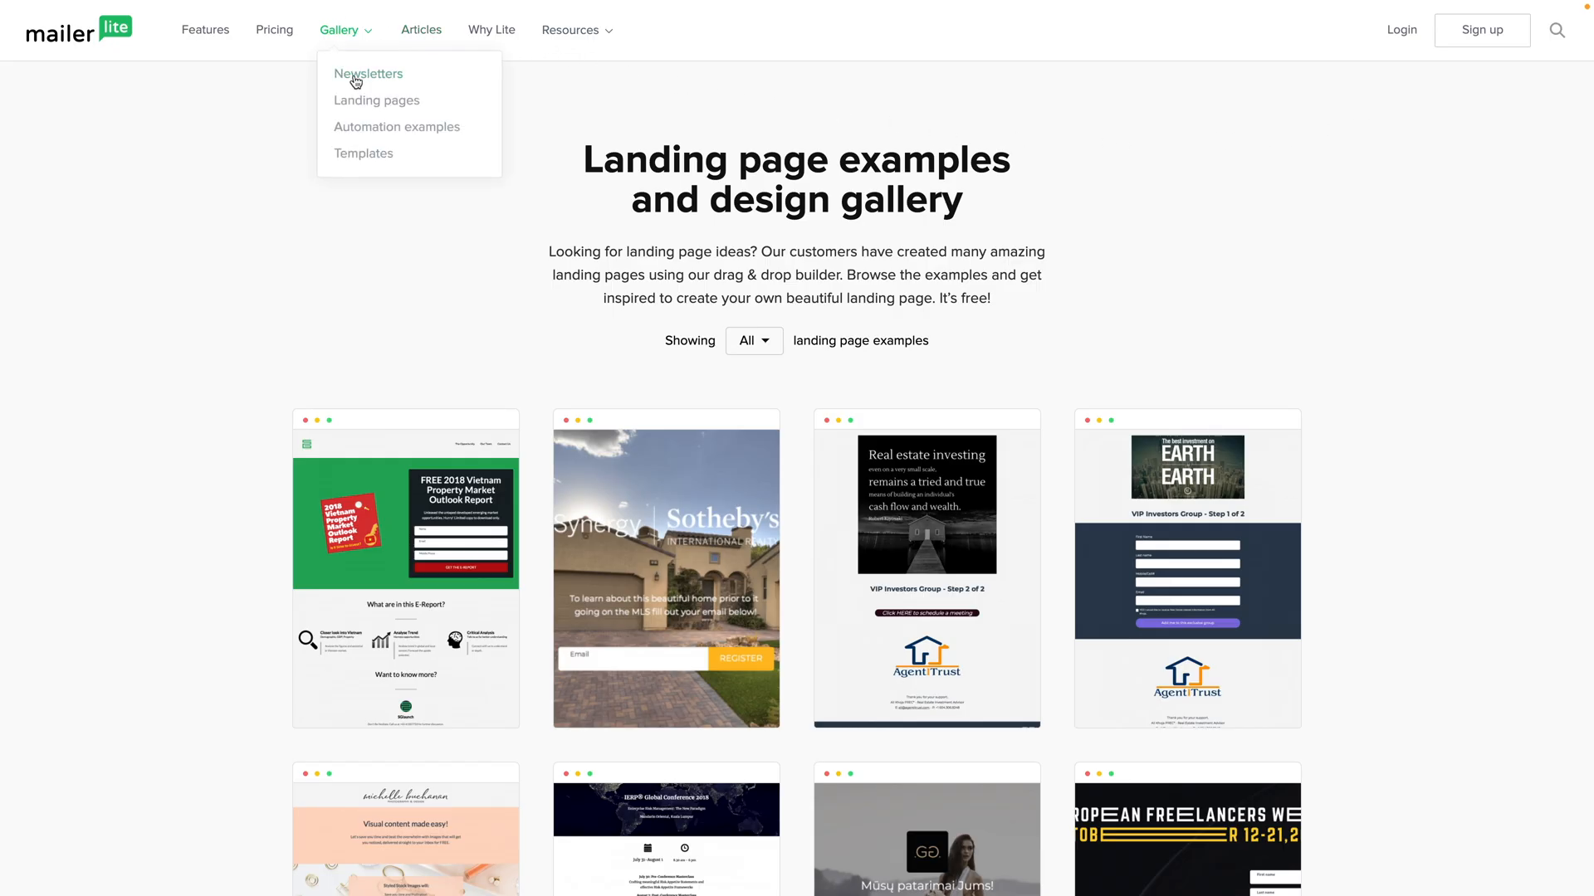
{"action": "mouse_move", "coordinate": [783, 386]}
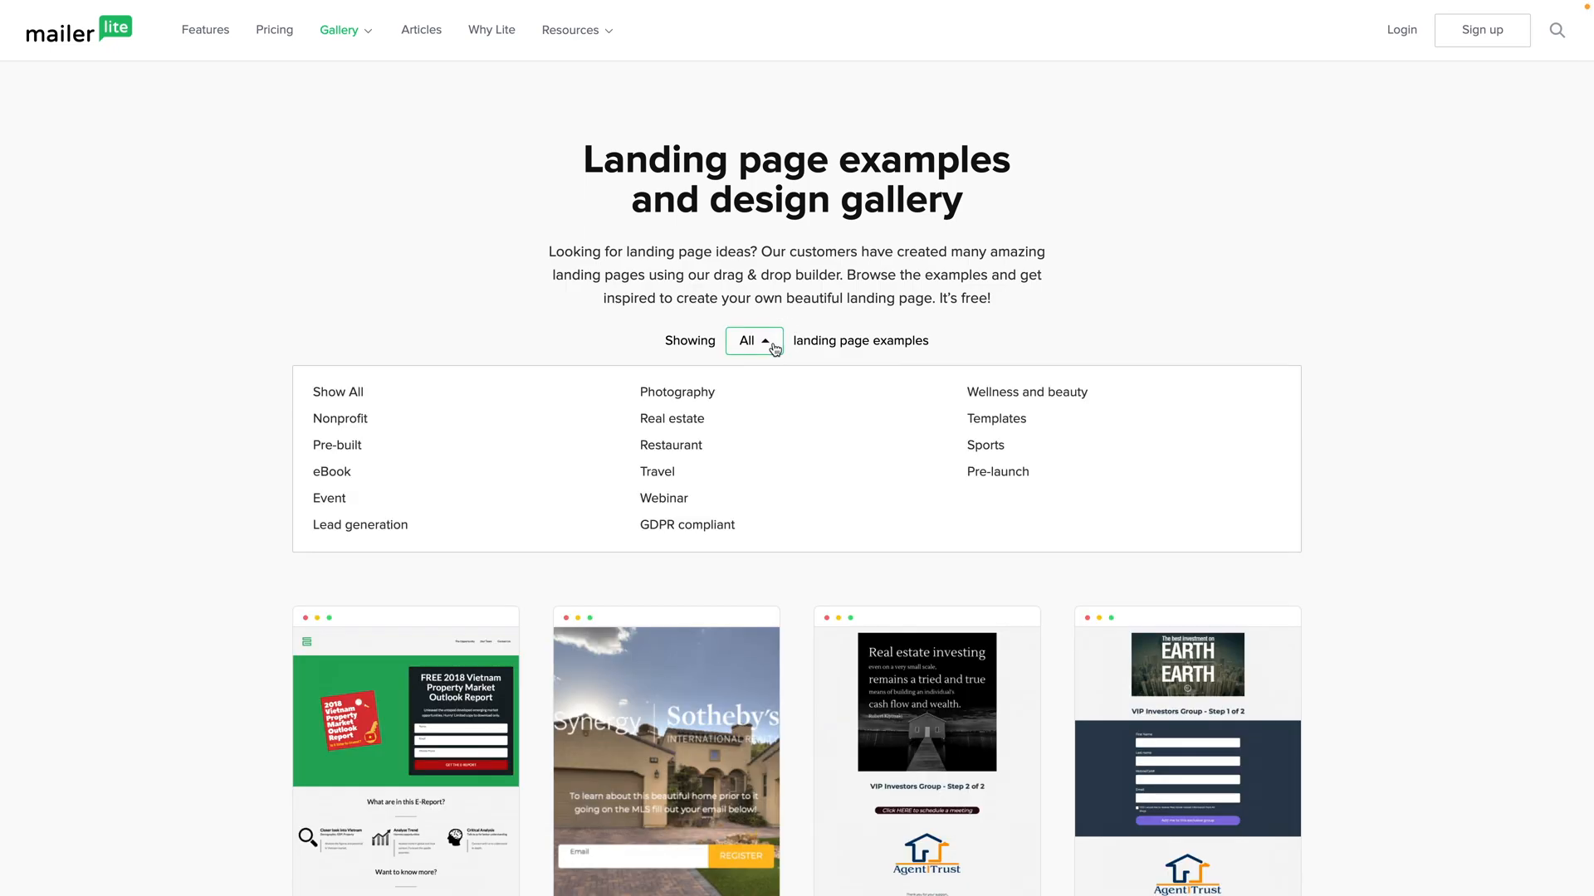
{"action": "mouse_move", "coordinate": [920, 518]}
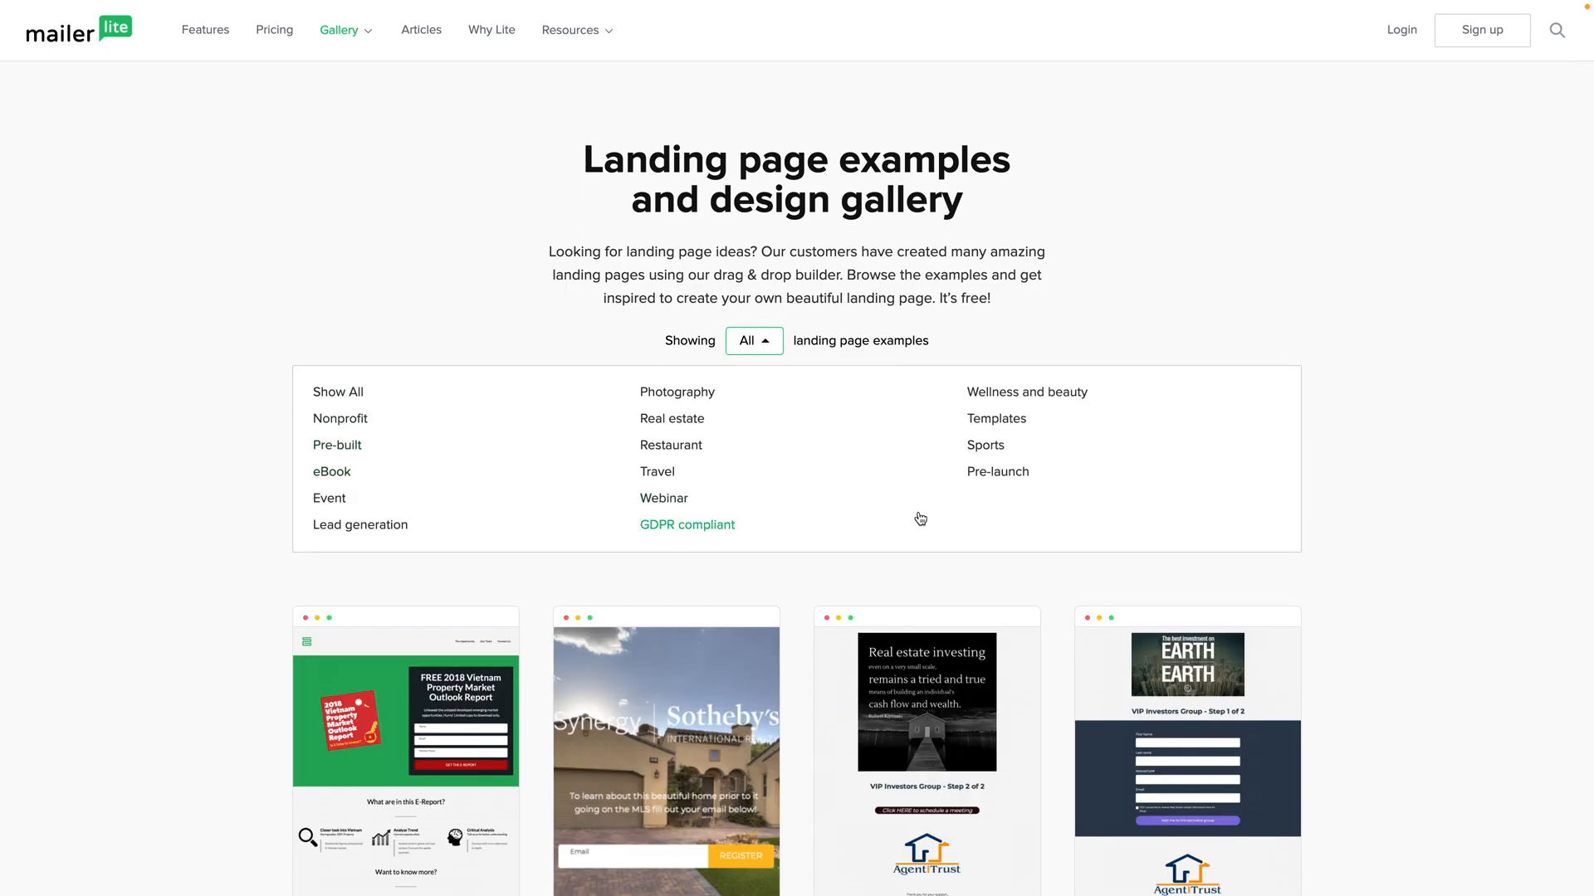
{"action": "mouse_move", "coordinate": [928, 294]}
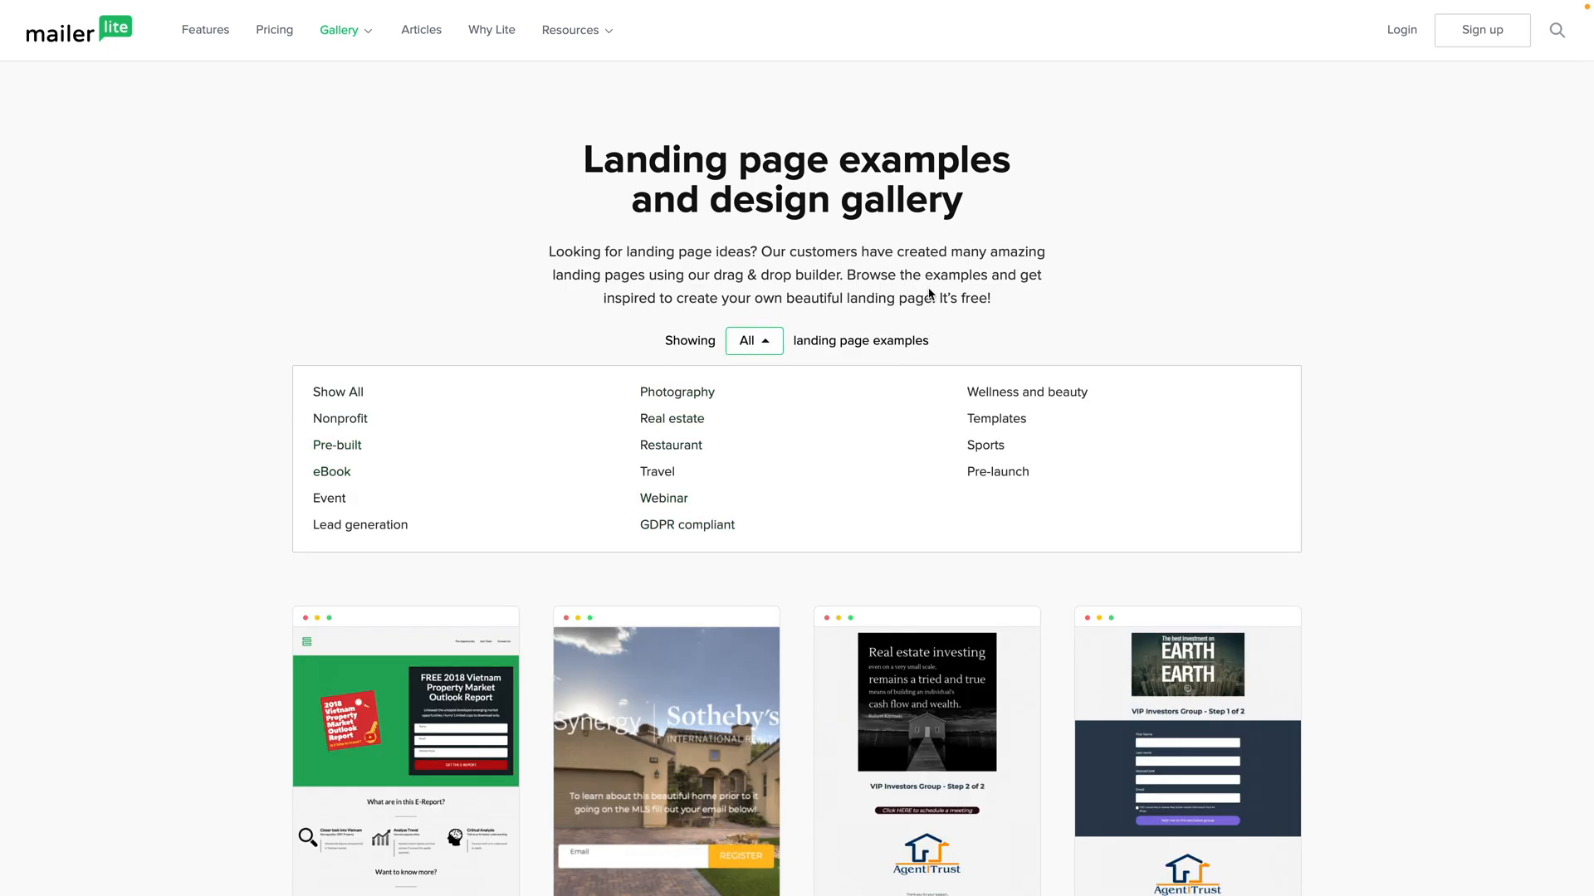